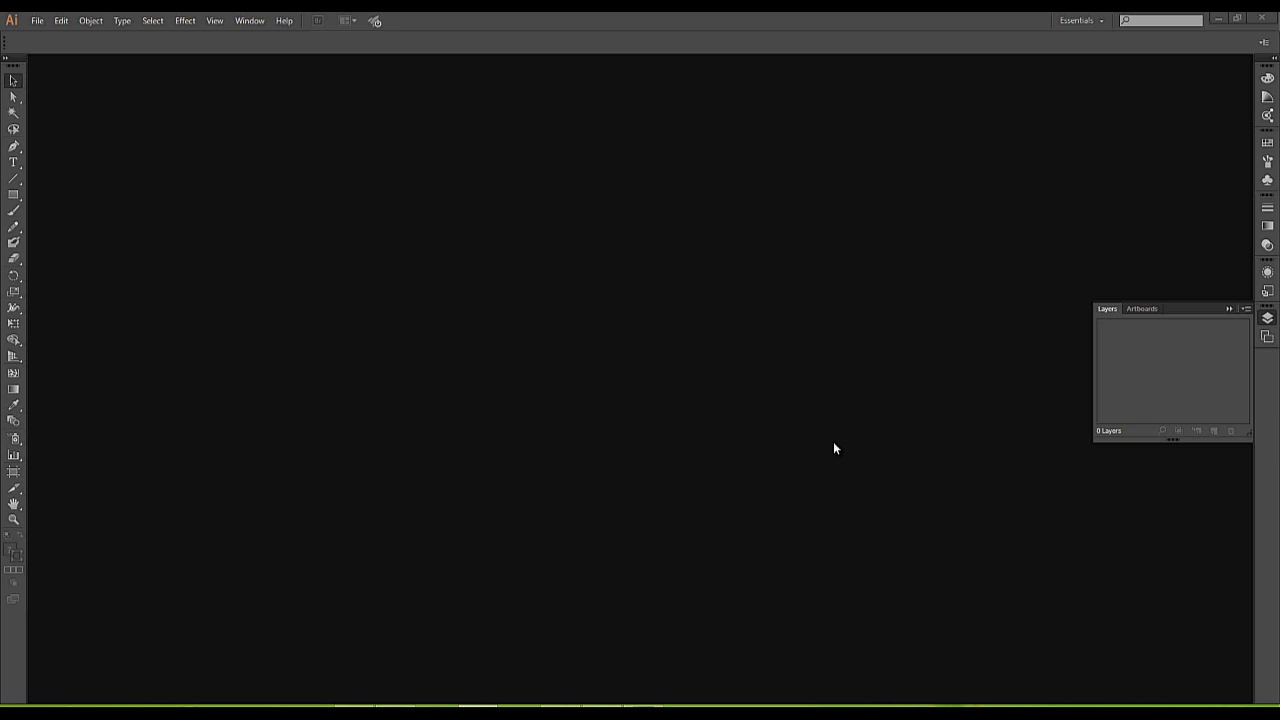
pyautogui.moveTo(110, 22)
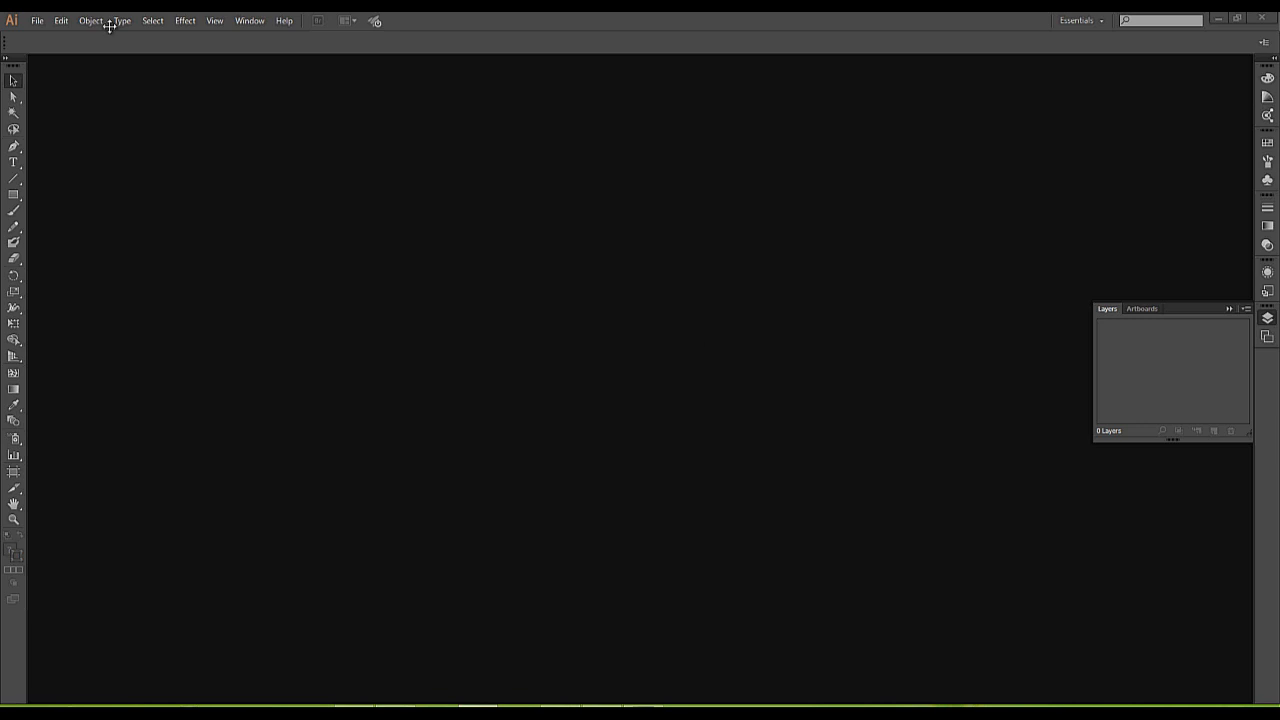
pyautogui.moveTo(425, 237)
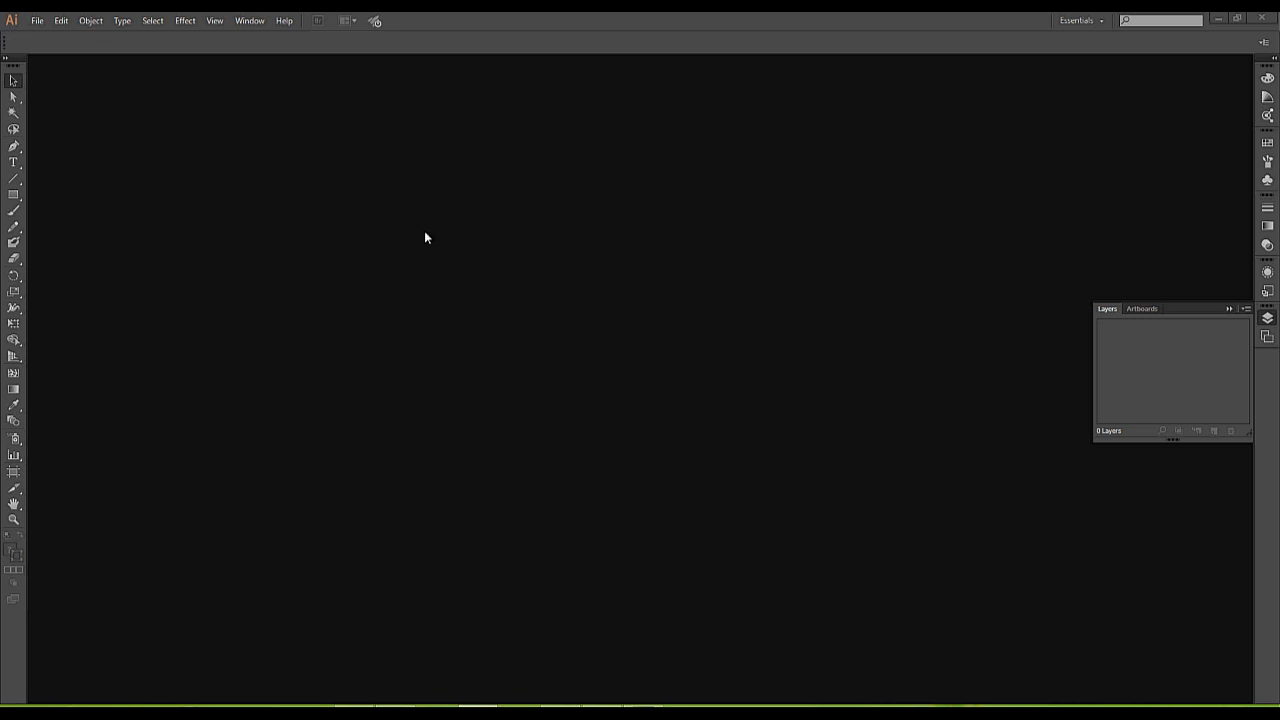
pyautogui.moveTo(103, 106)
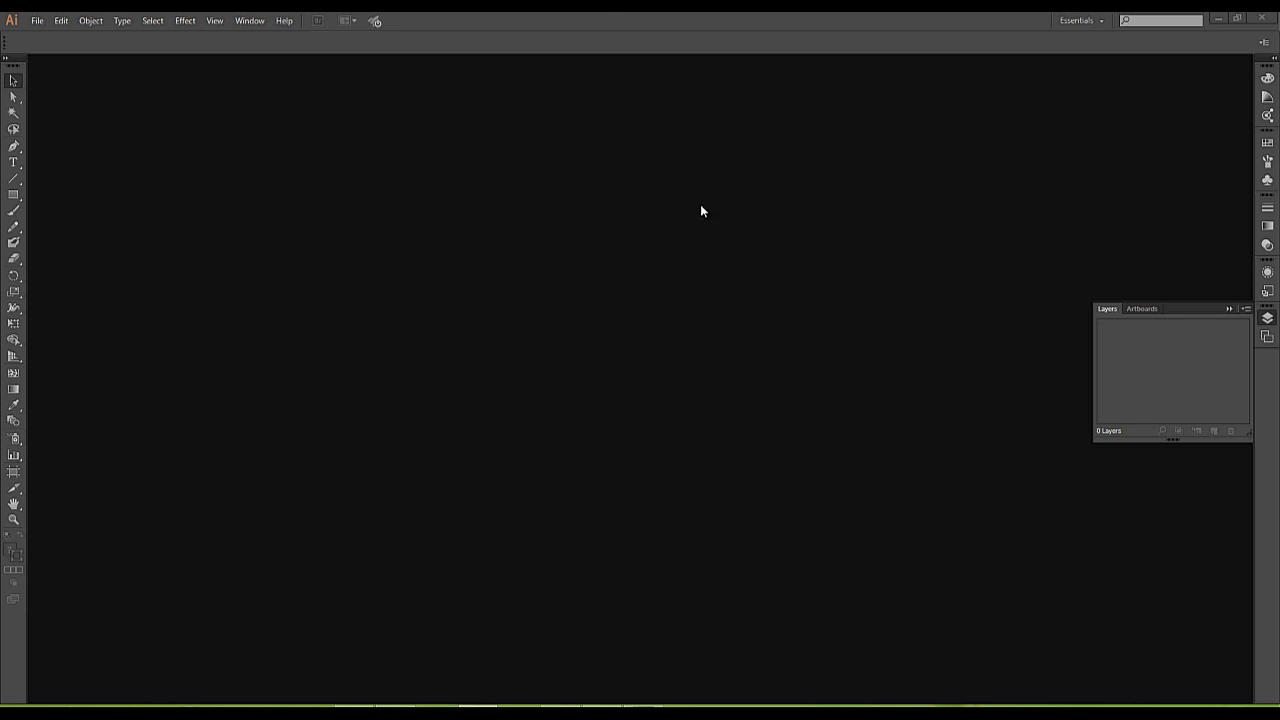
pyautogui.moveTo(462, 264)
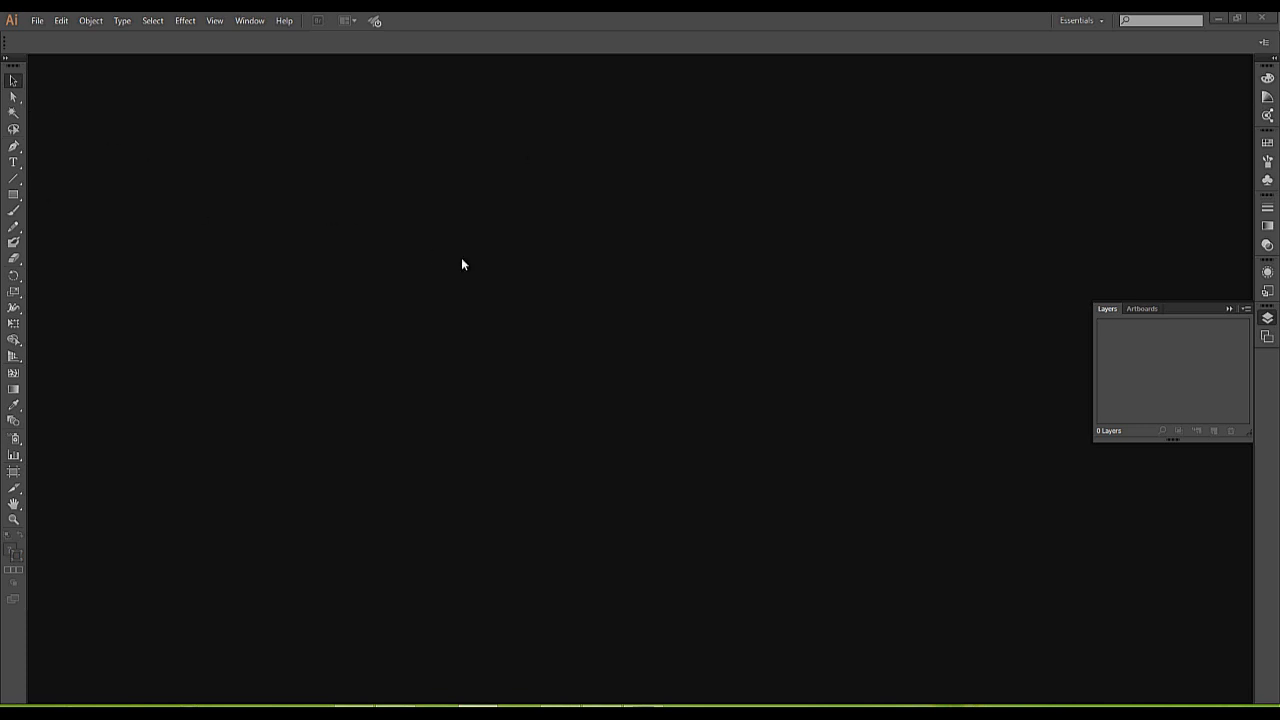
pyautogui.moveTo(574, 328)
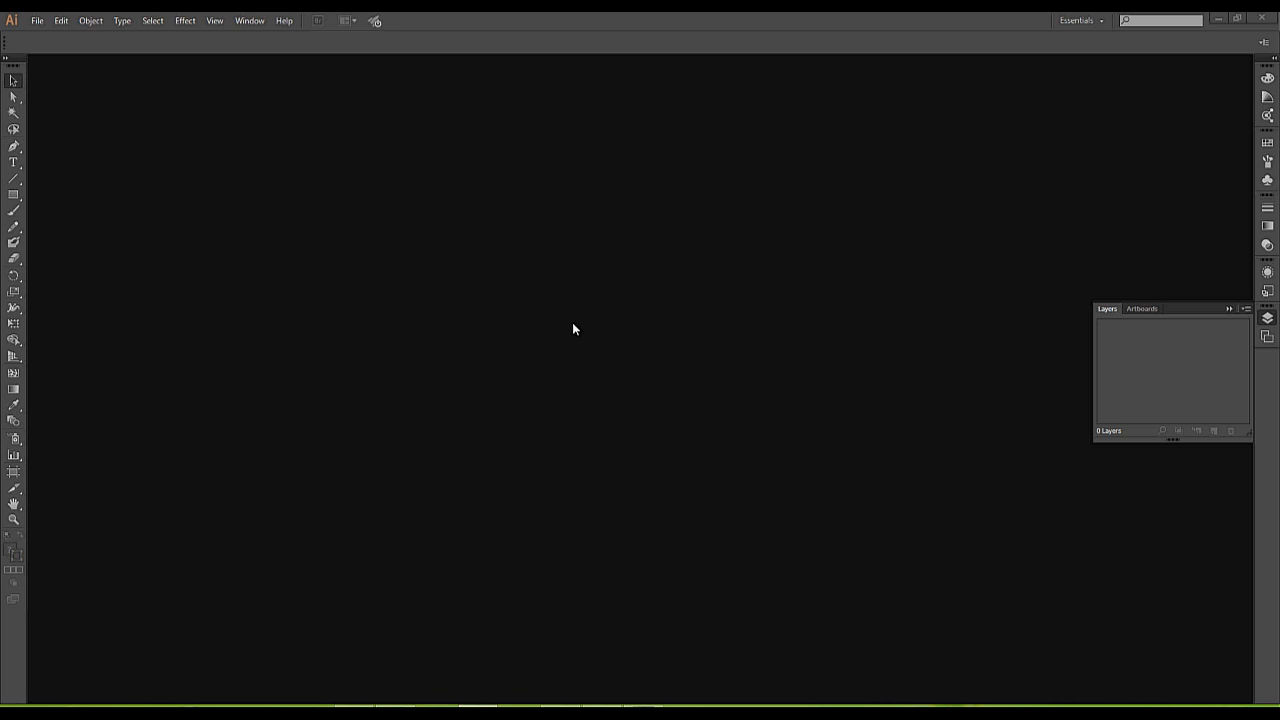
pyautogui.moveTo(58, 86)
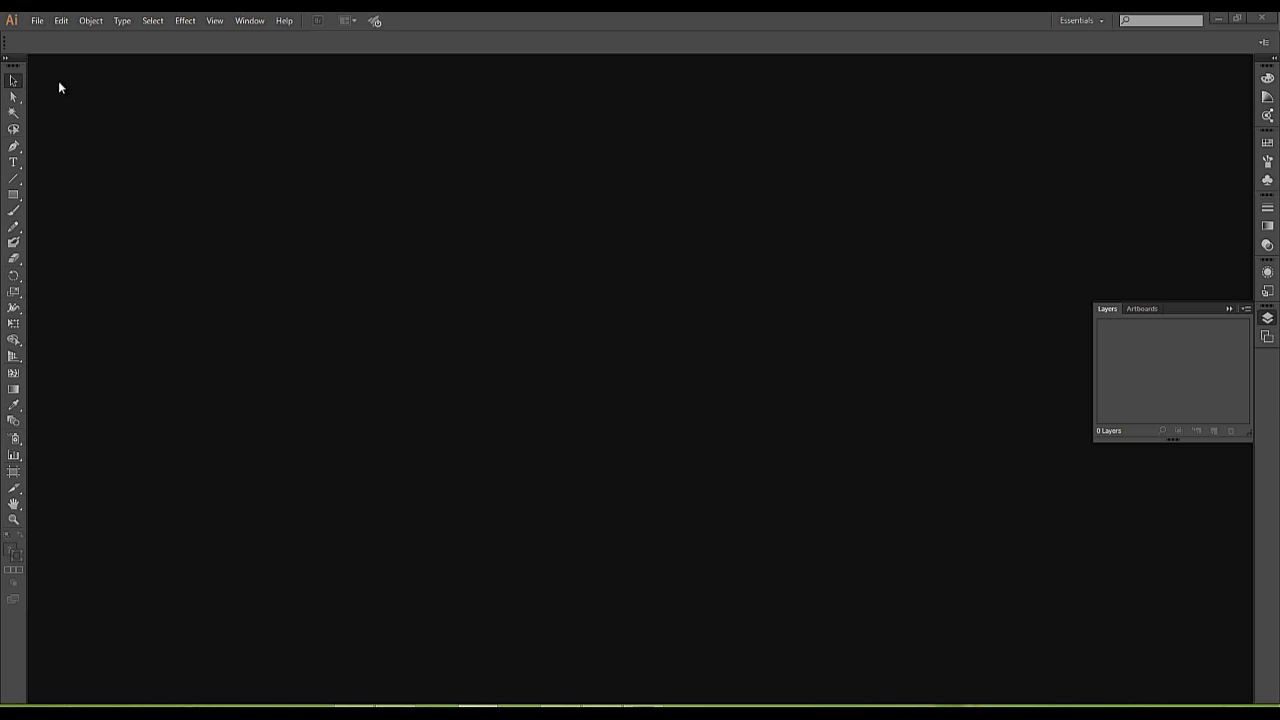
# Step: Open the '12 edu version week 2 example plan' DWG from the pratt week 5 folder
pyautogui.click(38, 18)
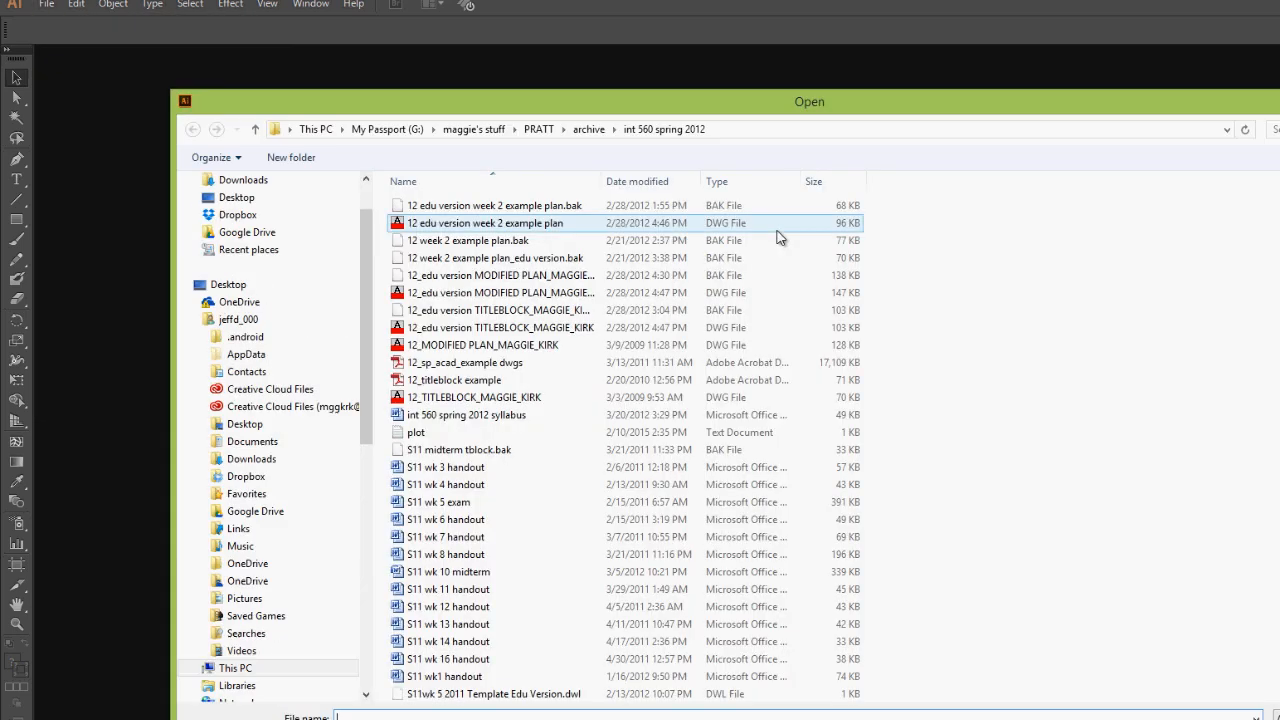
pyautogui.scroll(-3)
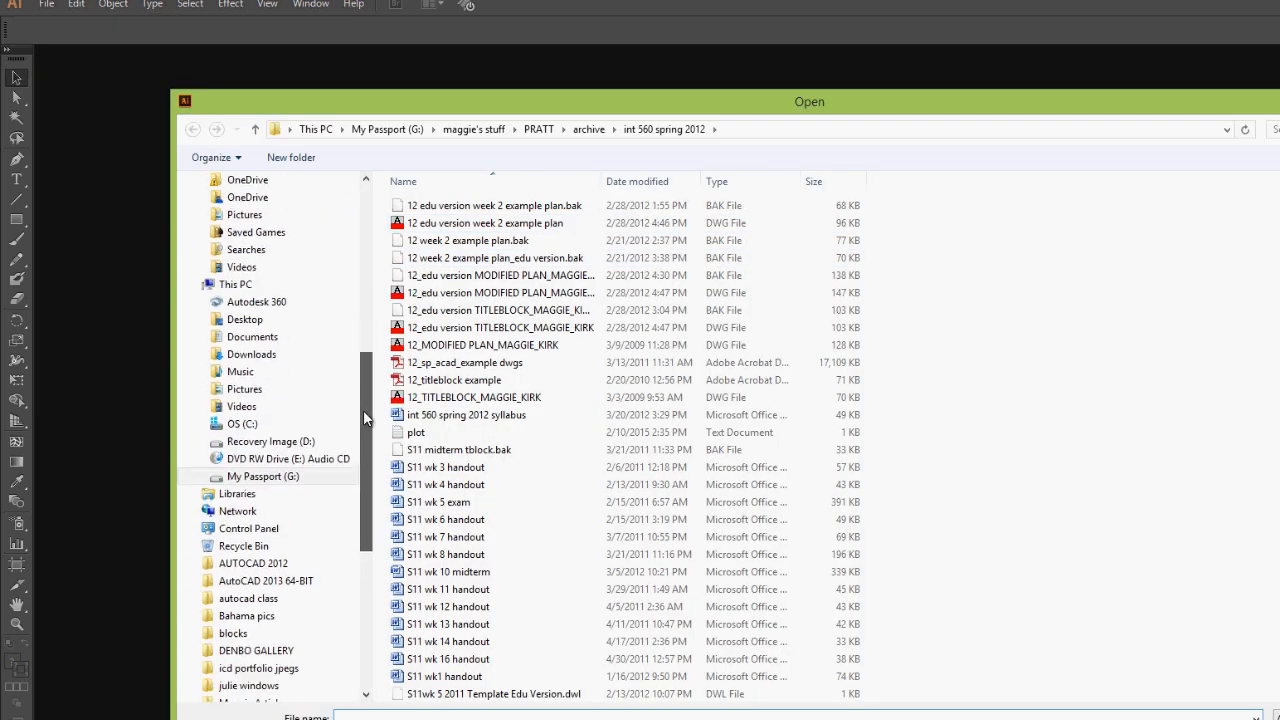
pyautogui.scroll(-3)
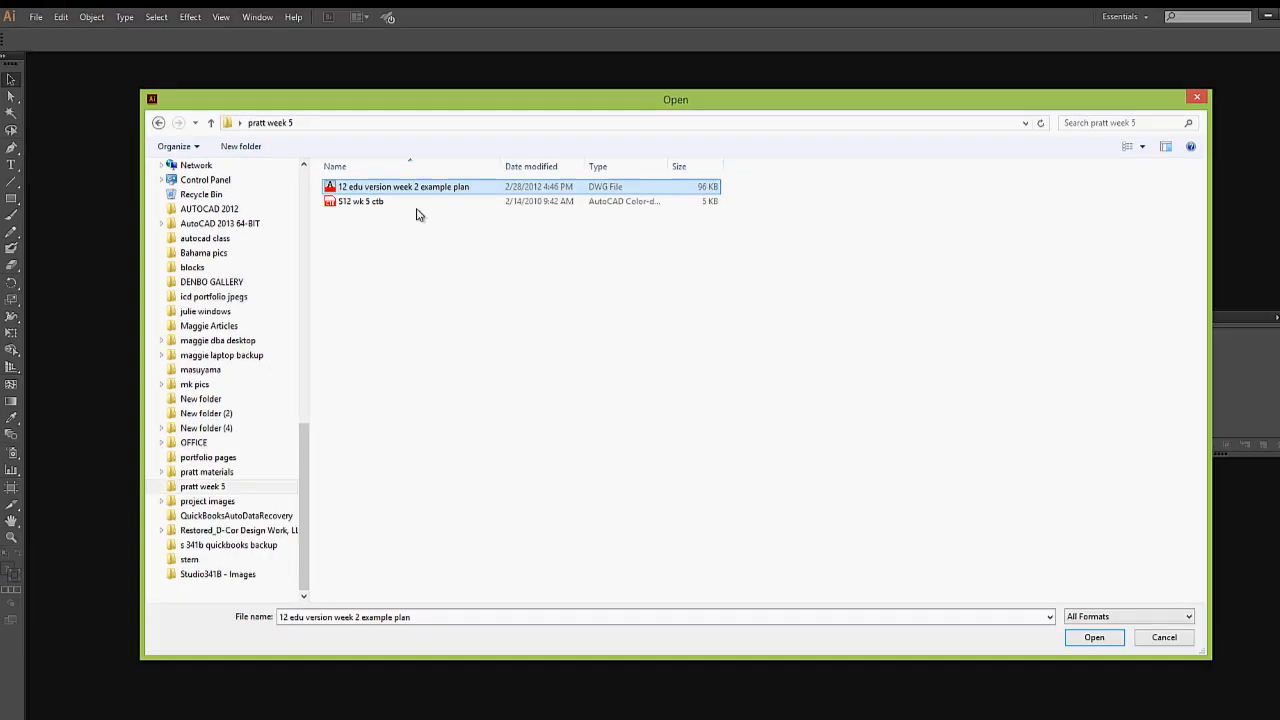
pyautogui.click(1094, 637)
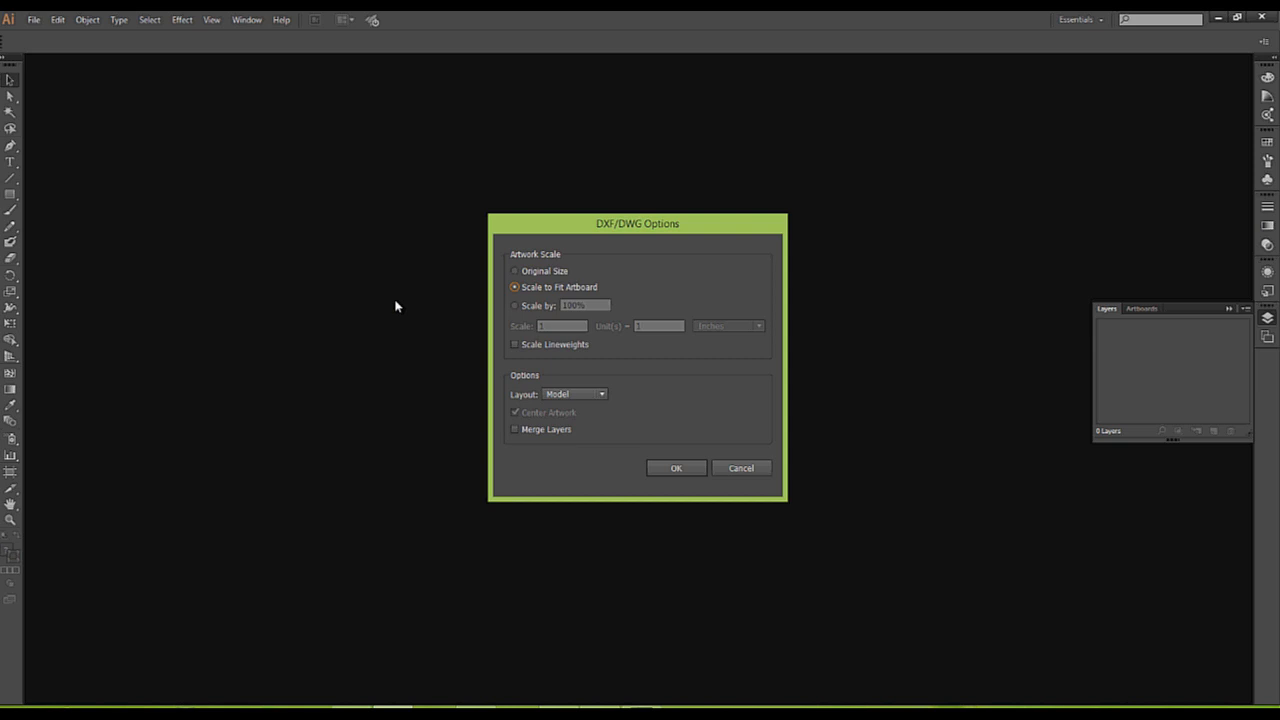
pyautogui.moveTo(184, 146)
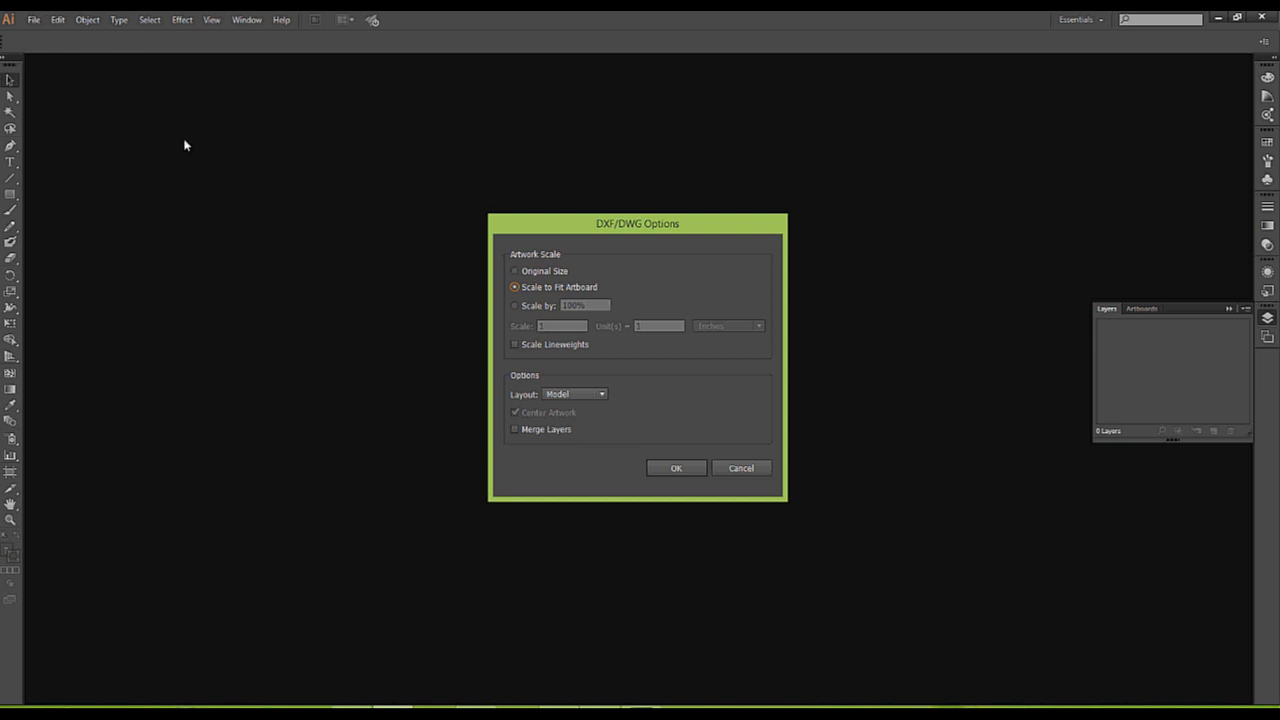
pyautogui.moveTo(713, 224)
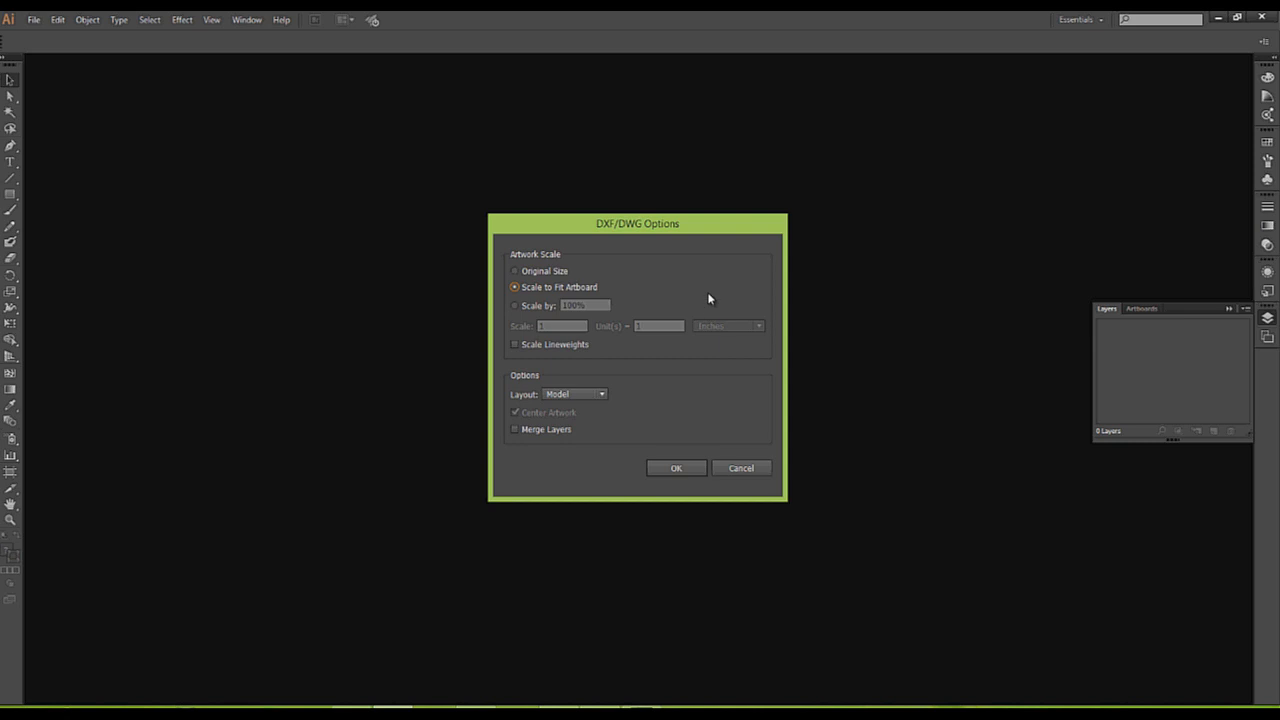
pyautogui.moveTo(569, 261)
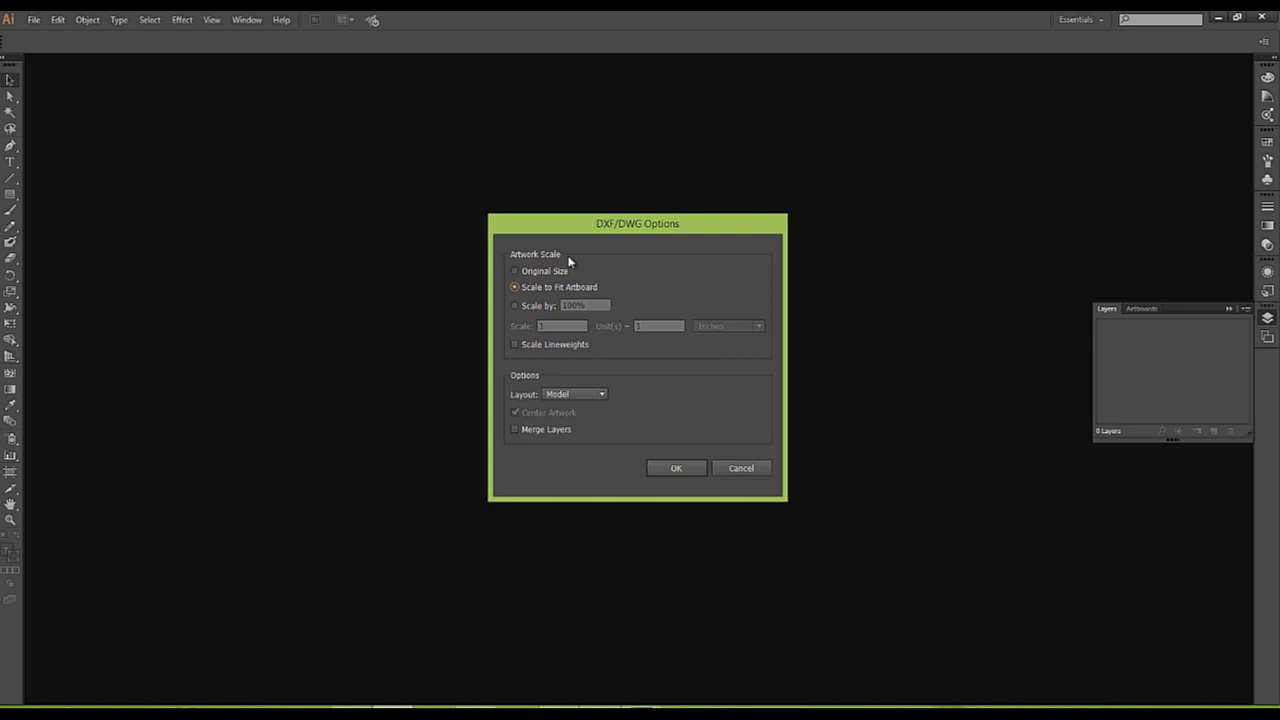
pyautogui.moveTo(563, 269)
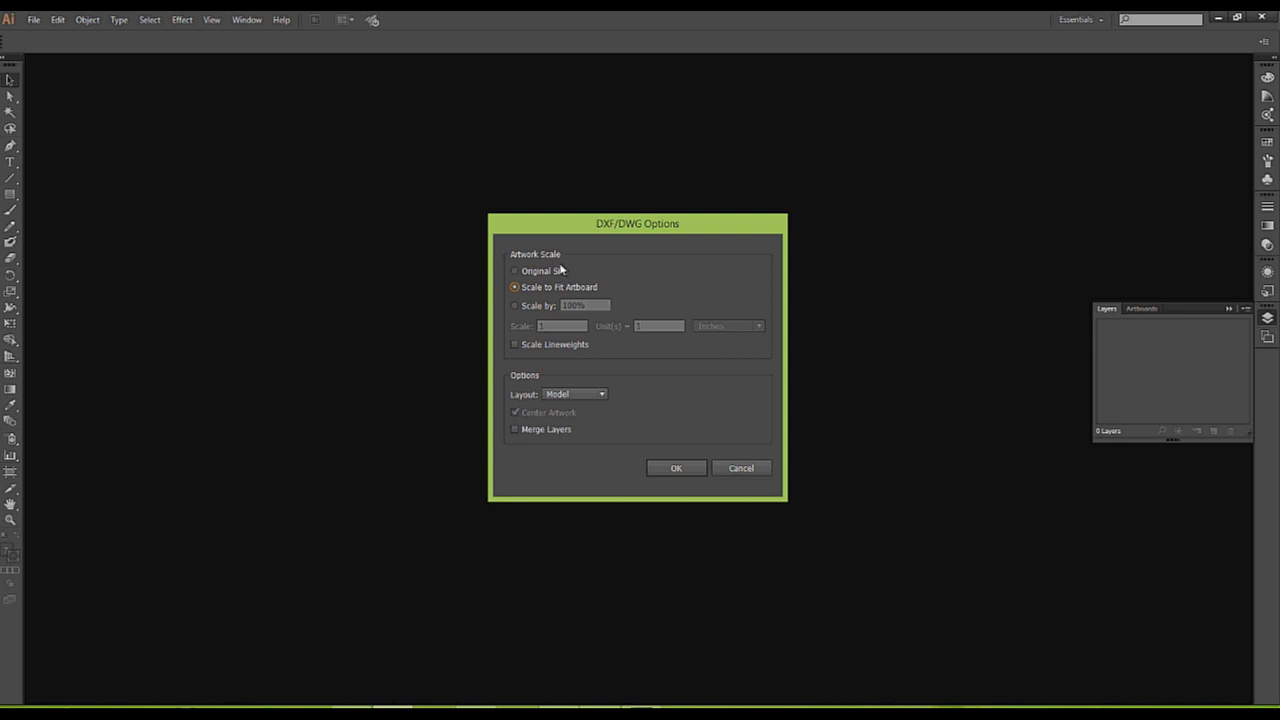
pyautogui.moveTo(567, 268)
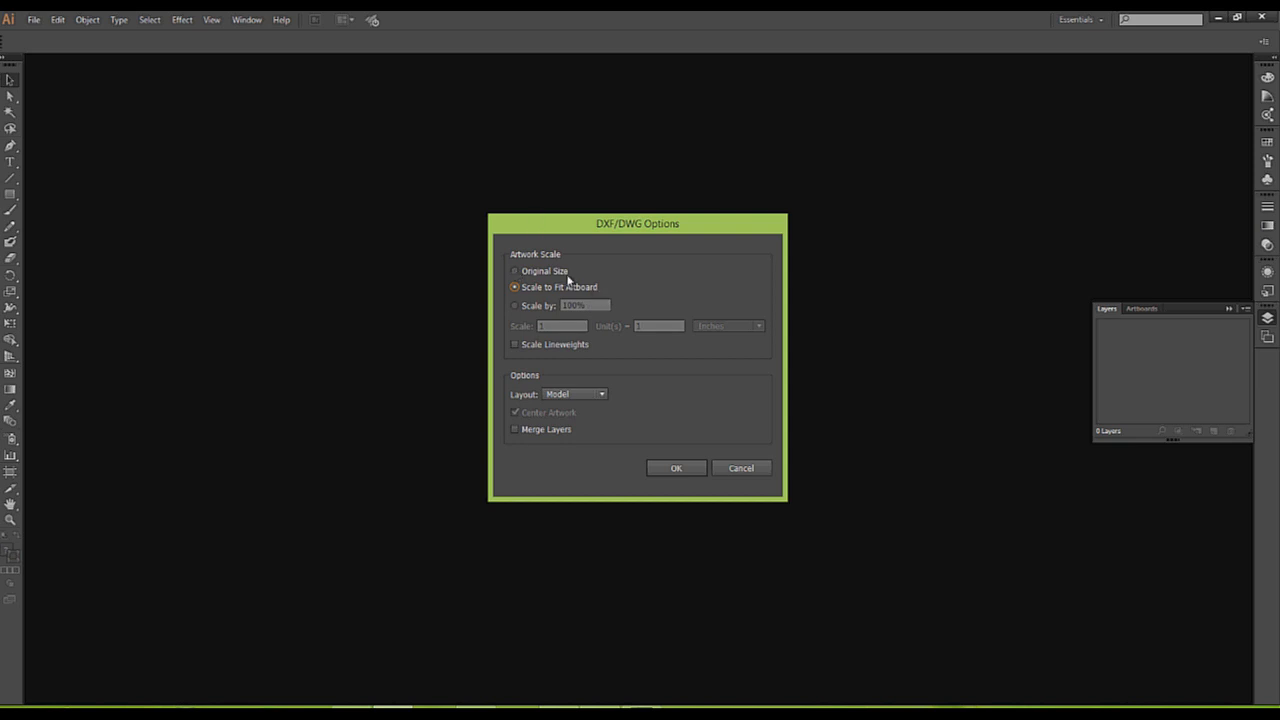
# Step: Accept the DXF/DWG import options, then pan and zoom out to see the whole plan
pyautogui.click(676, 468)
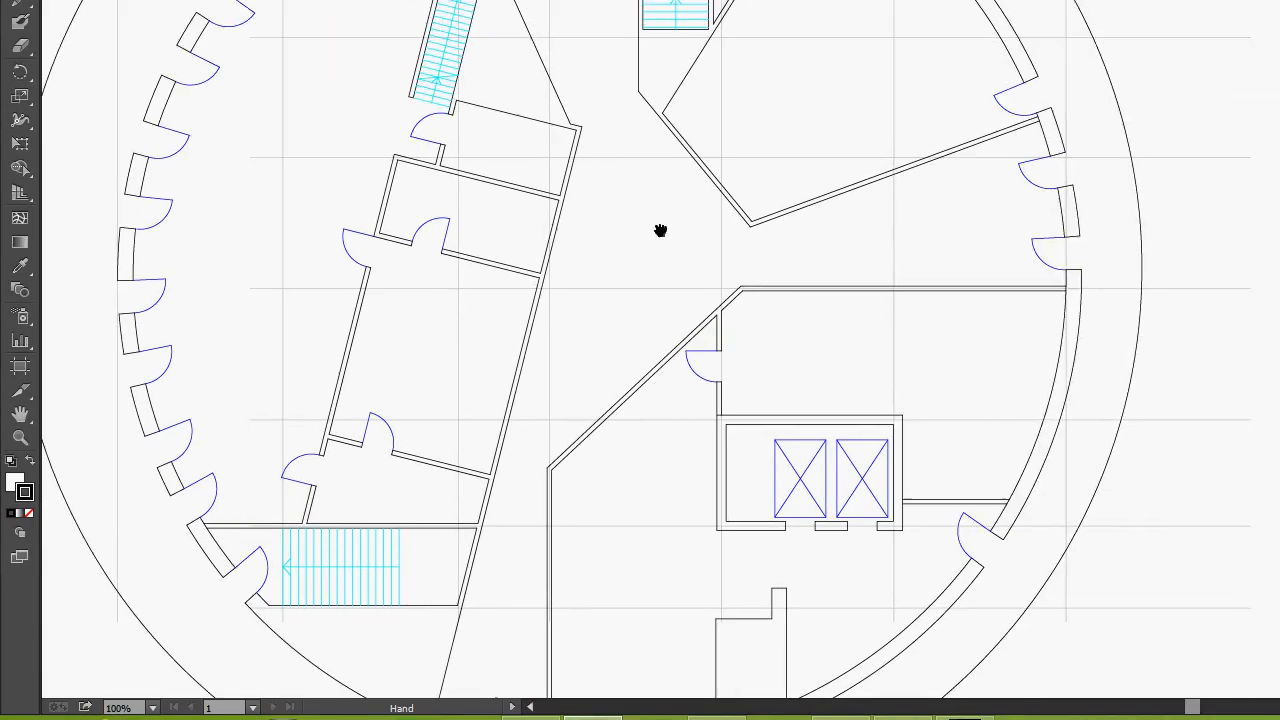
pyautogui.moveTo(660, 230); pyautogui.dragTo(798, 242)
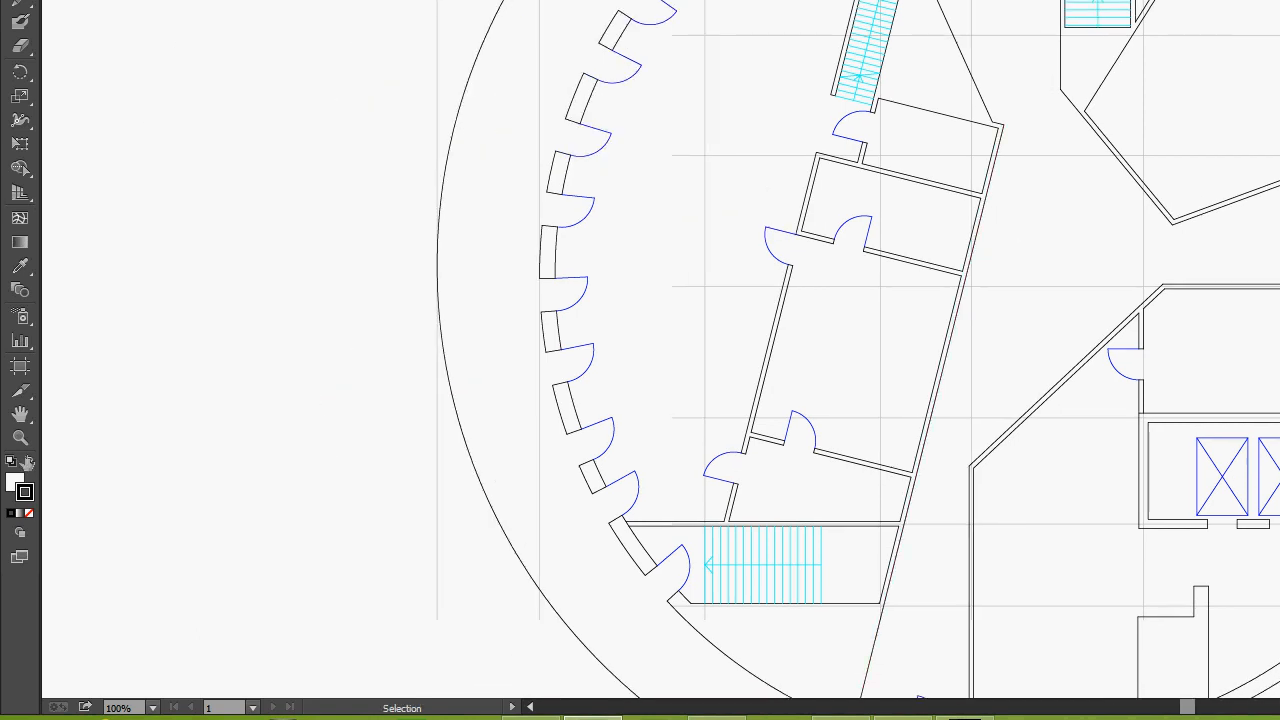
pyautogui.moveTo(20, 438)
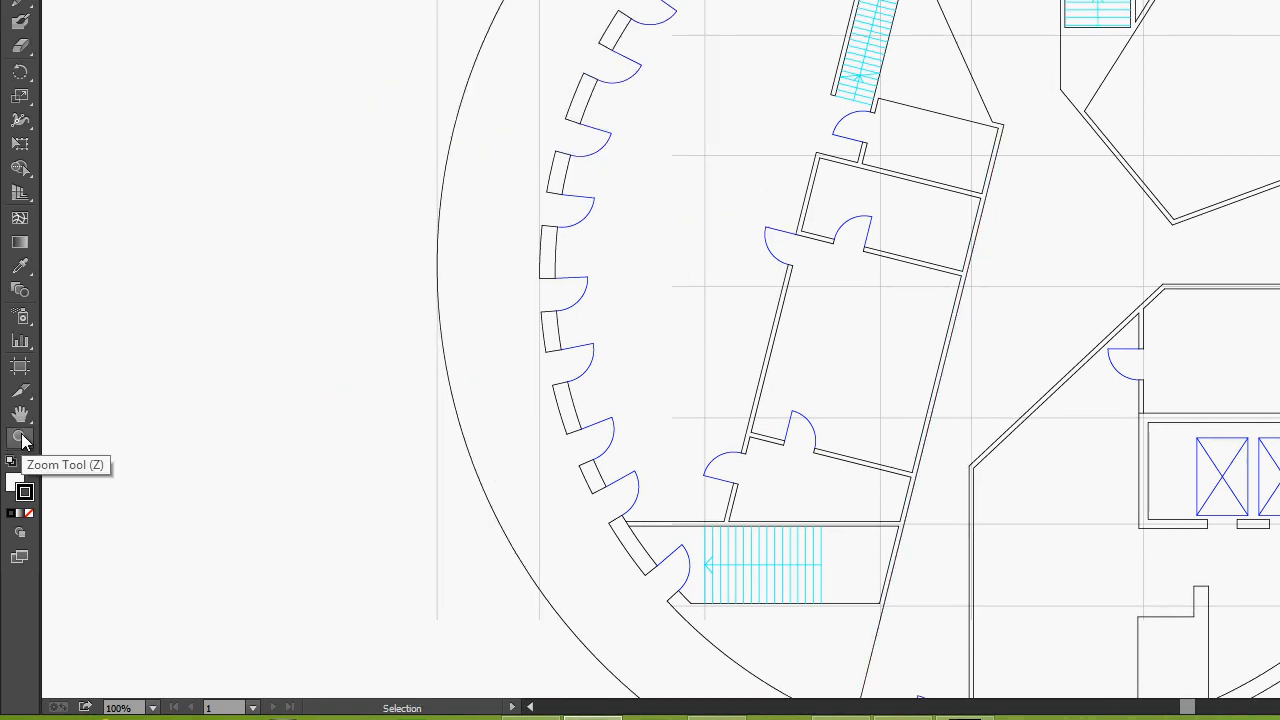
pyautogui.click(19, 438)
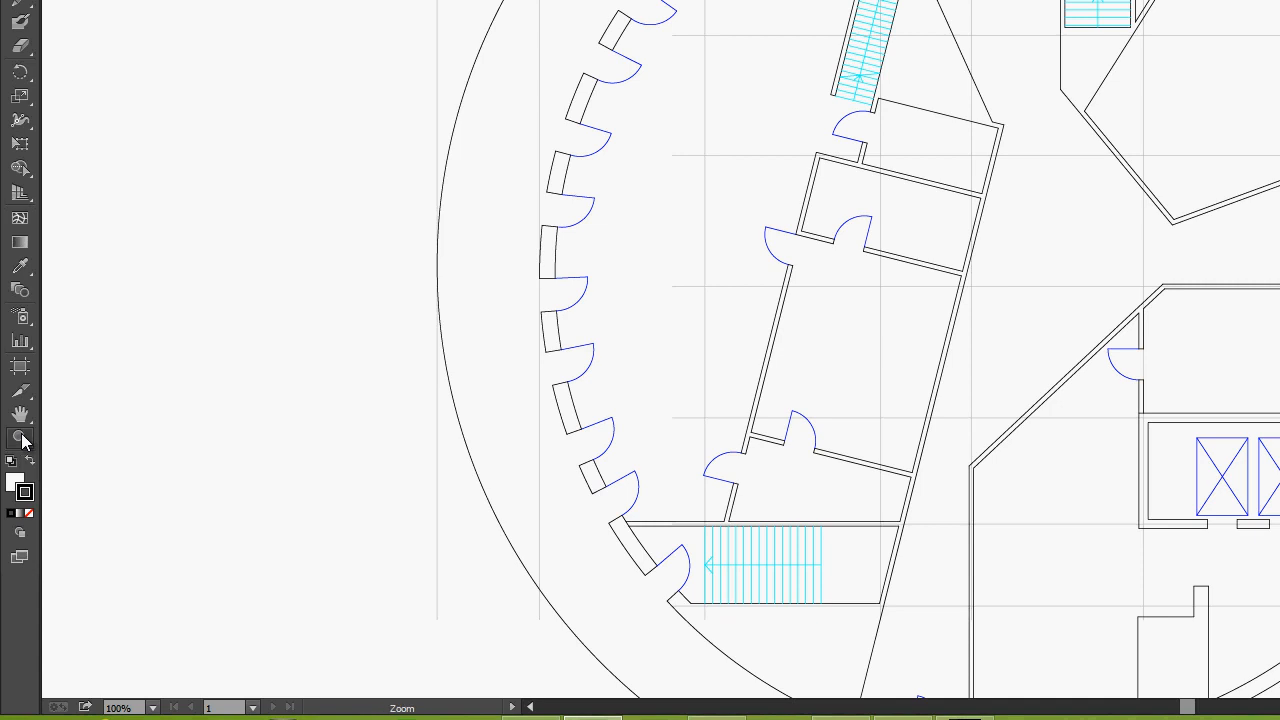
pyautogui.click(19, 438)
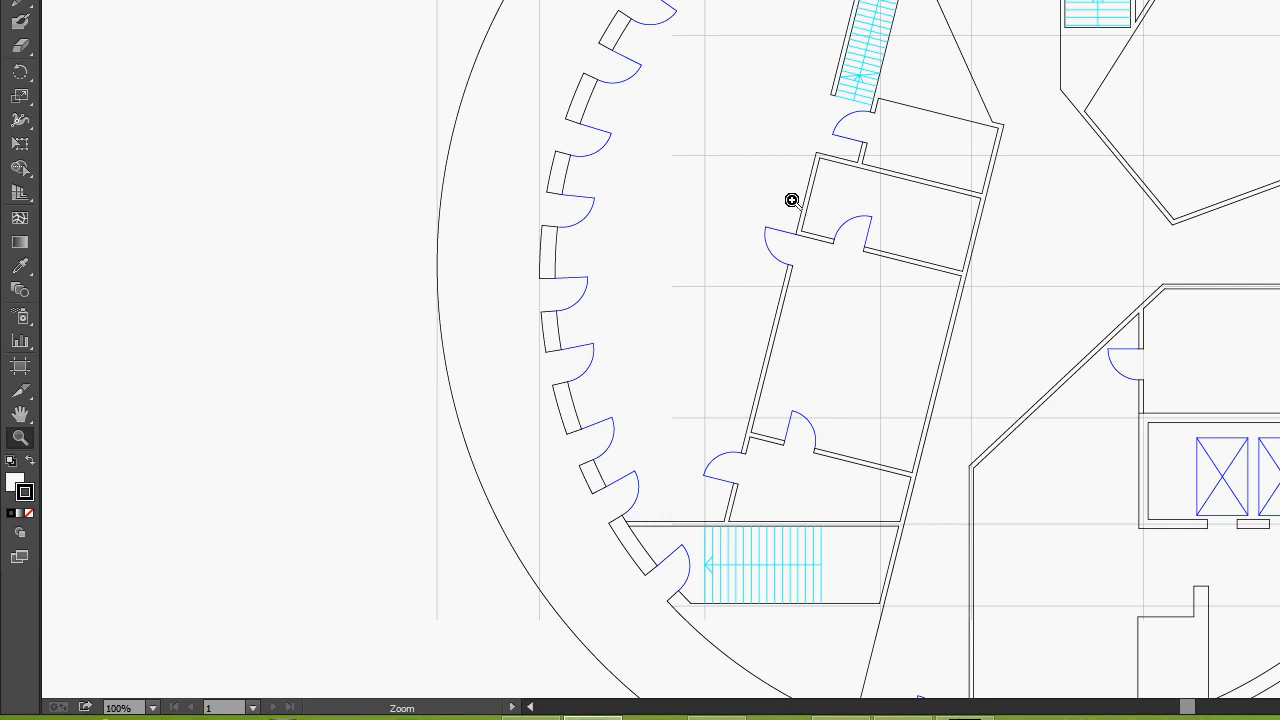
pyautogui.moveTo(795, 198)
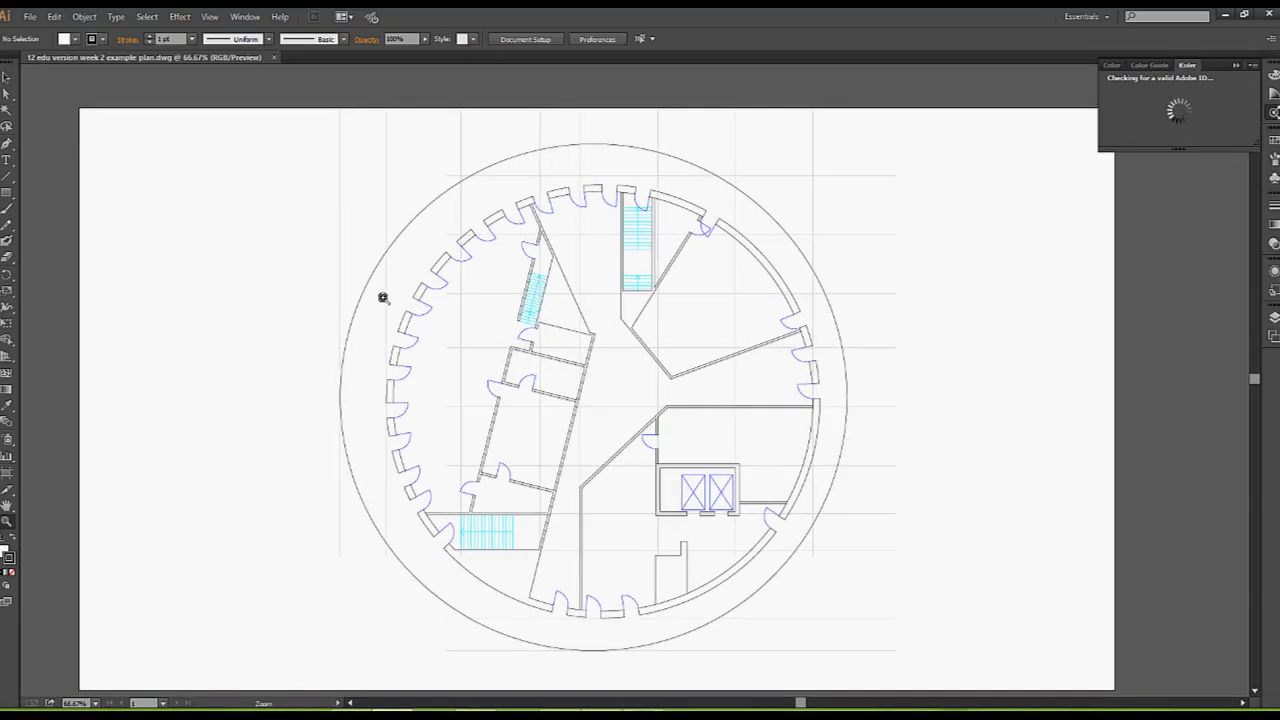
pyautogui.moveTo(544, 180)
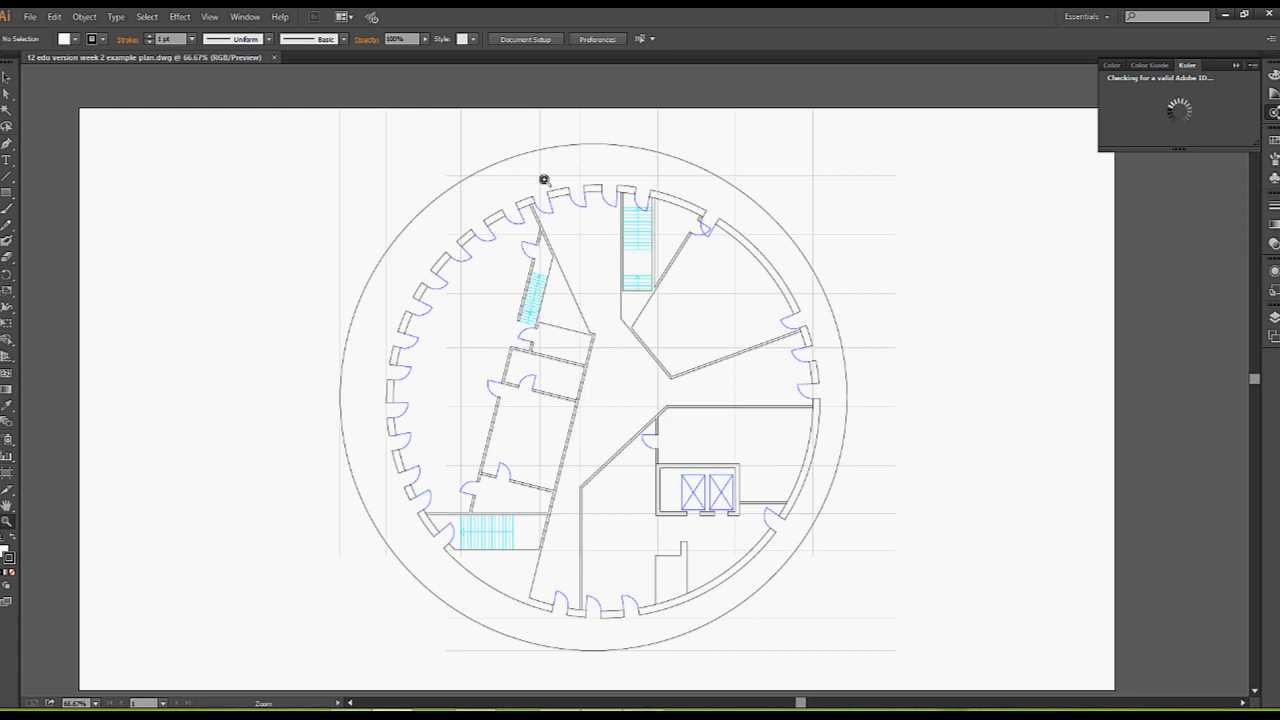
pyautogui.moveTo(827, 268)
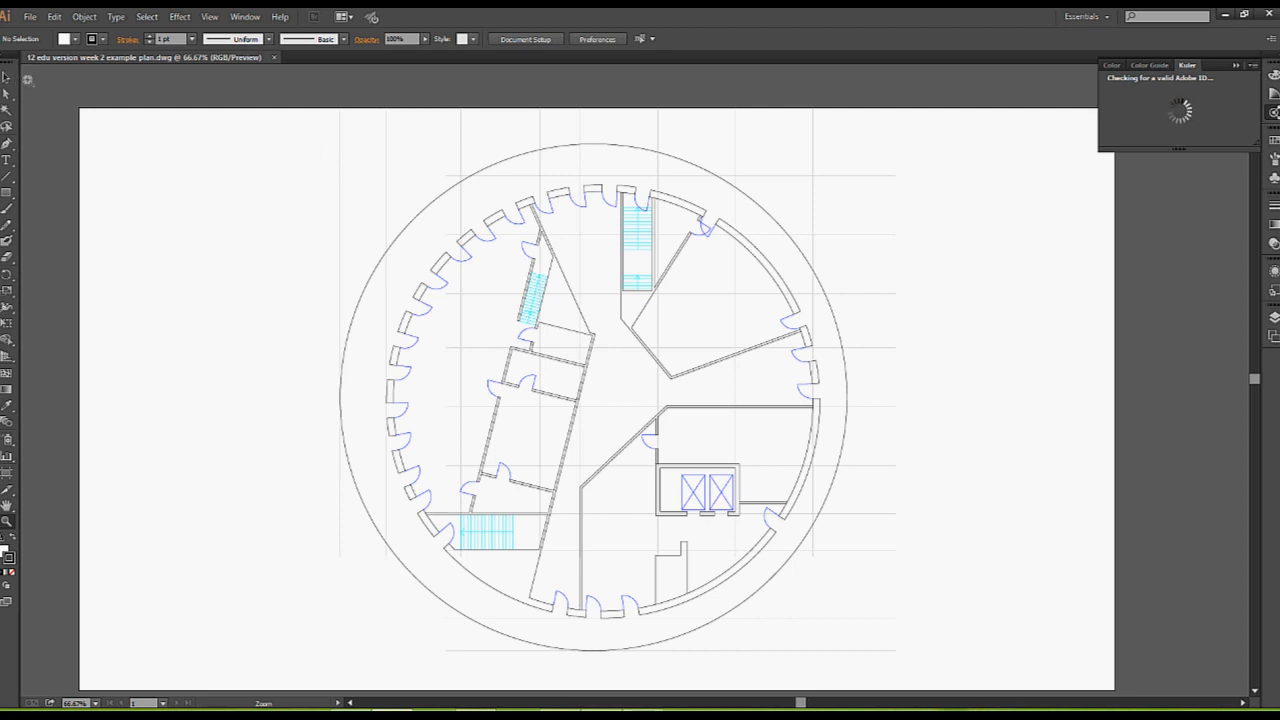
pyautogui.moveTo(9, 98)
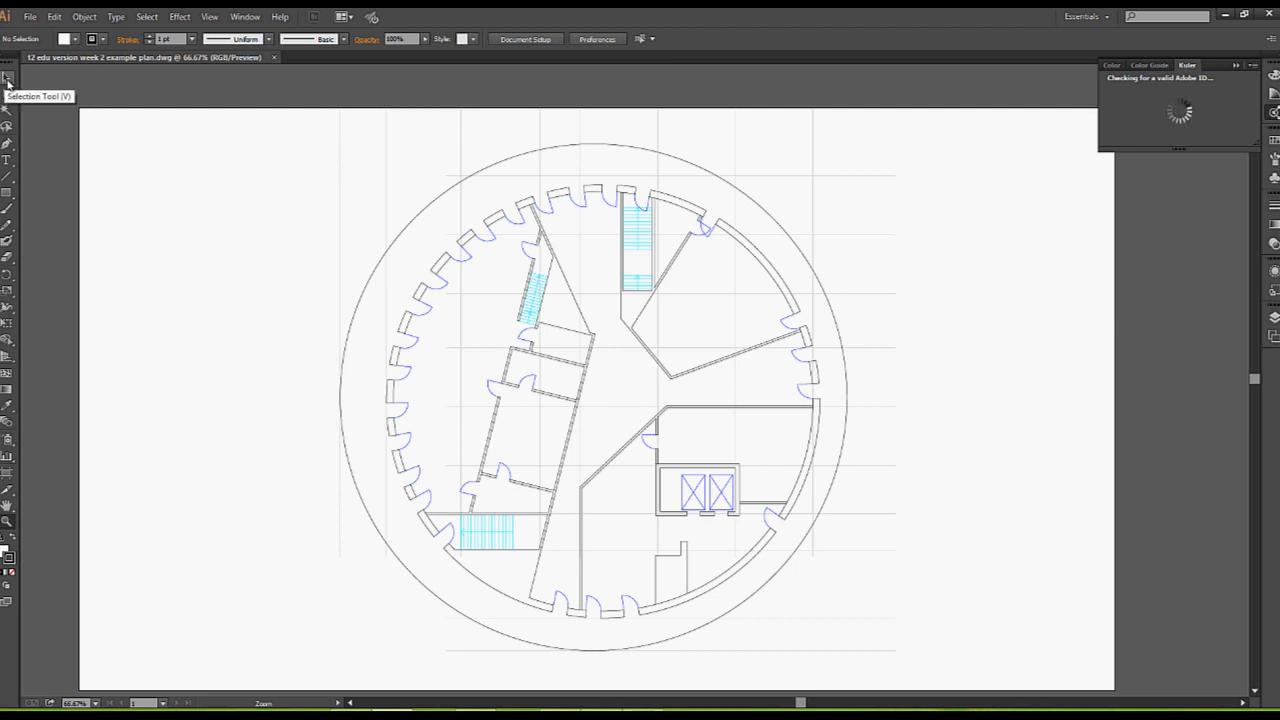
pyautogui.moveTo(112, 157)
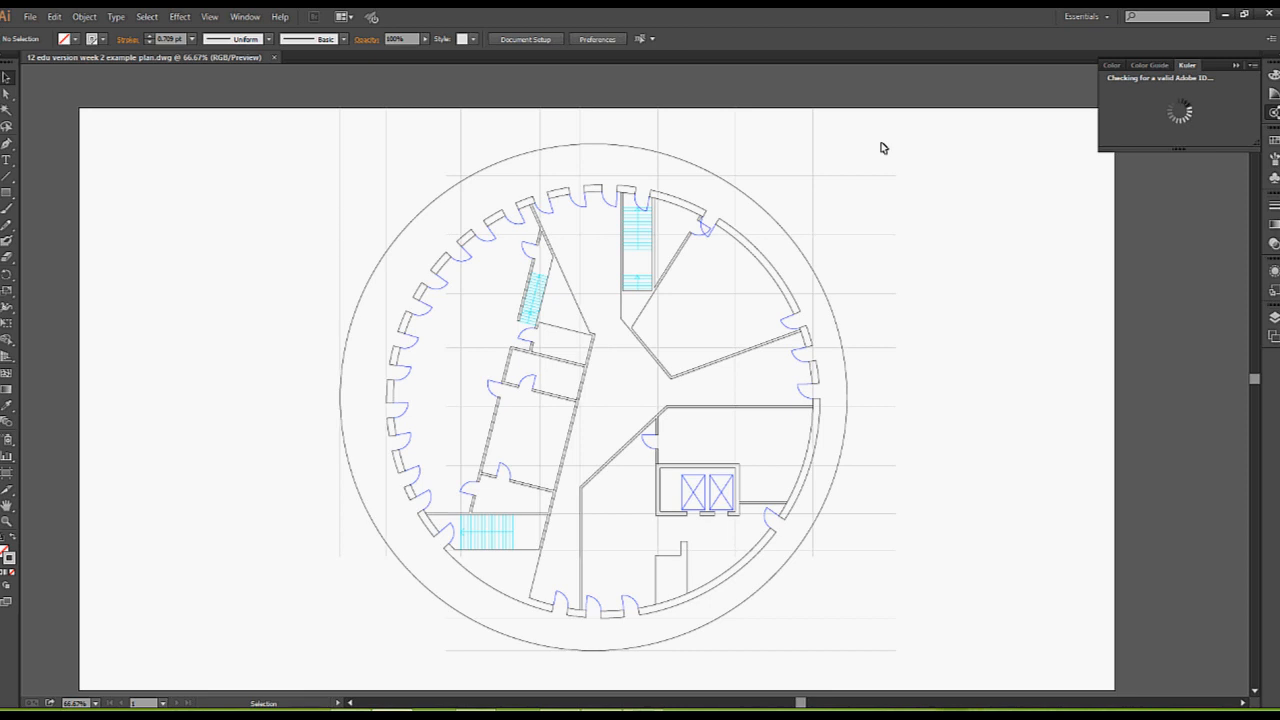
pyautogui.moveTo(770, 189)
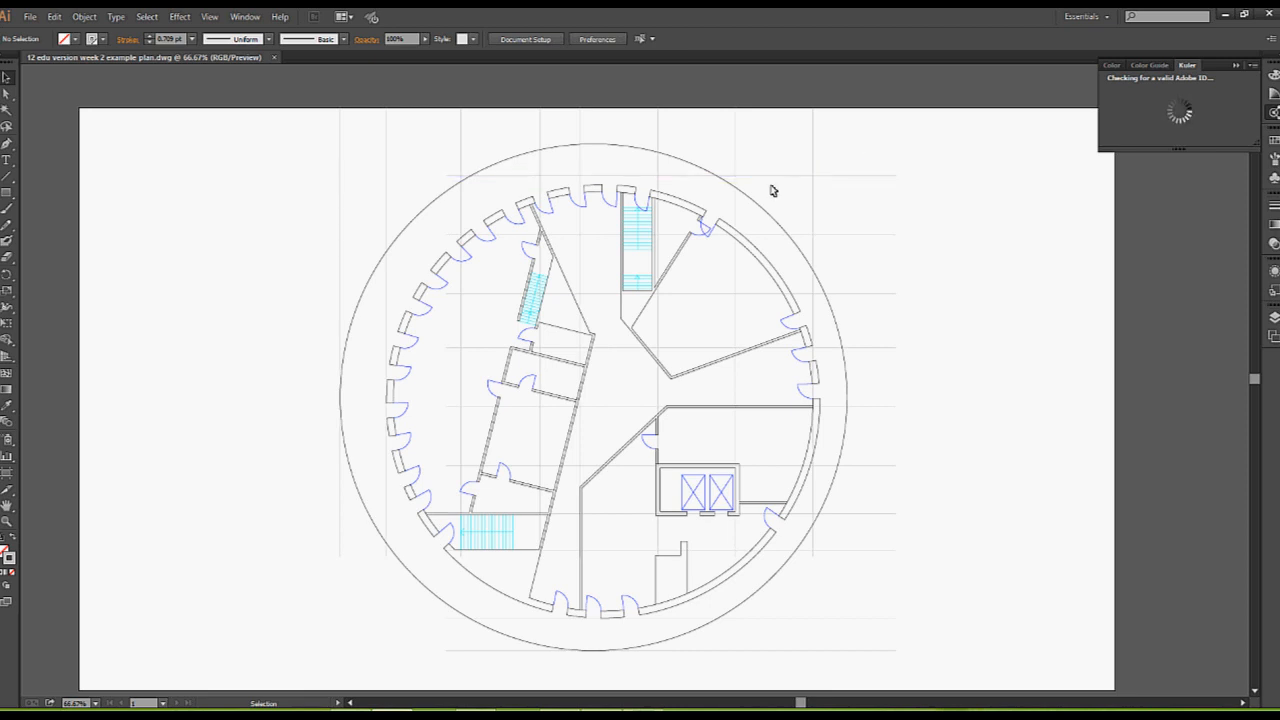
pyautogui.moveTo(690, 174)
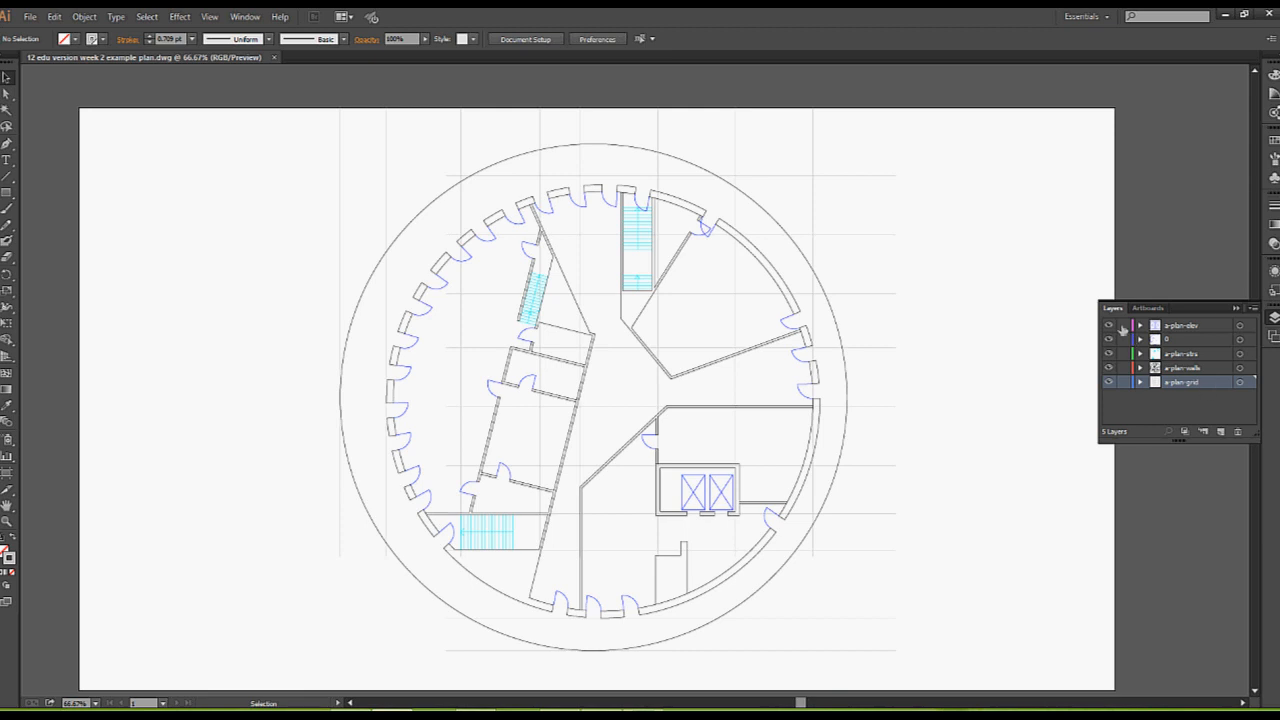
pyautogui.moveTo(1122, 329)
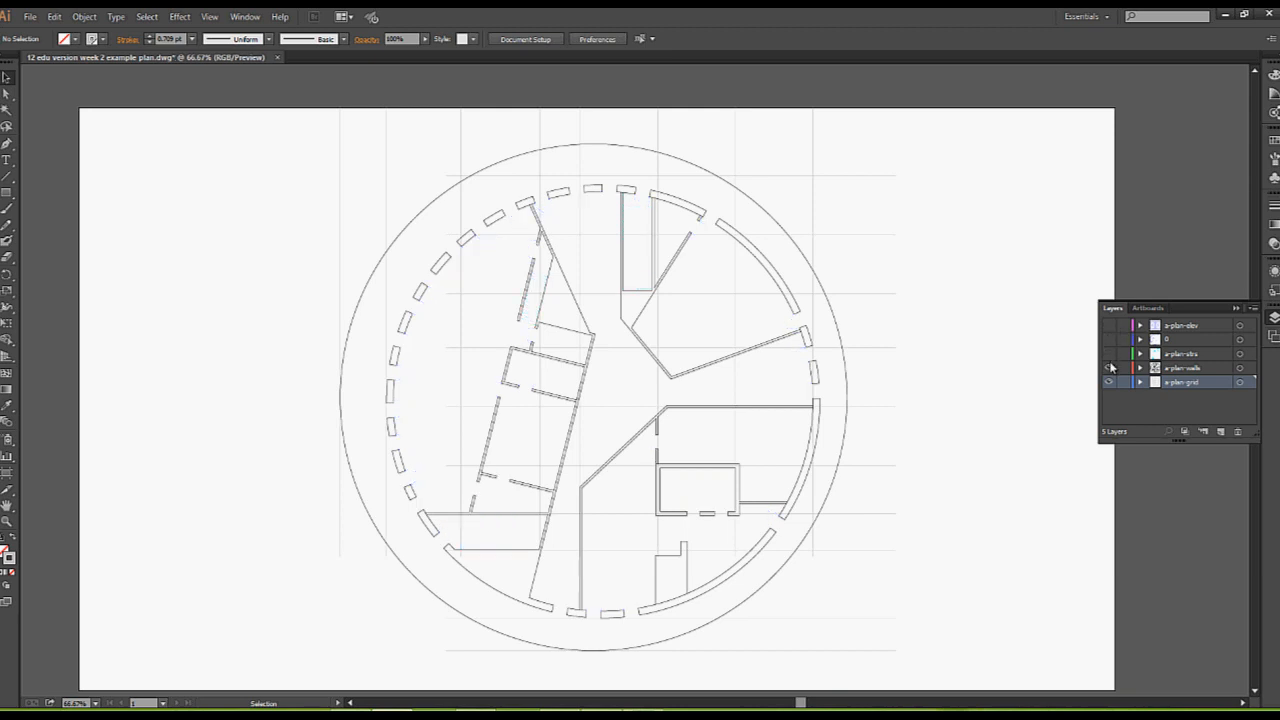
pyautogui.click(1109, 367)
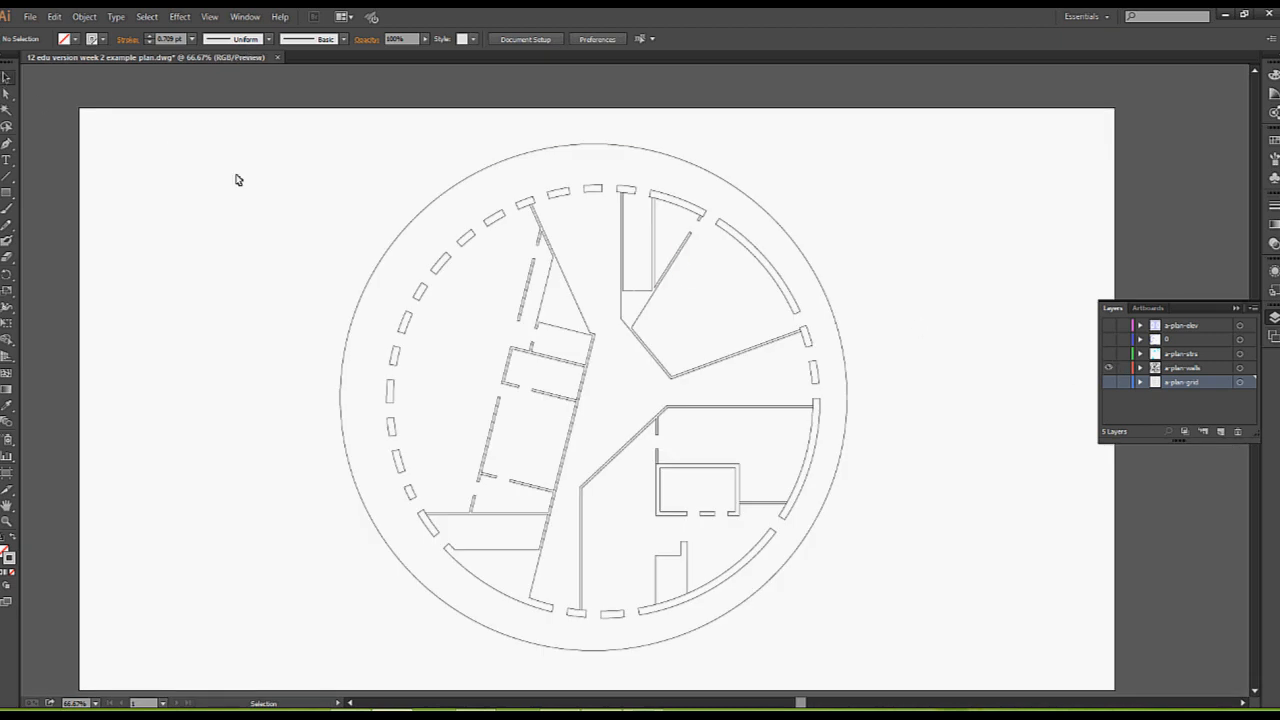
pyautogui.moveTo(309, 156)
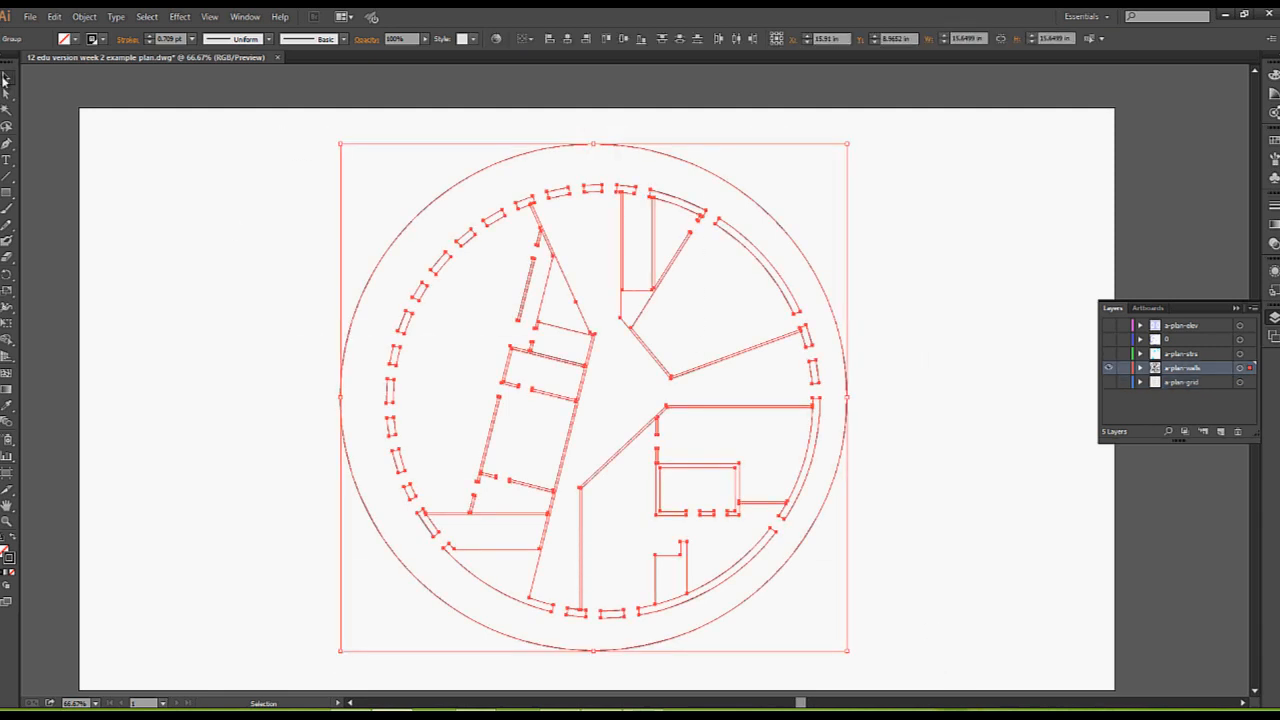
pyautogui.moveTo(11, 93)
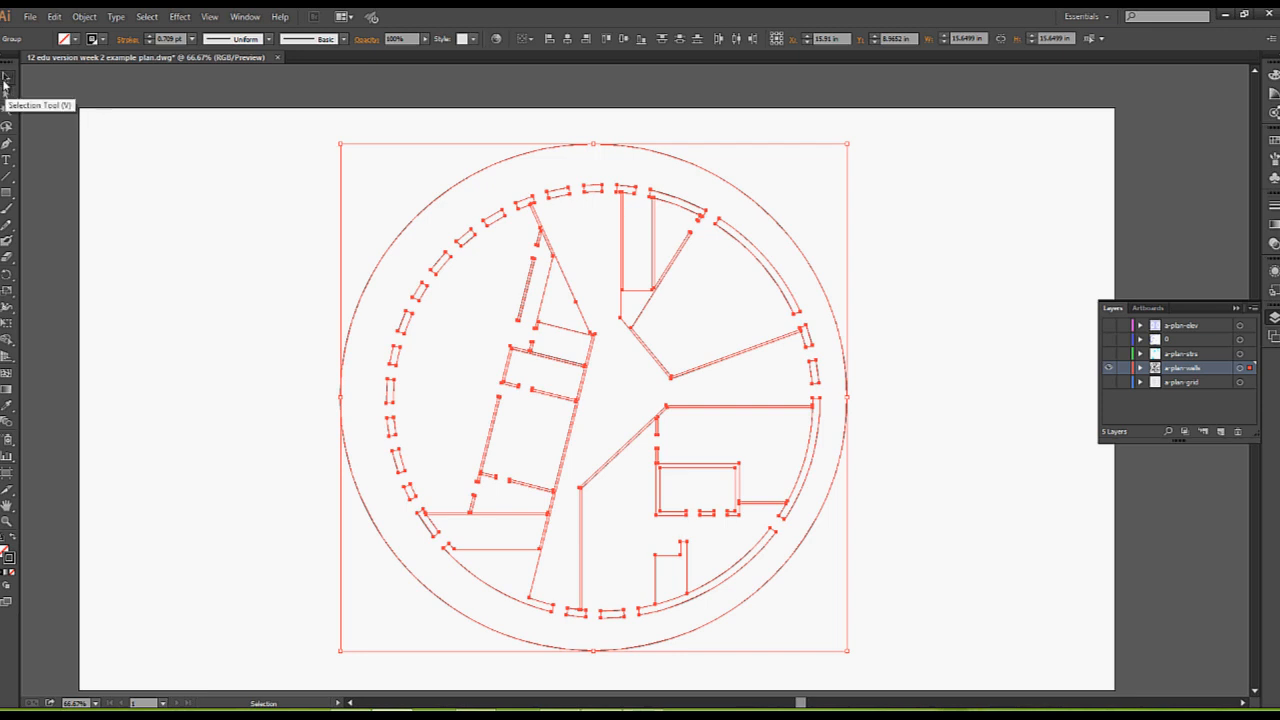
pyautogui.moveTo(246, 203)
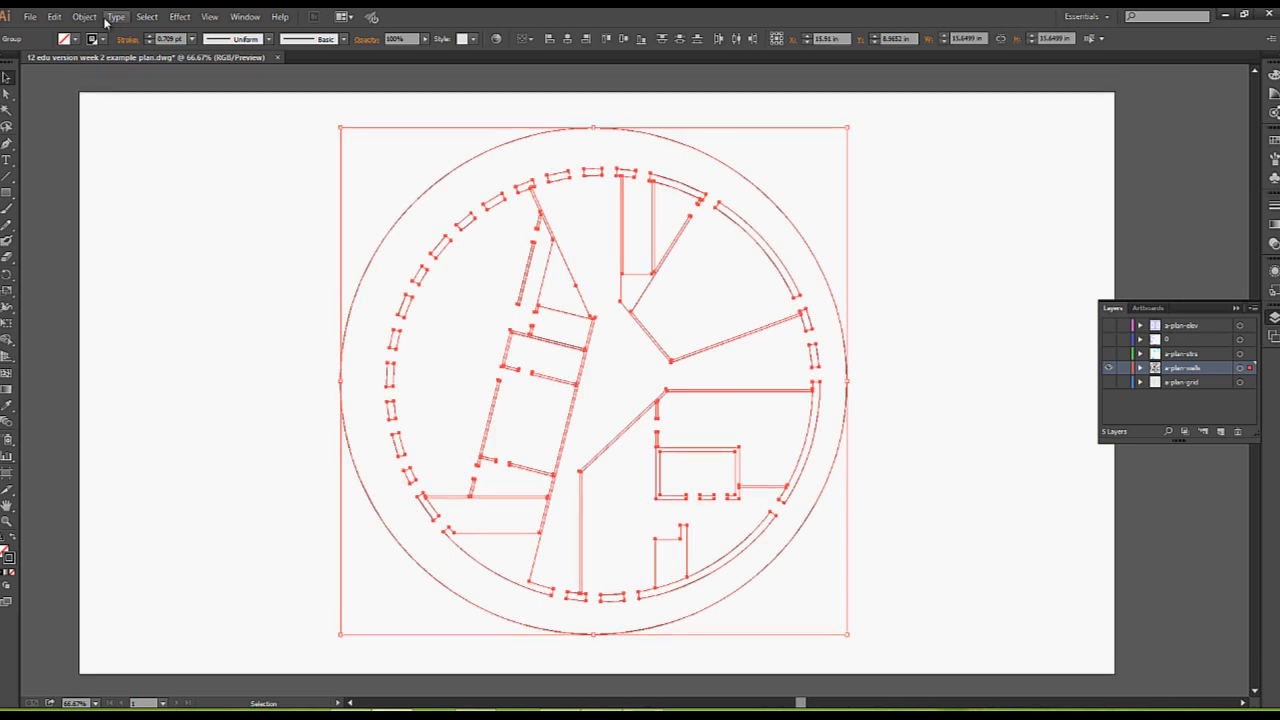
pyautogui.click(83, 16)
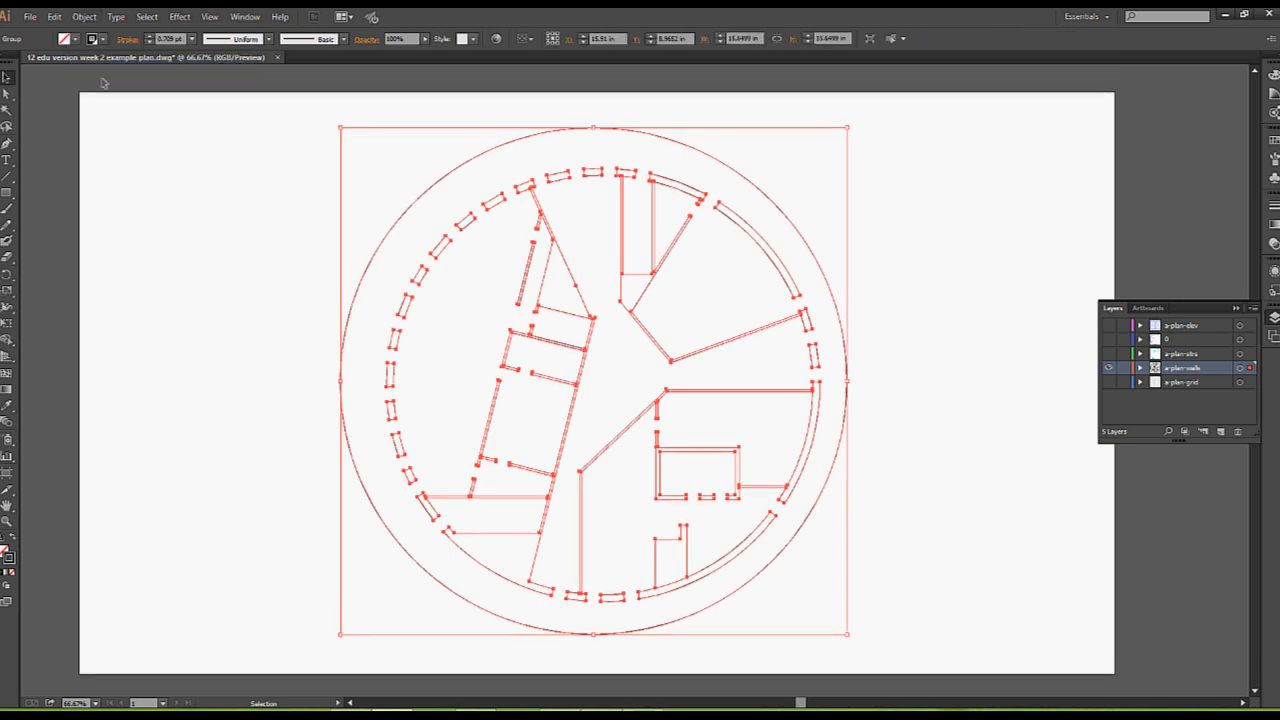
pyautogui.click(102, 17)
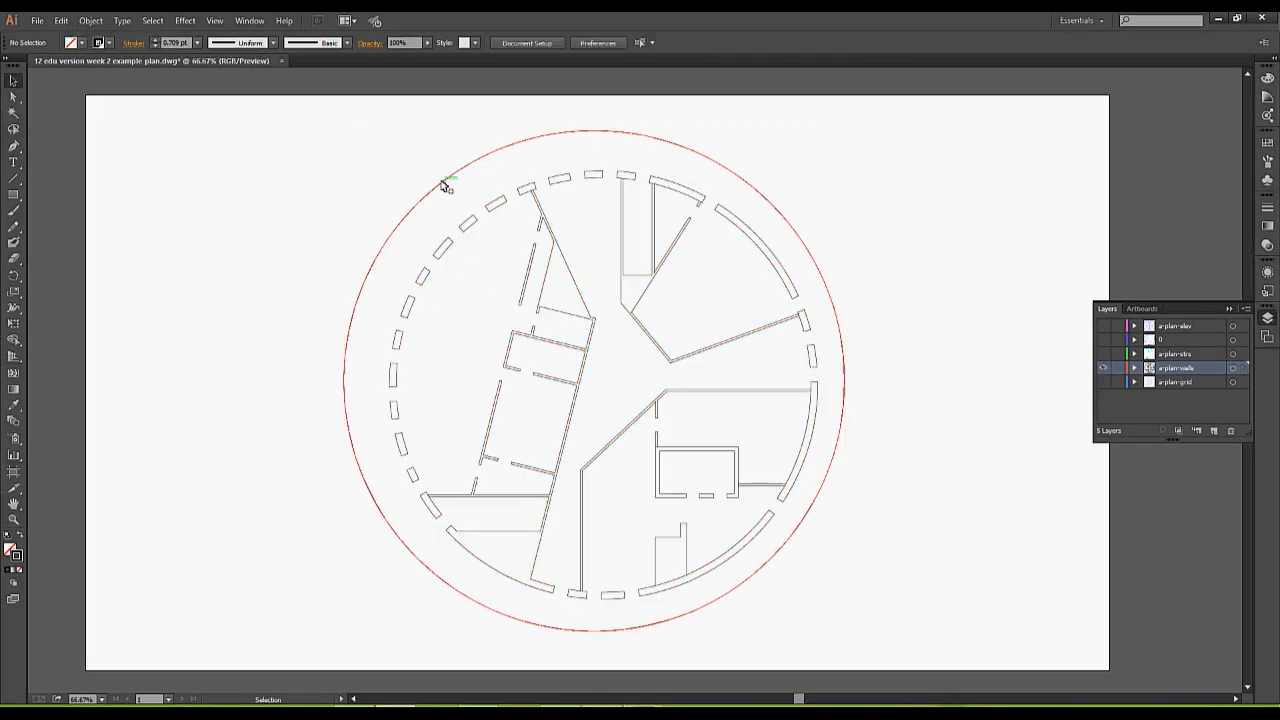
pyautogui.press('ctrl+a')
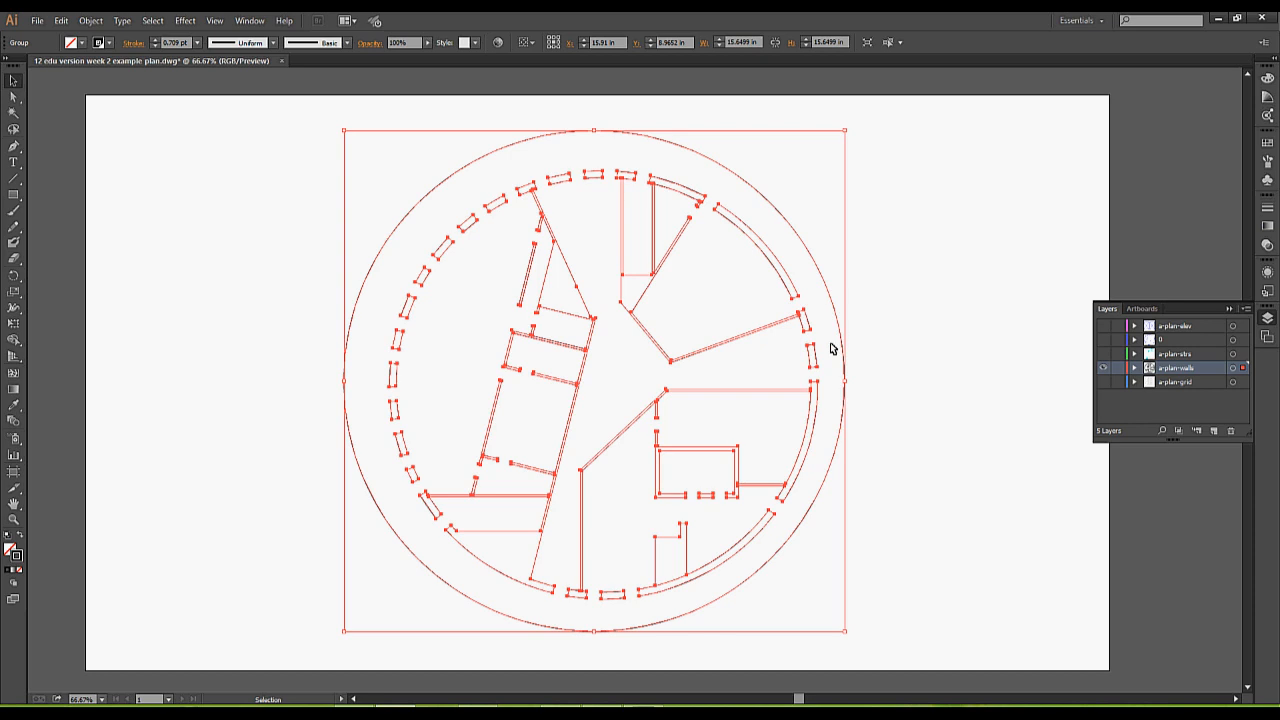
pyautogui.moveTo(12, 80)
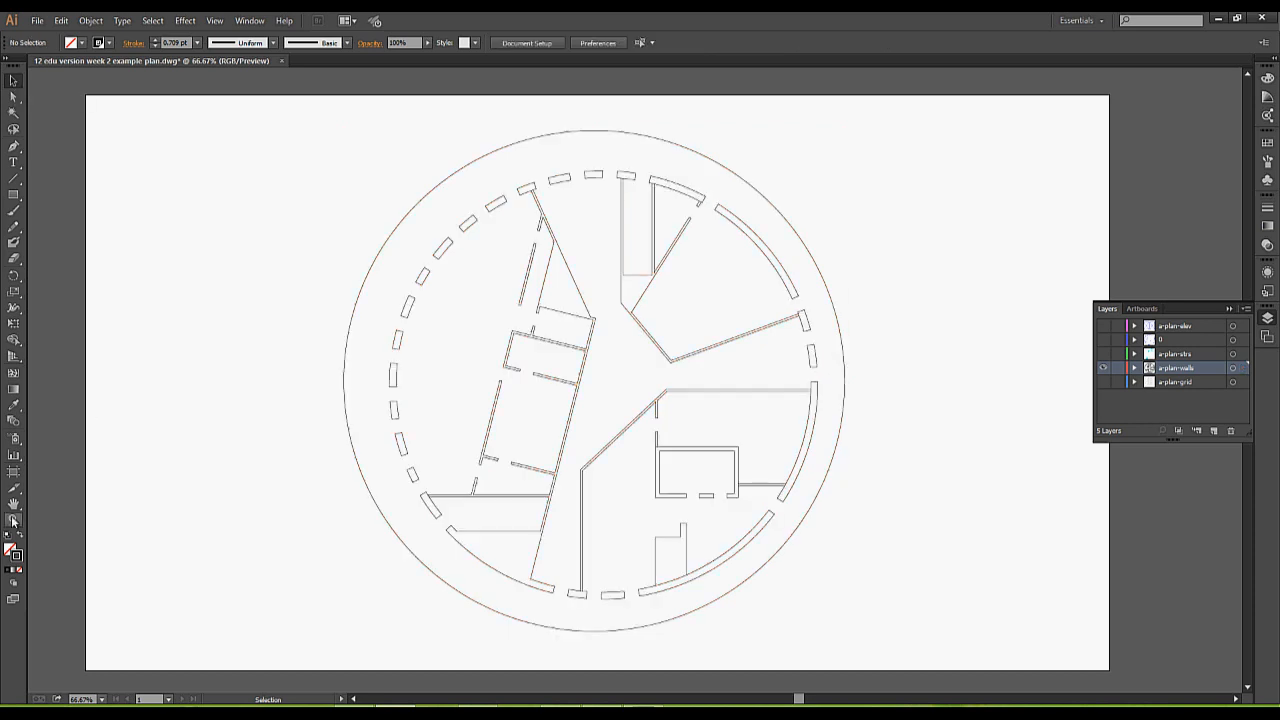
pyautogui.click(593, 298)
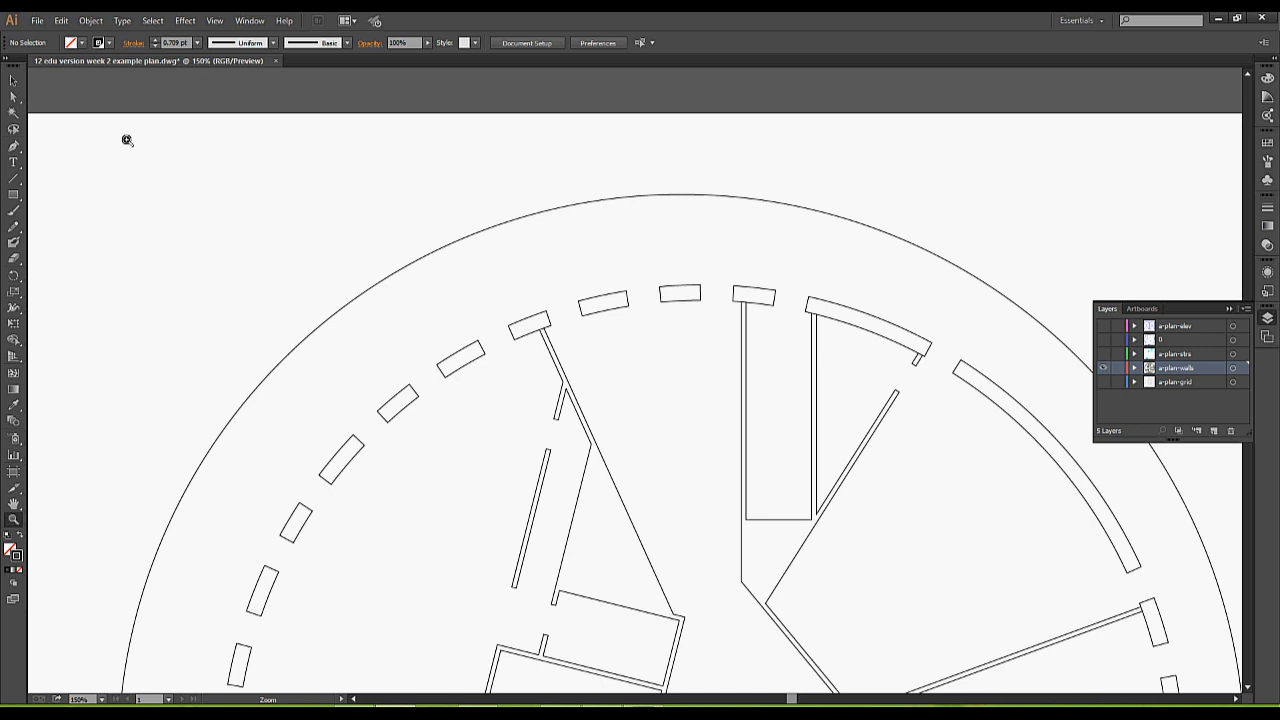
pyautogui.moveTo(135, 143)
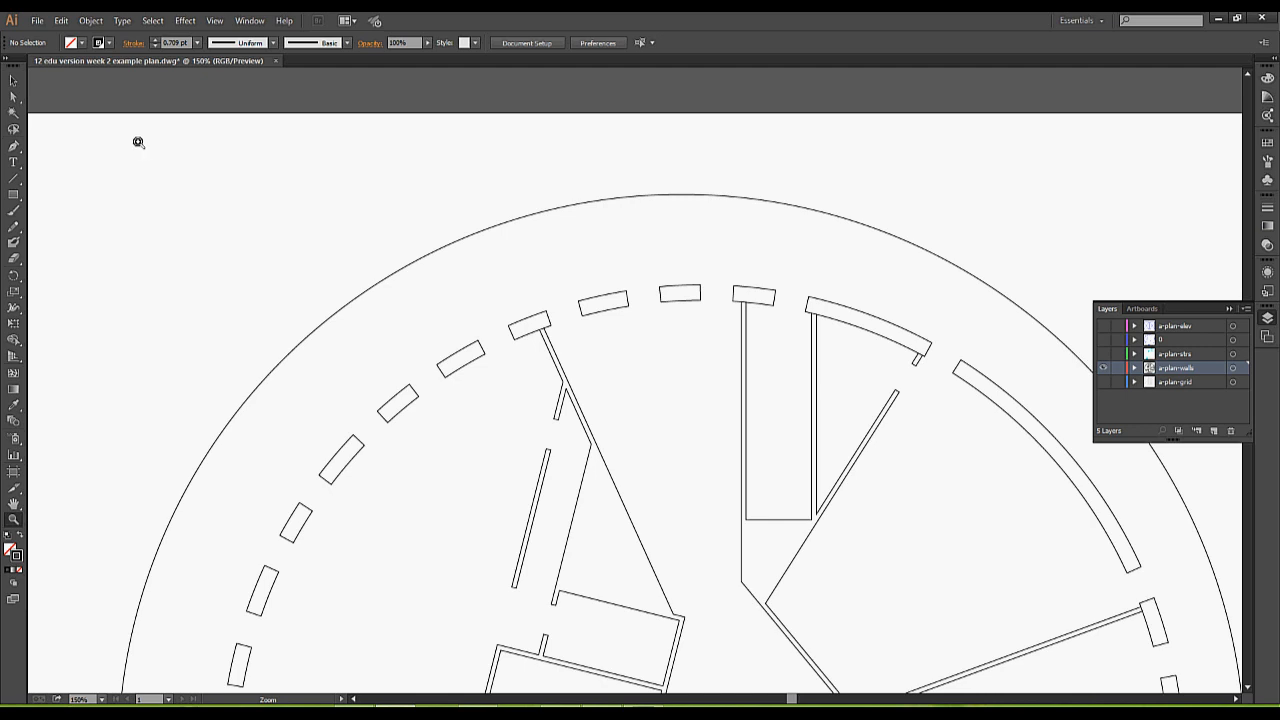
pyautogui.moveTo(13, 85)
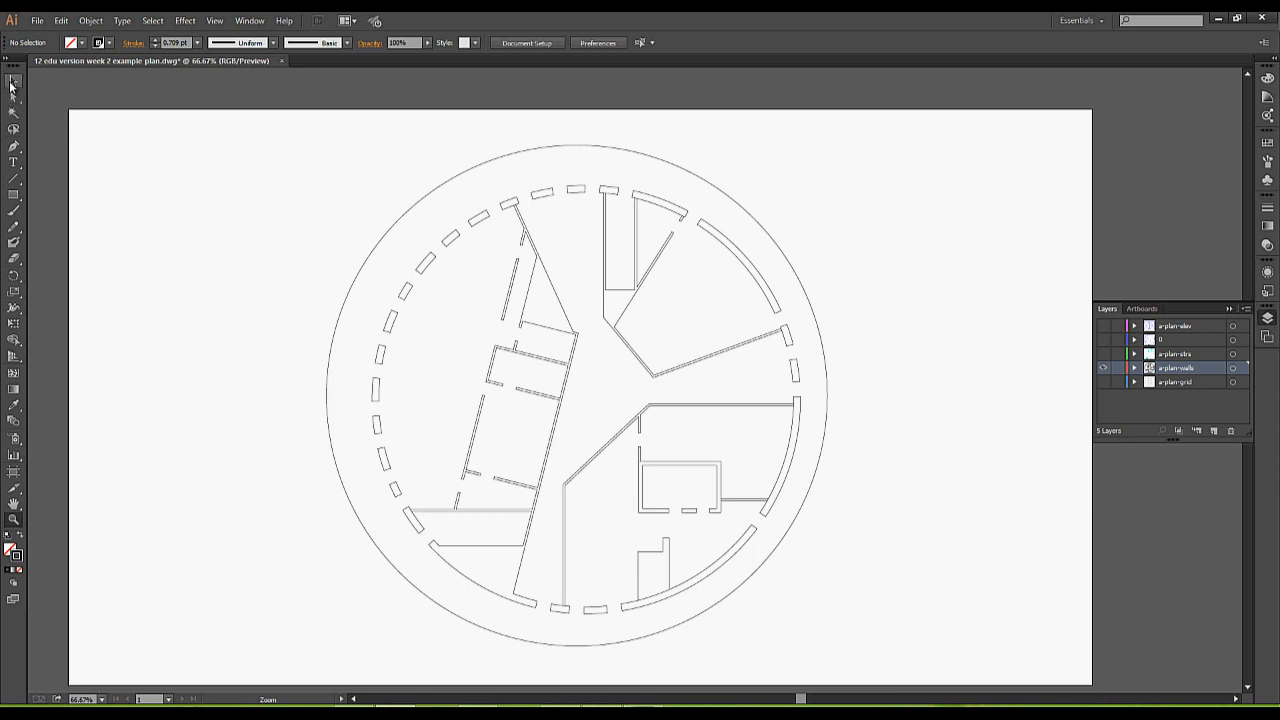
# Step: Select the entire floor plan and set its stroke weight to 7 pt, then 1 pt
pyautogui.press('ctrl+a')
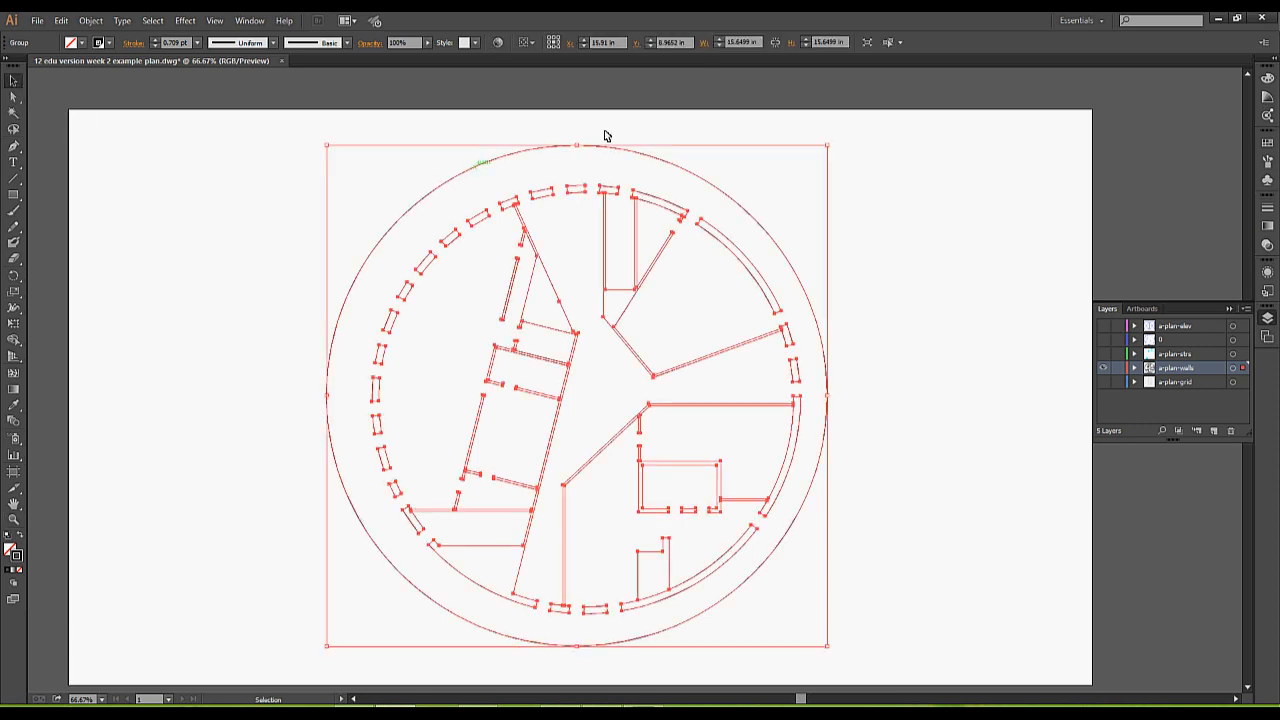
pyautogui.moveTo(1273, 285)
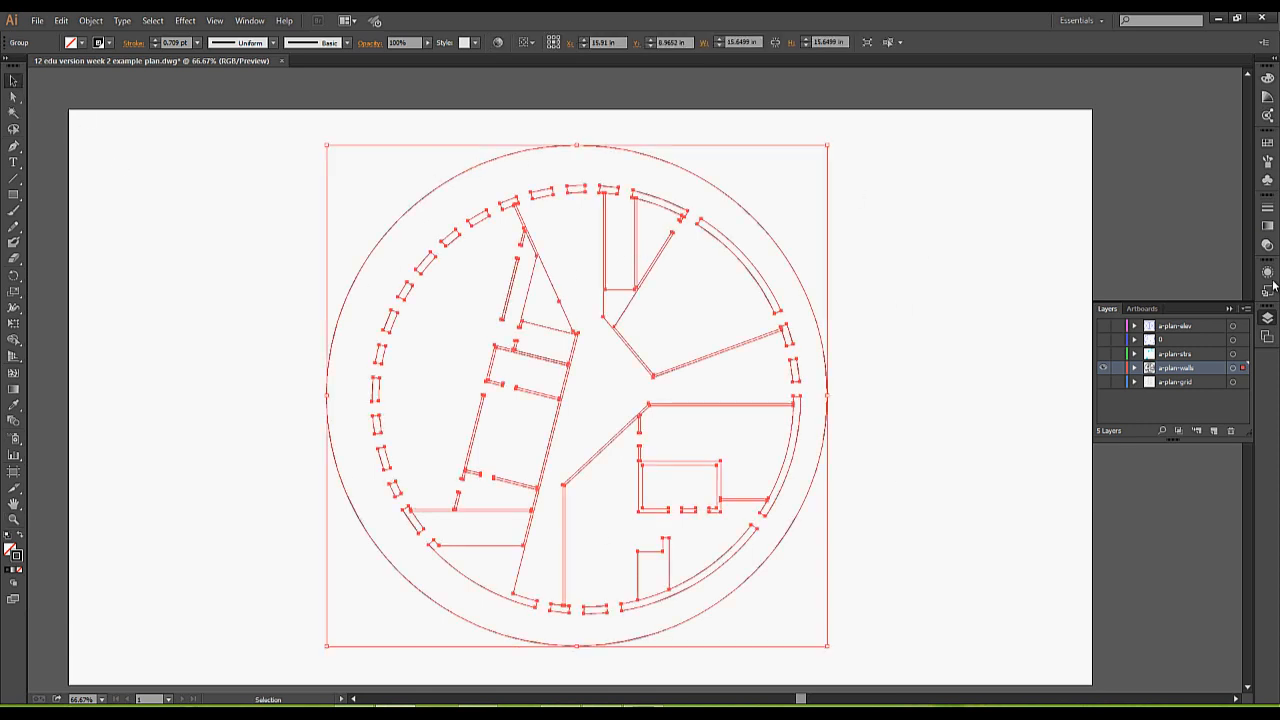
pyautogui.moveTo(1268, 211)
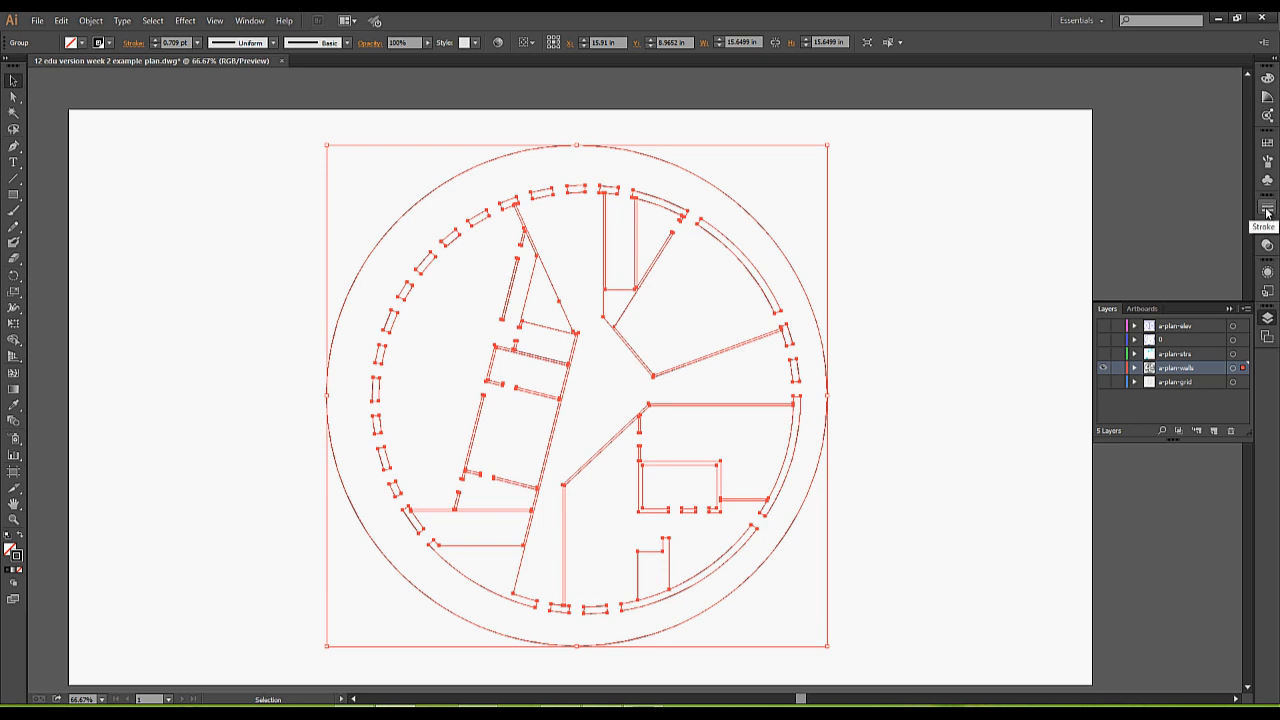
pyautogui.click(1271, 208)
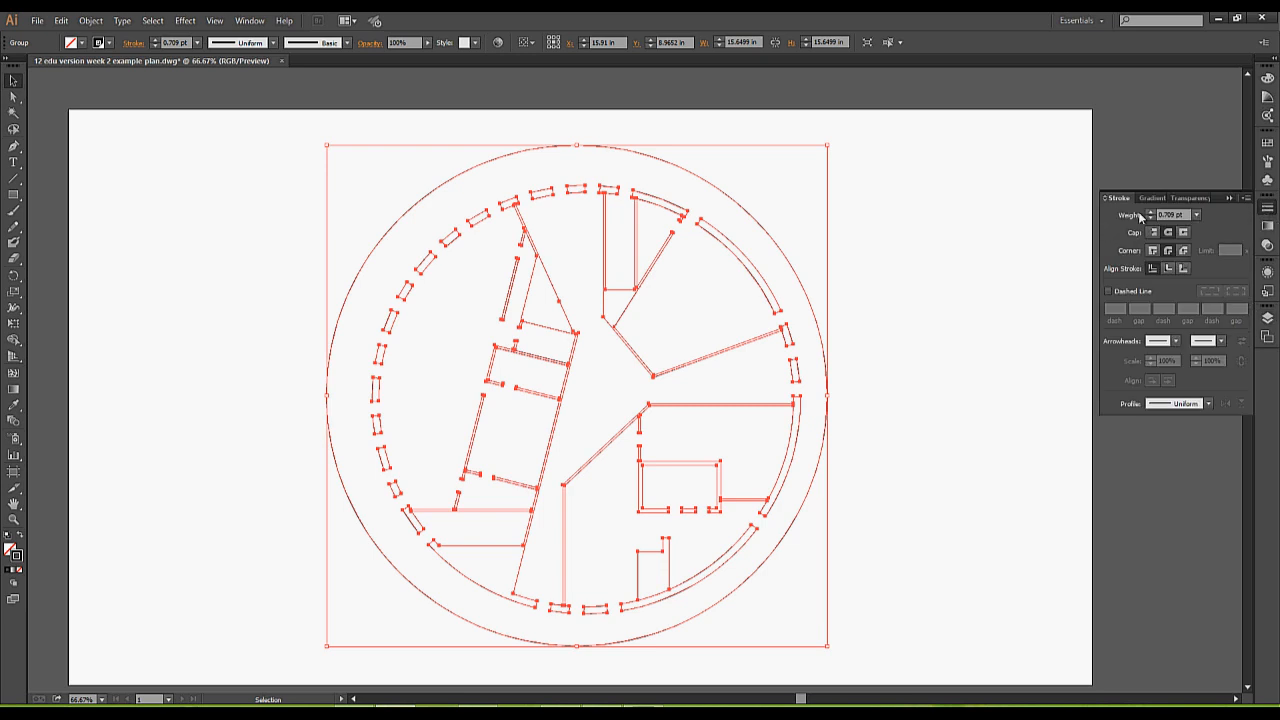
pyautogui.click(1196, 215)
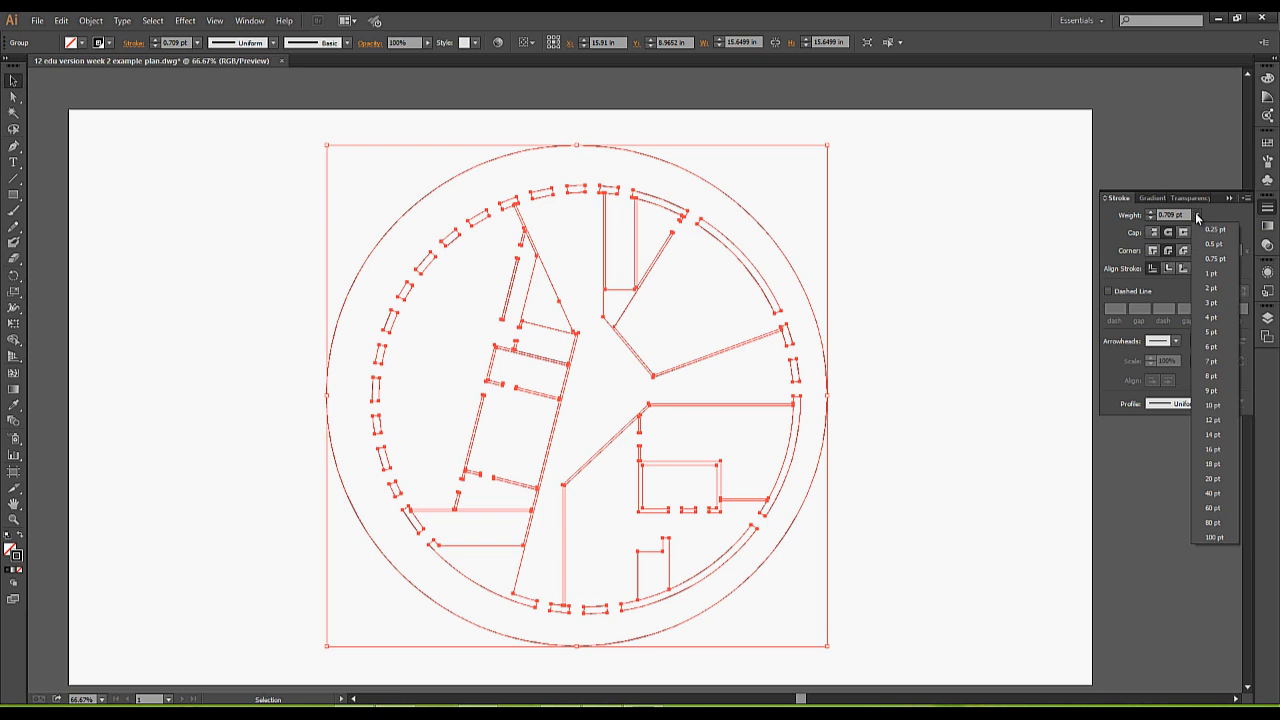
pyautogui.click(1212, 271)
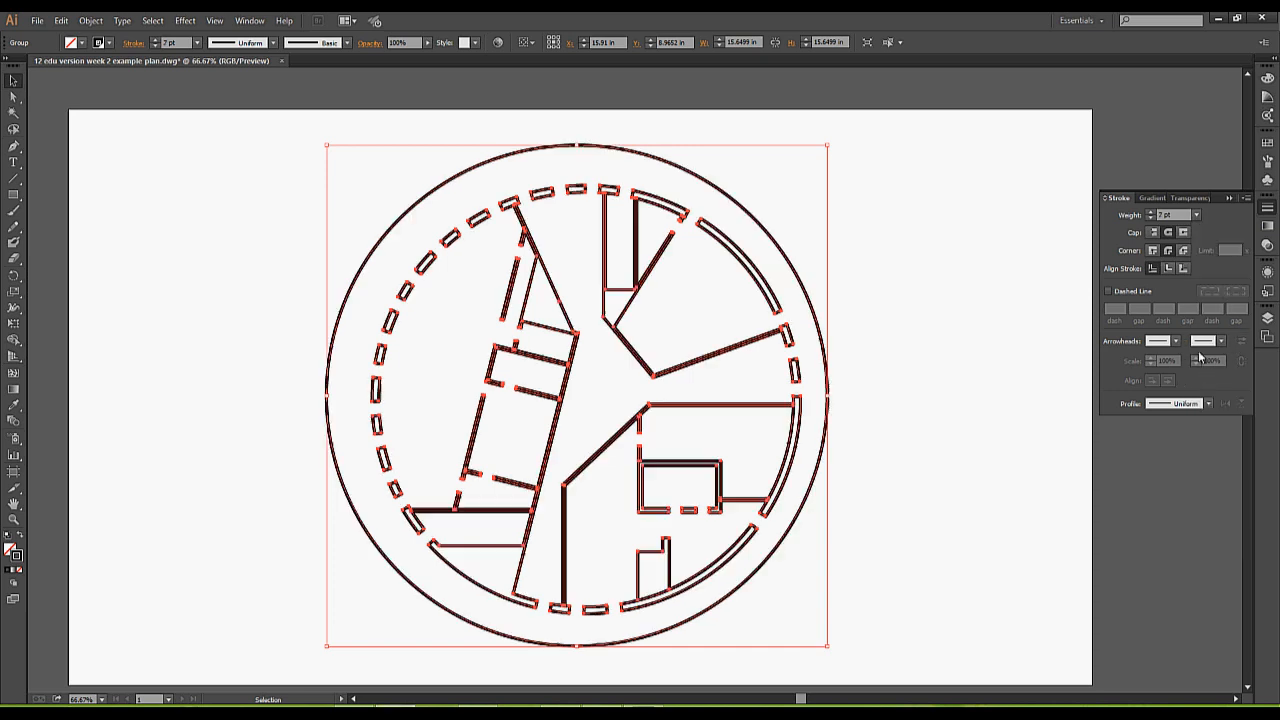
pyautogui.moveTo(1215, 211)
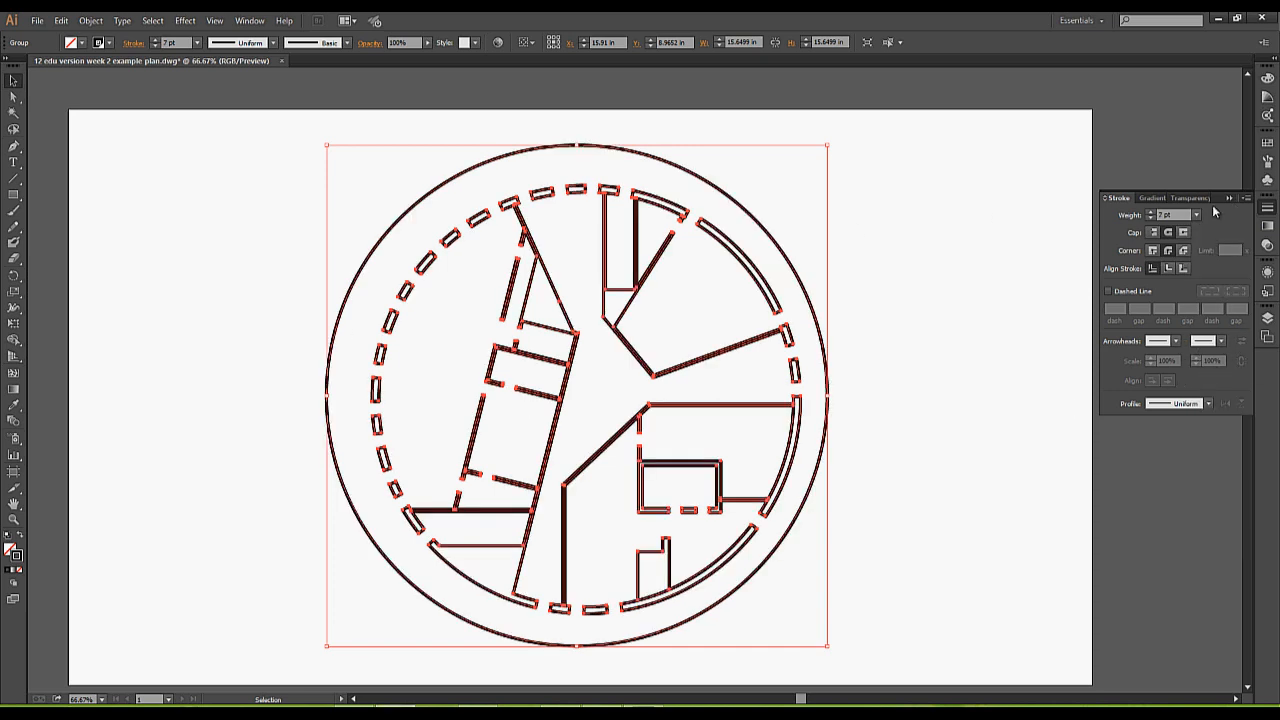
pyautogui.click(1204, 216)
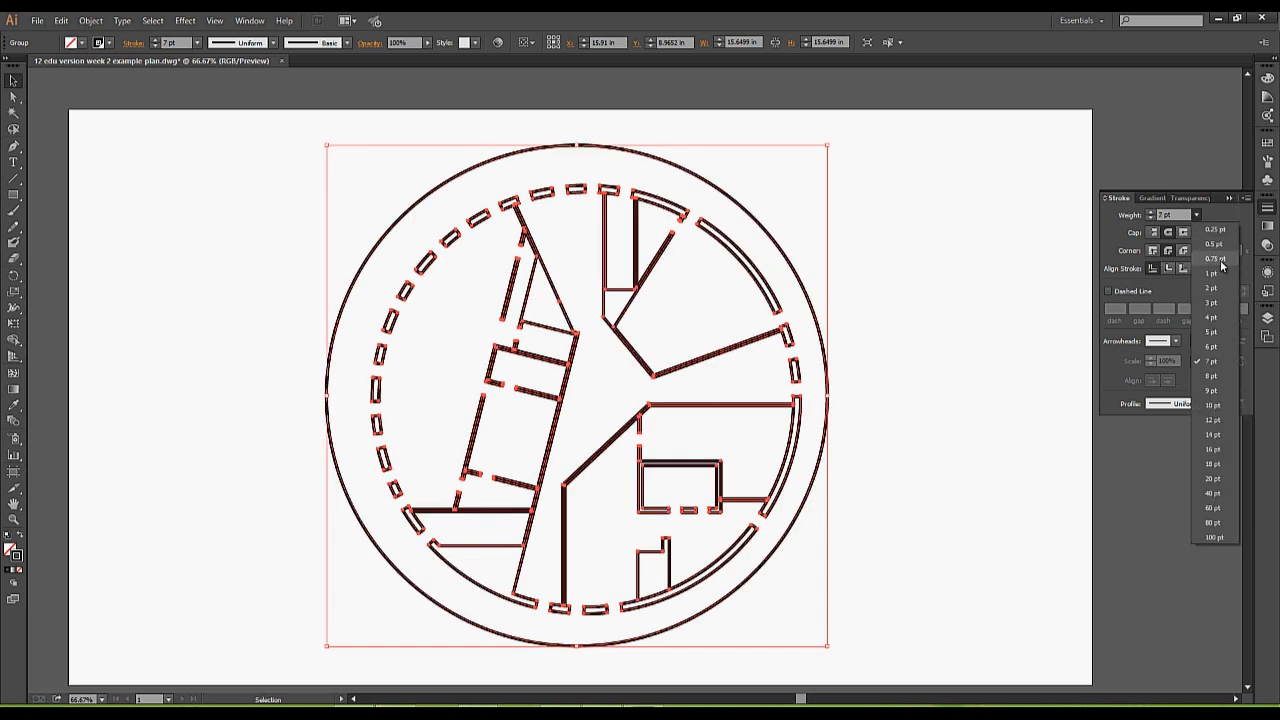
pyautogui.click(1211, 273)
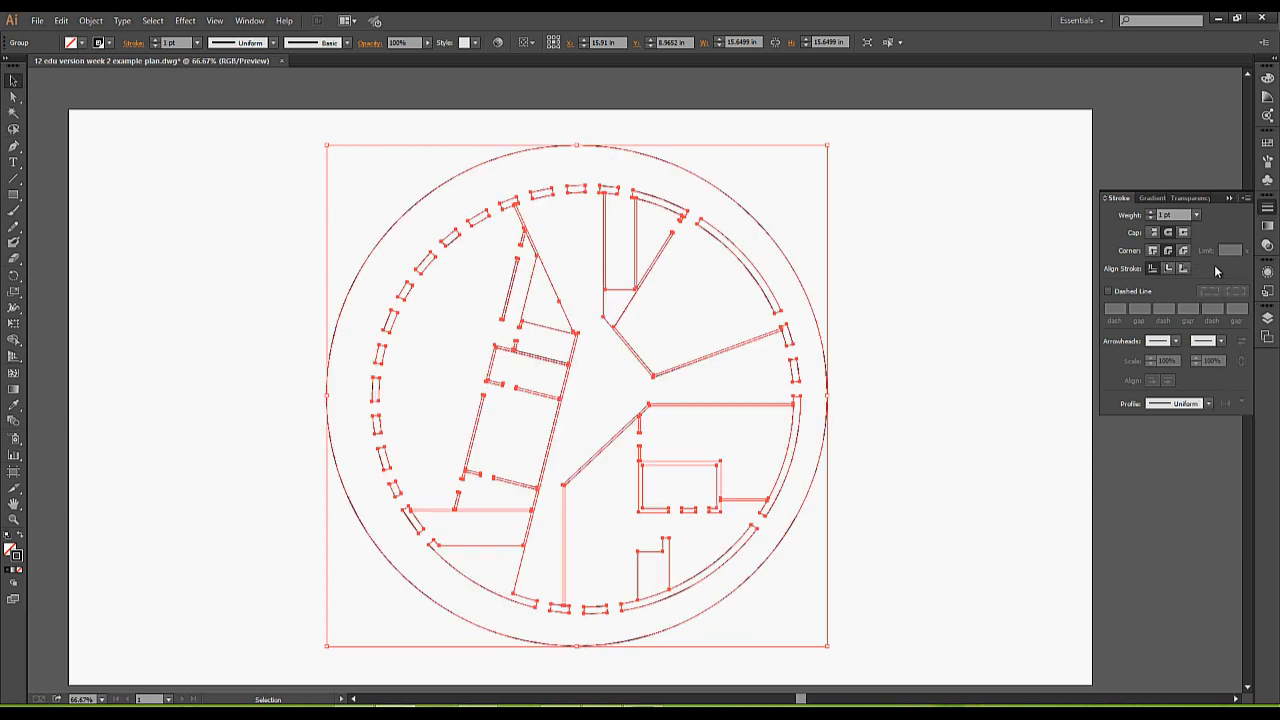
pyautogui.moveTo(900, 322)
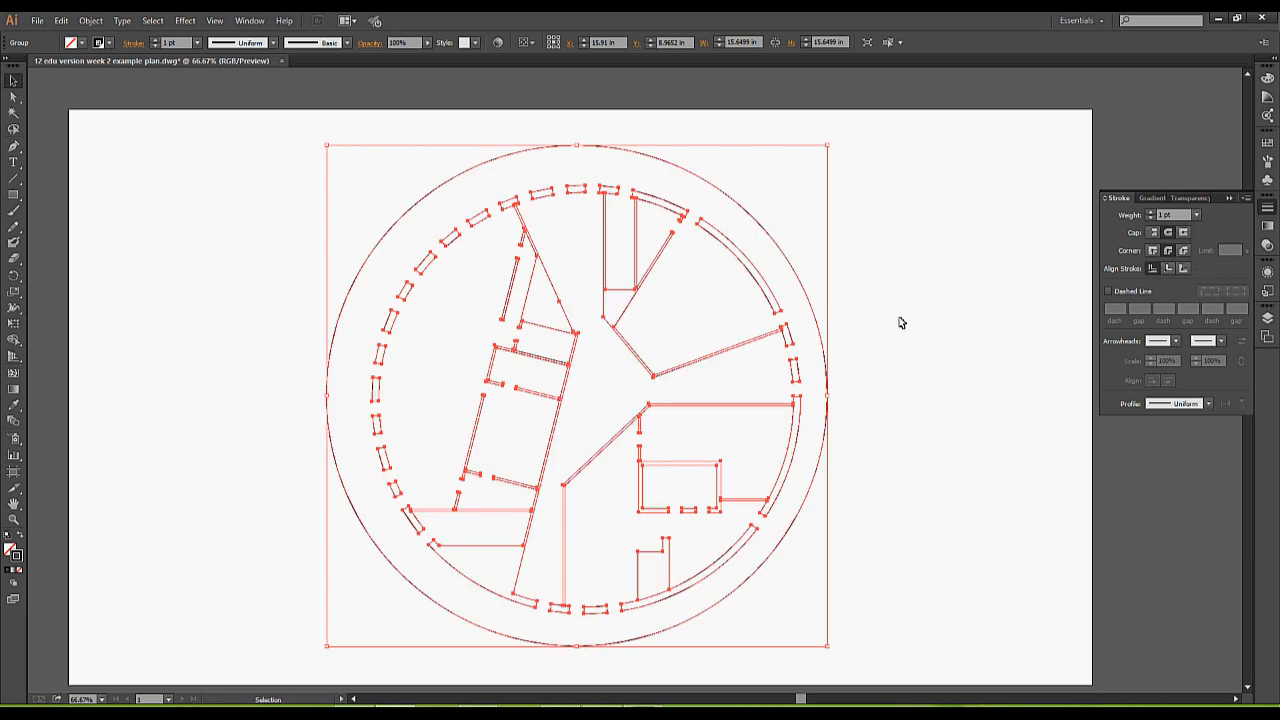
pyautogui.moveTo(821, 284)
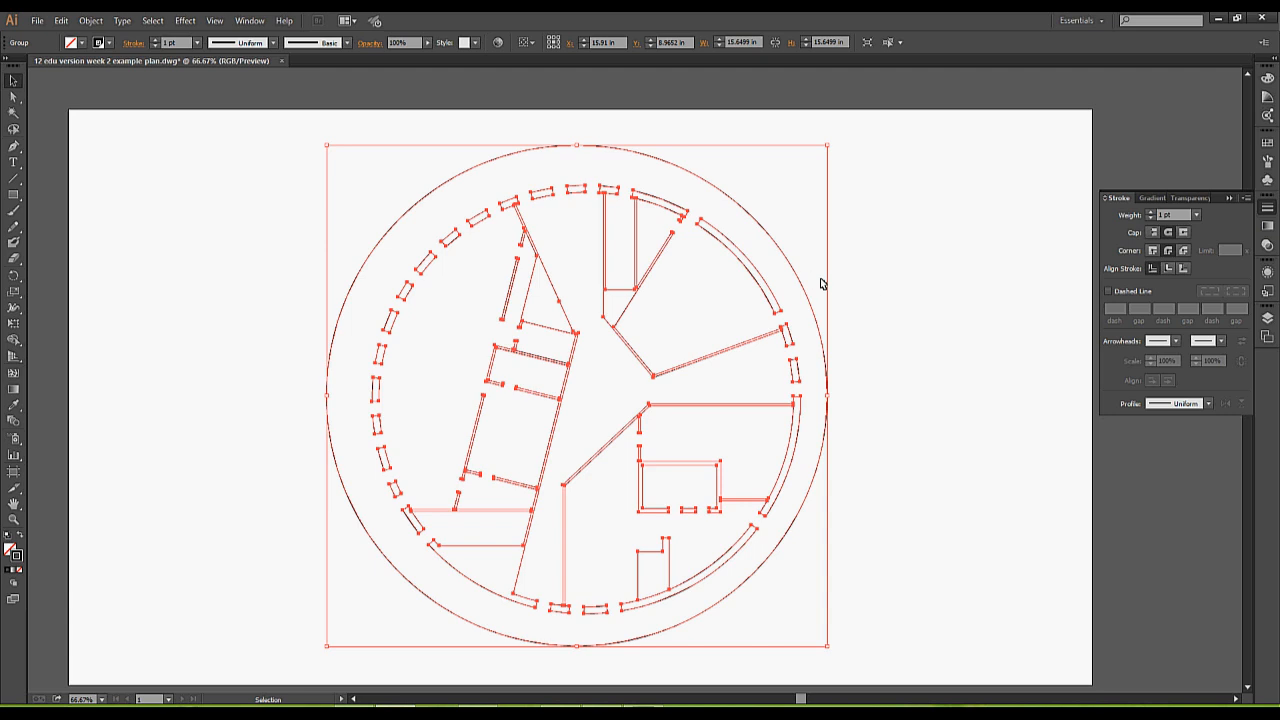
pyautogui.moveTo(840, 281)
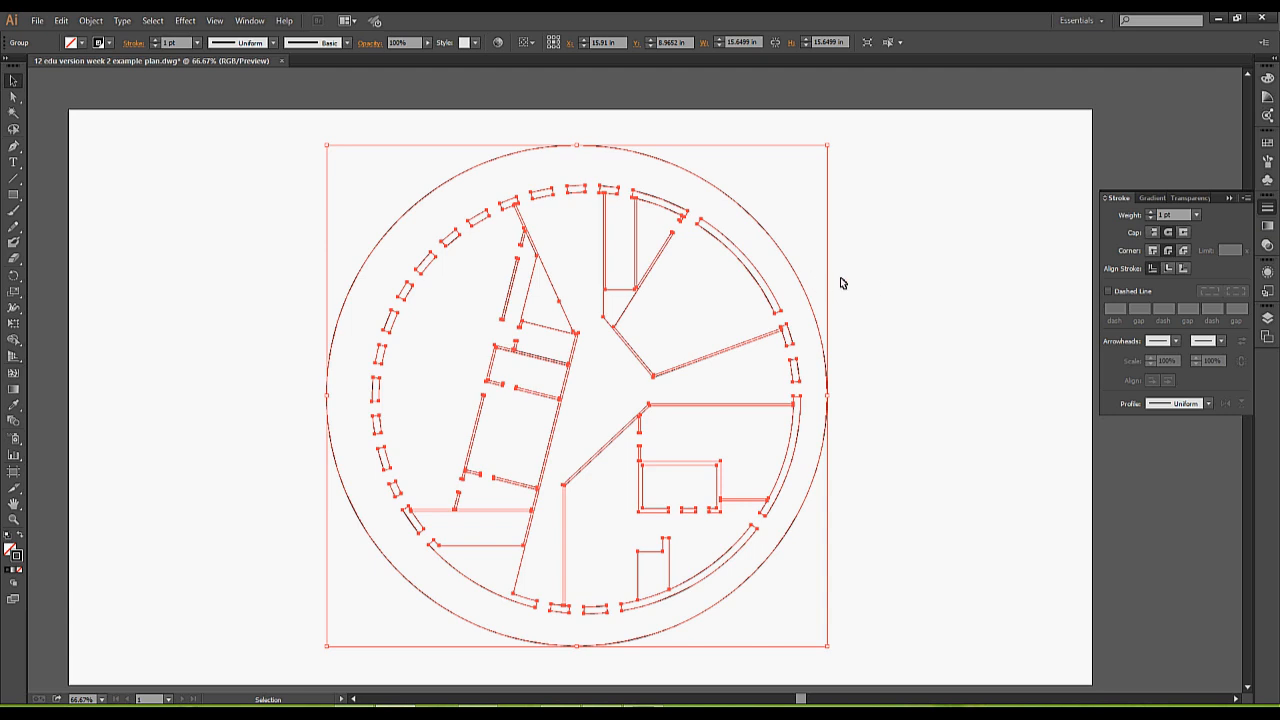
pyautogui.moveTo(965, 285)
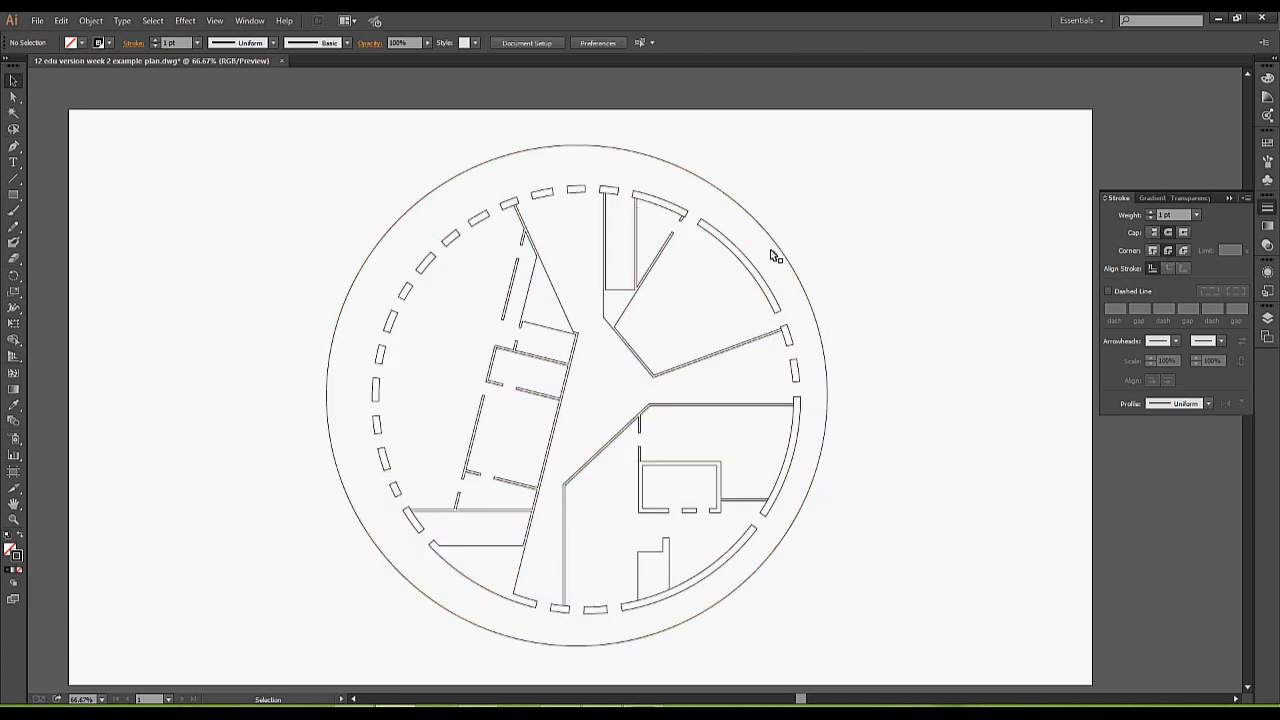
pyautogui.press('ctrl+a')
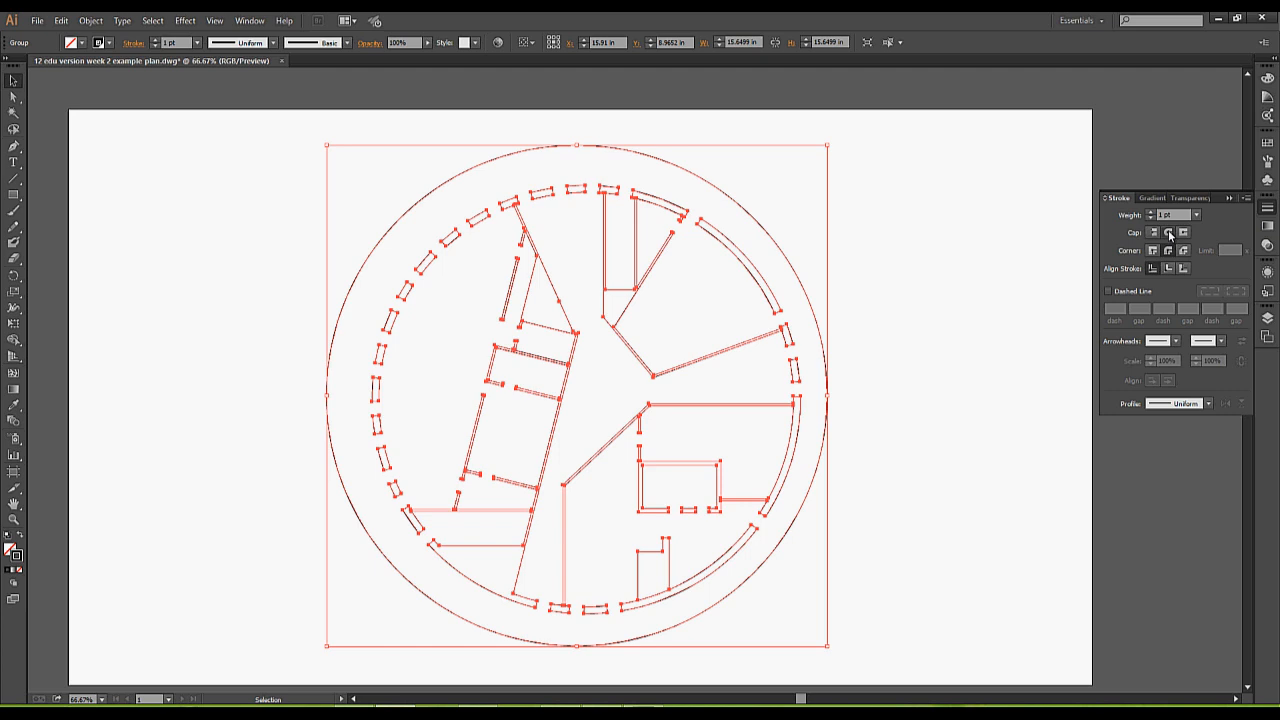
pyautogui.moveTo(1185, 232)
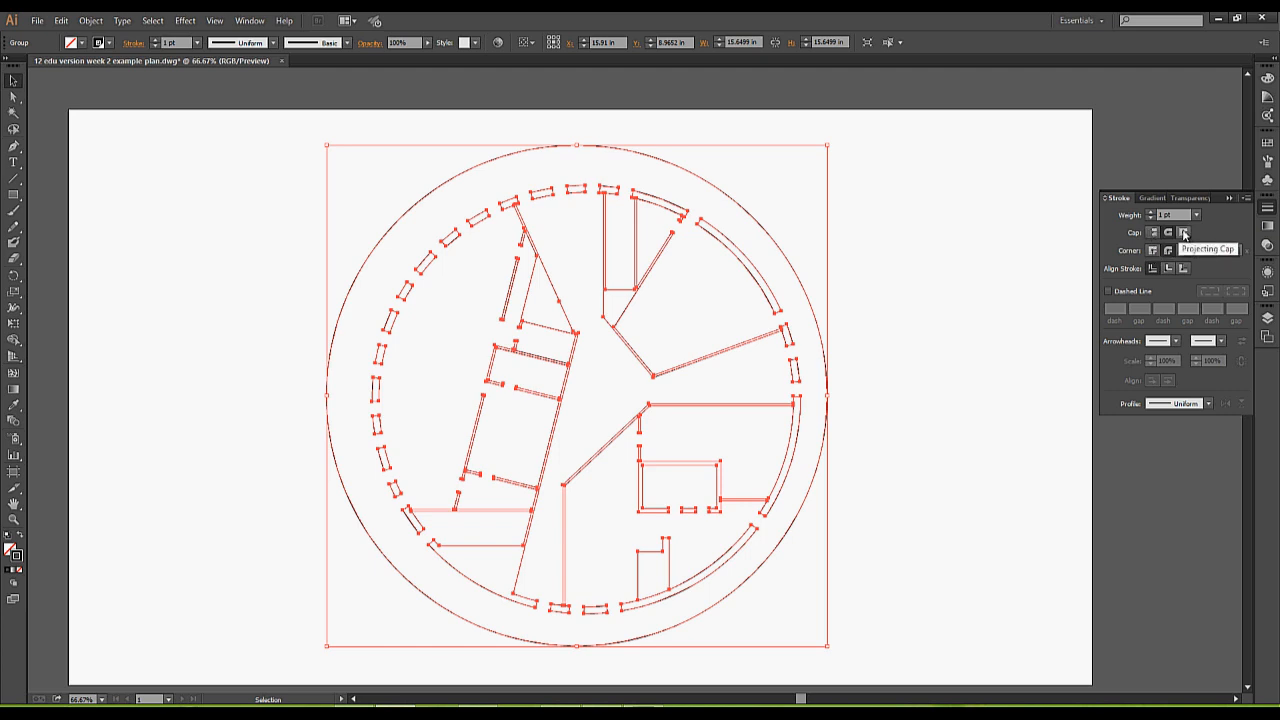
pyautogui.moveTo(1081, 280)
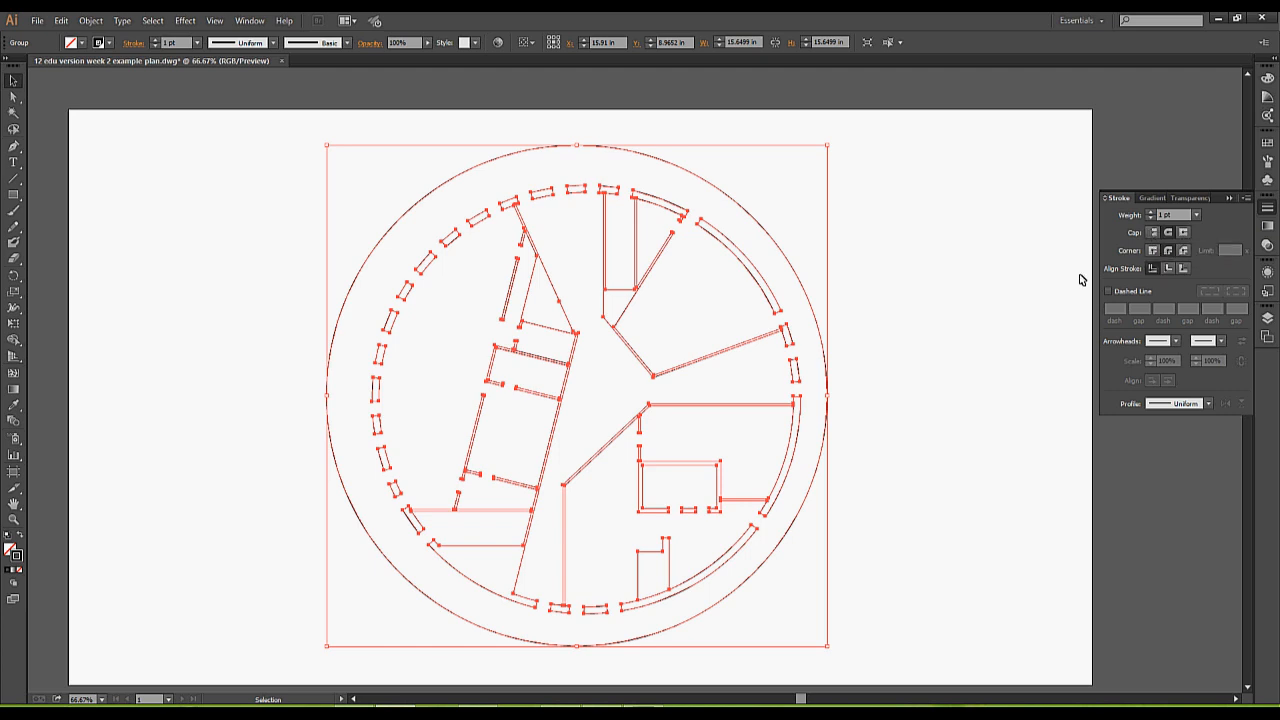
pyautogui.moveTo(1133, 291)
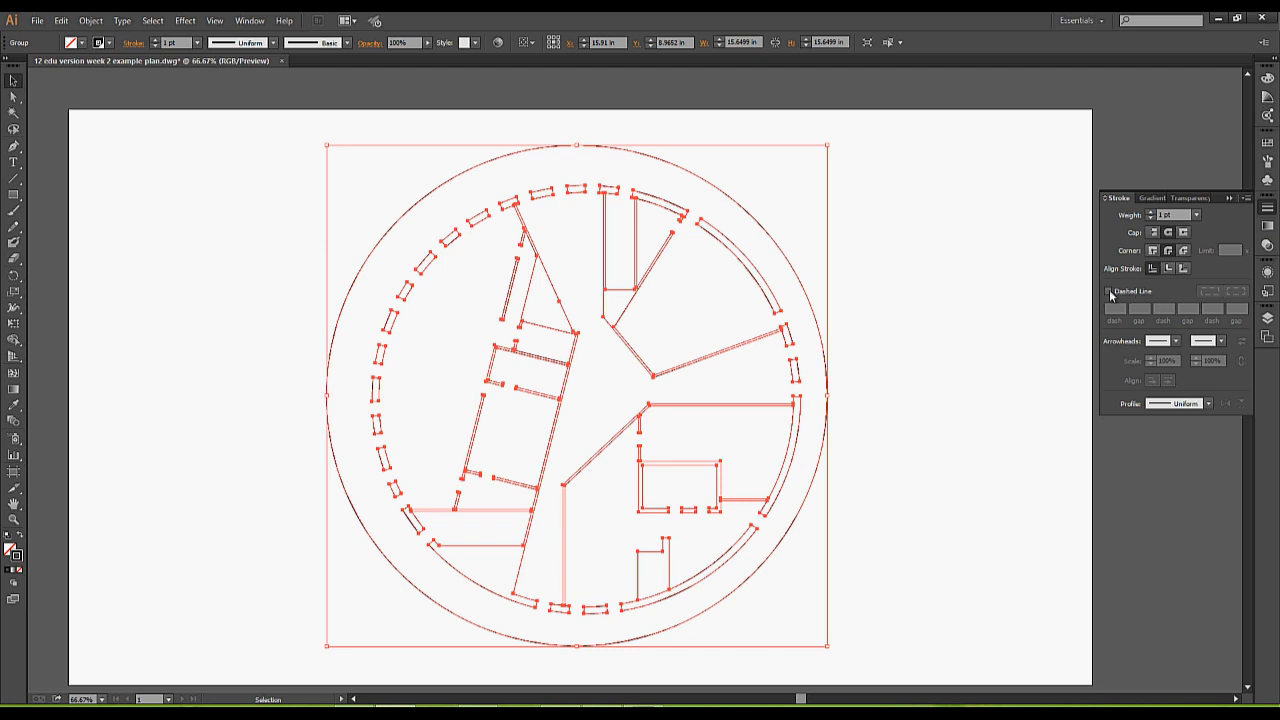
pyautogui.click(1109, 291)
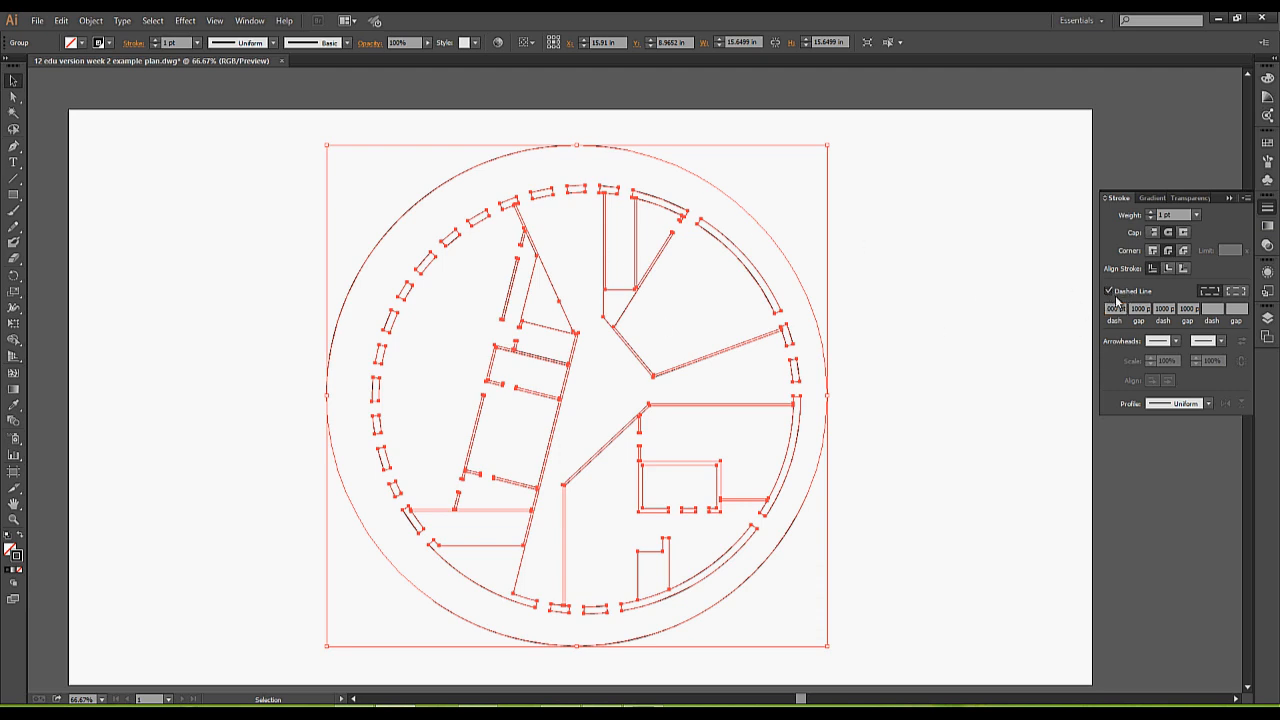
pyautogui.click(1108, 291)
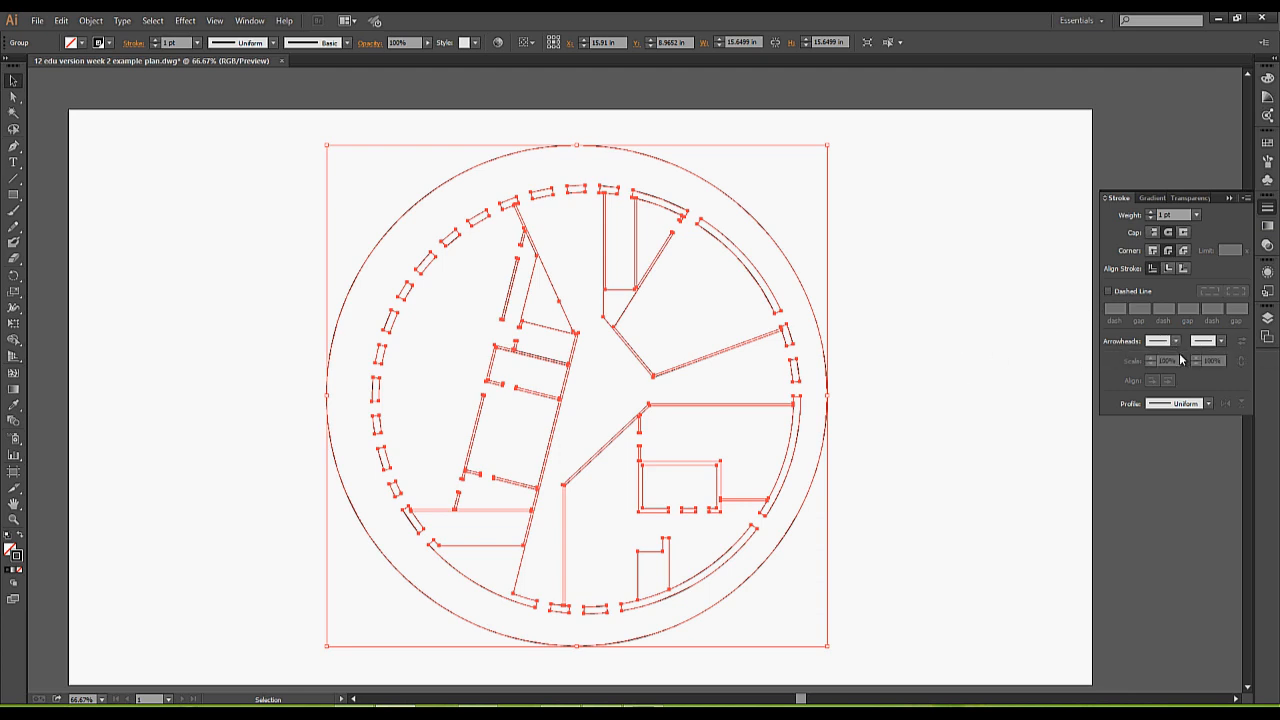
pyautogui.moveTo(885, 434)
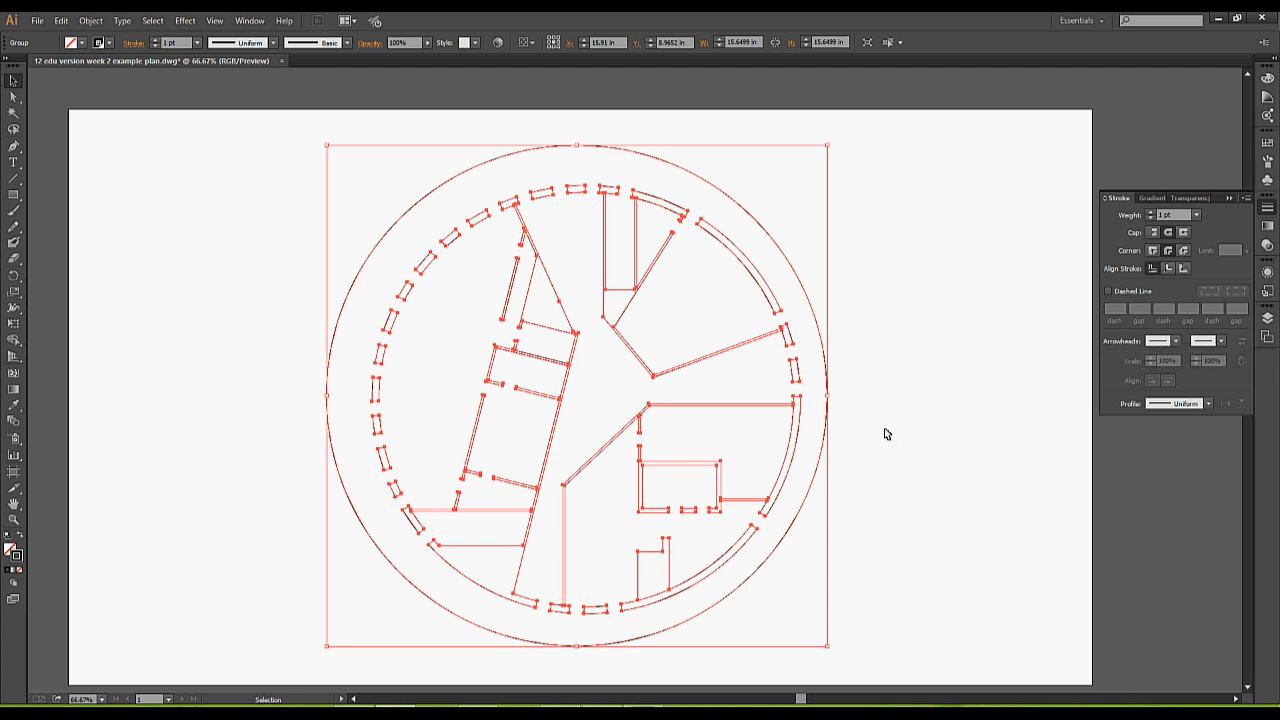
pyautogui.moveTo(713, 368)
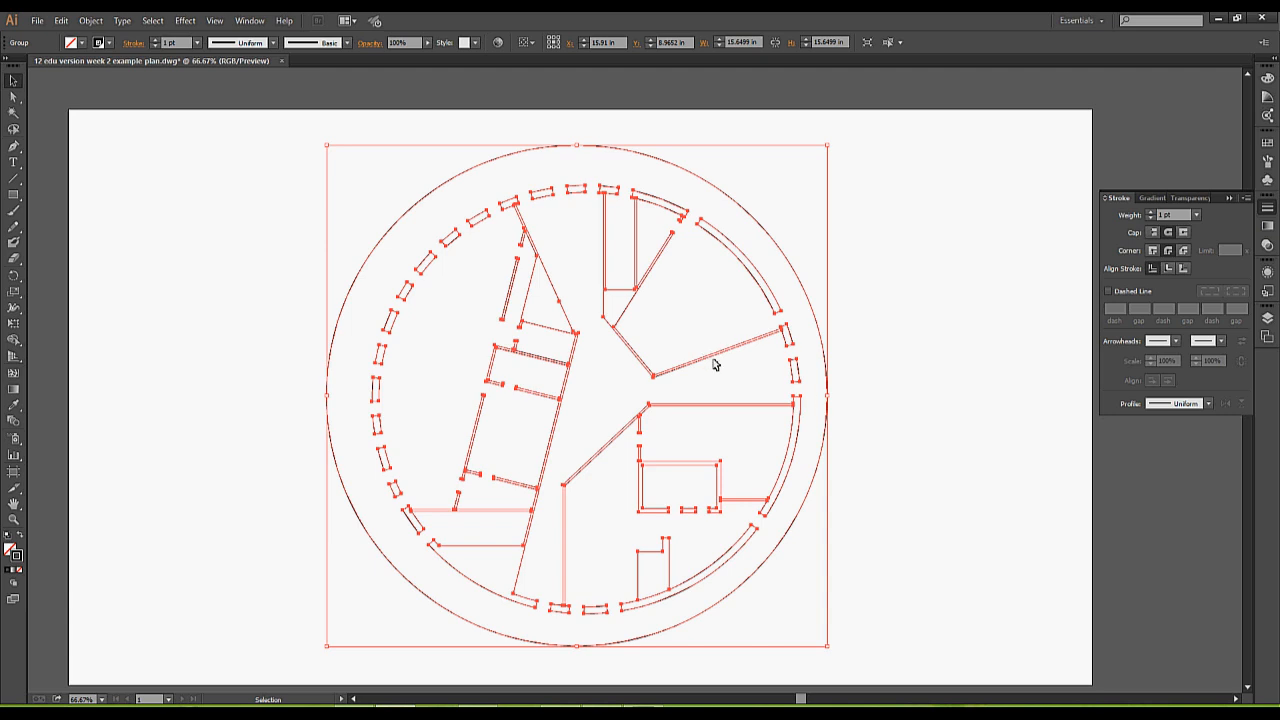
pyautogui.moveTo(88, 545)
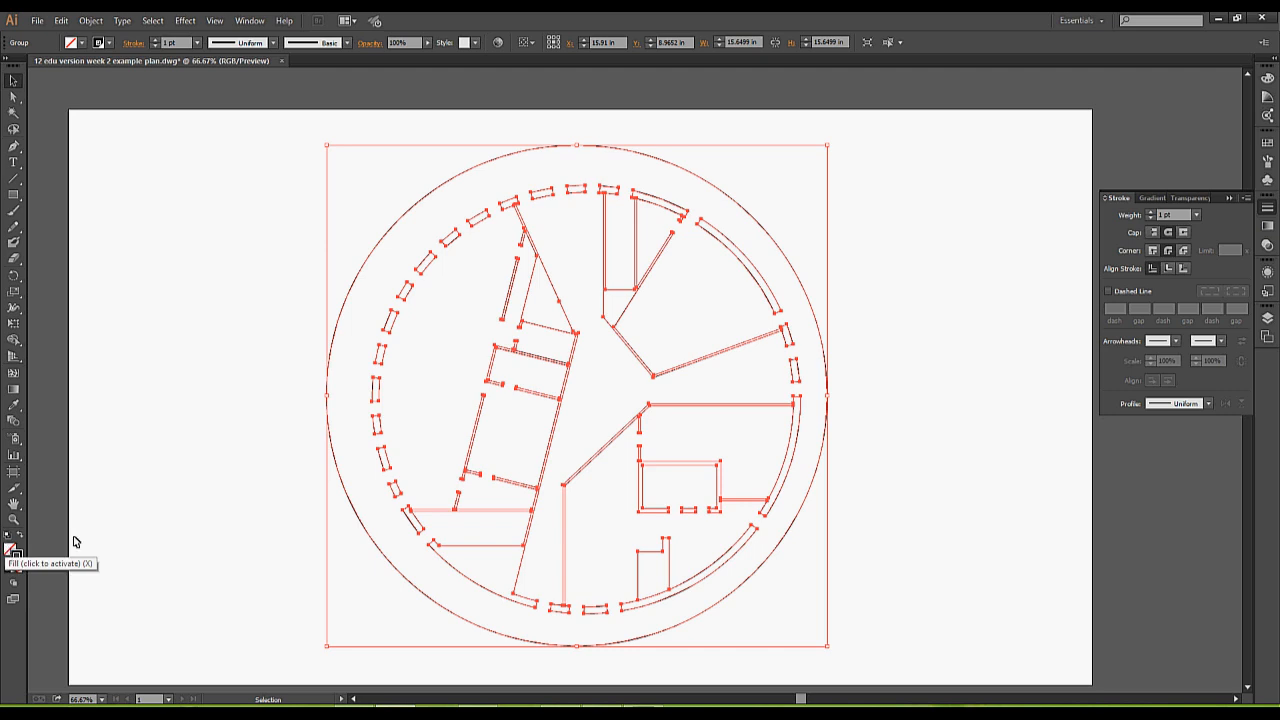
pyautogui.moveTo(68, 541)
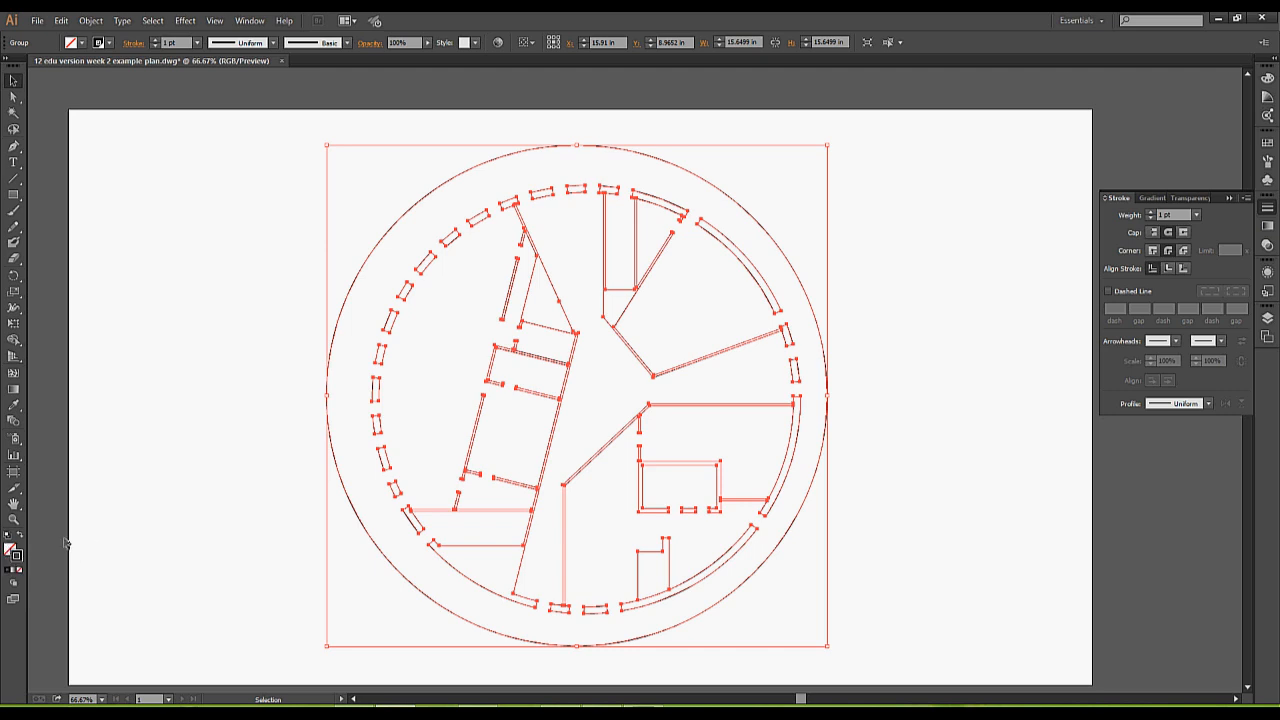
pyautogui.moveTo(42, 528)
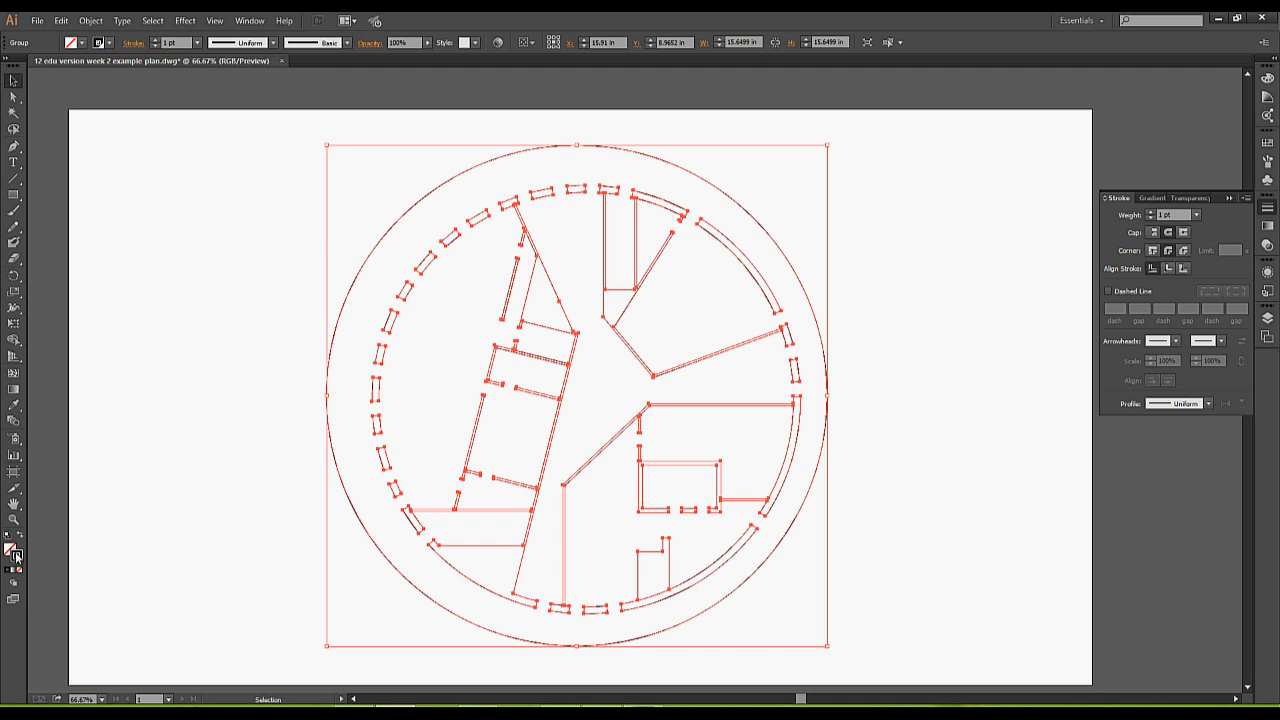
pyautogui.moveTo(25, 557)
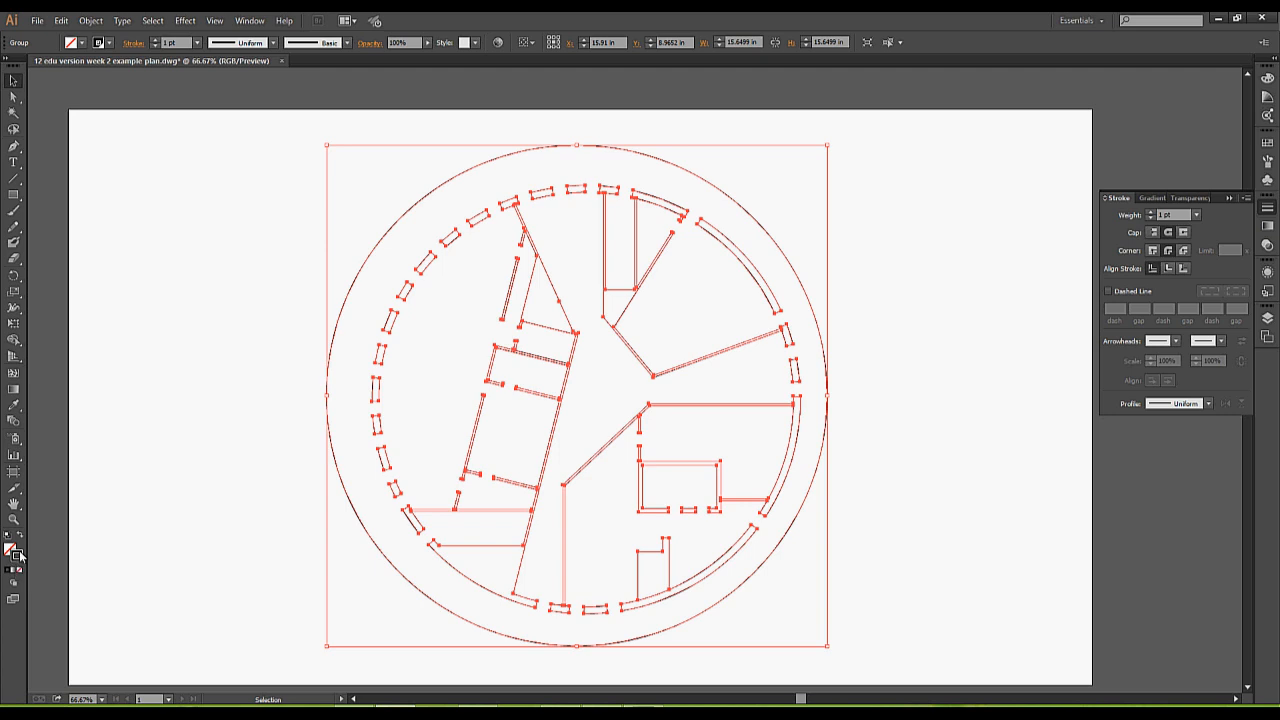
pyautogui.moveTo(22, 552)
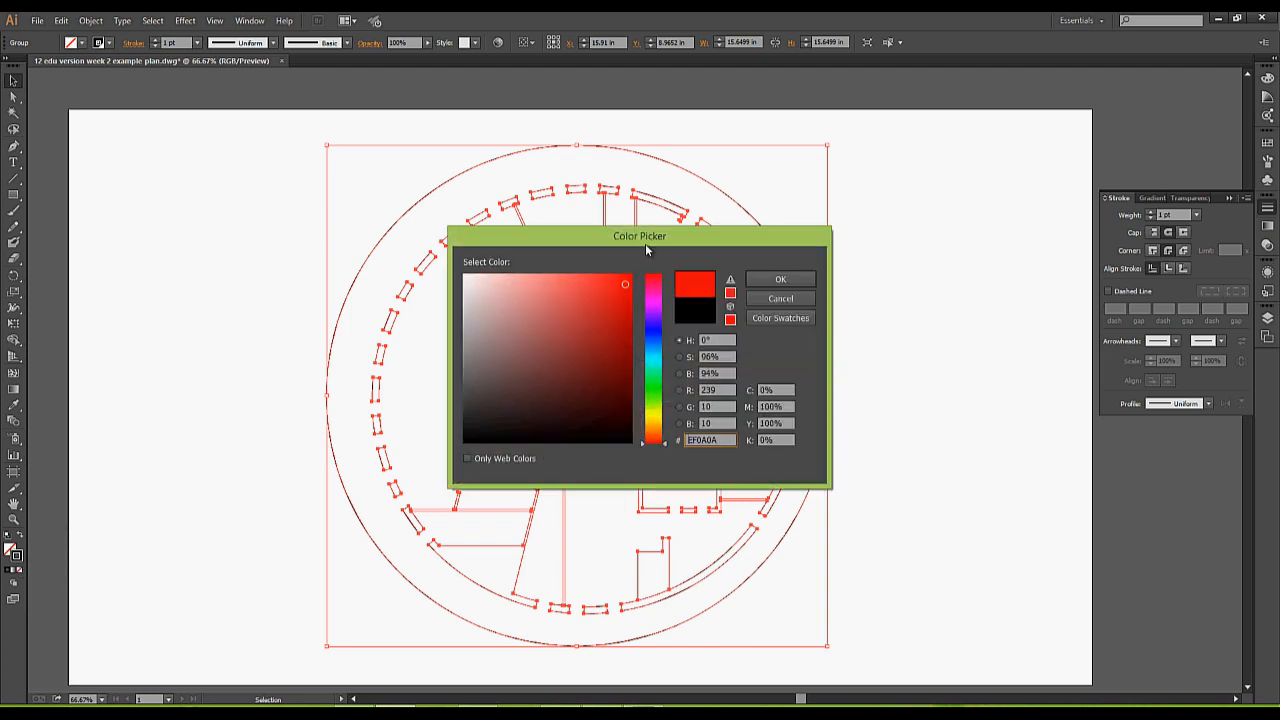
# Step: Pick blue (0C0CED) in the Color Picker as the plan's stroke colour
pyautogui.click(780, 278)
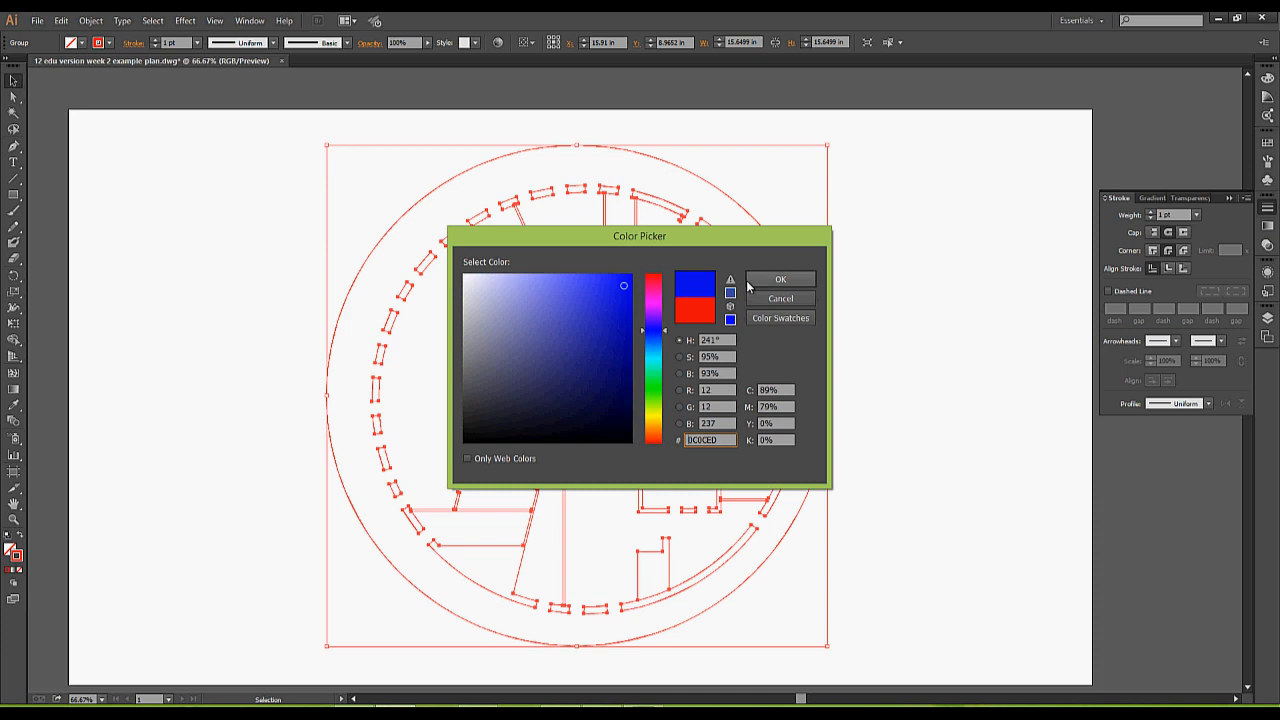
pyautogui.click(780, 278)
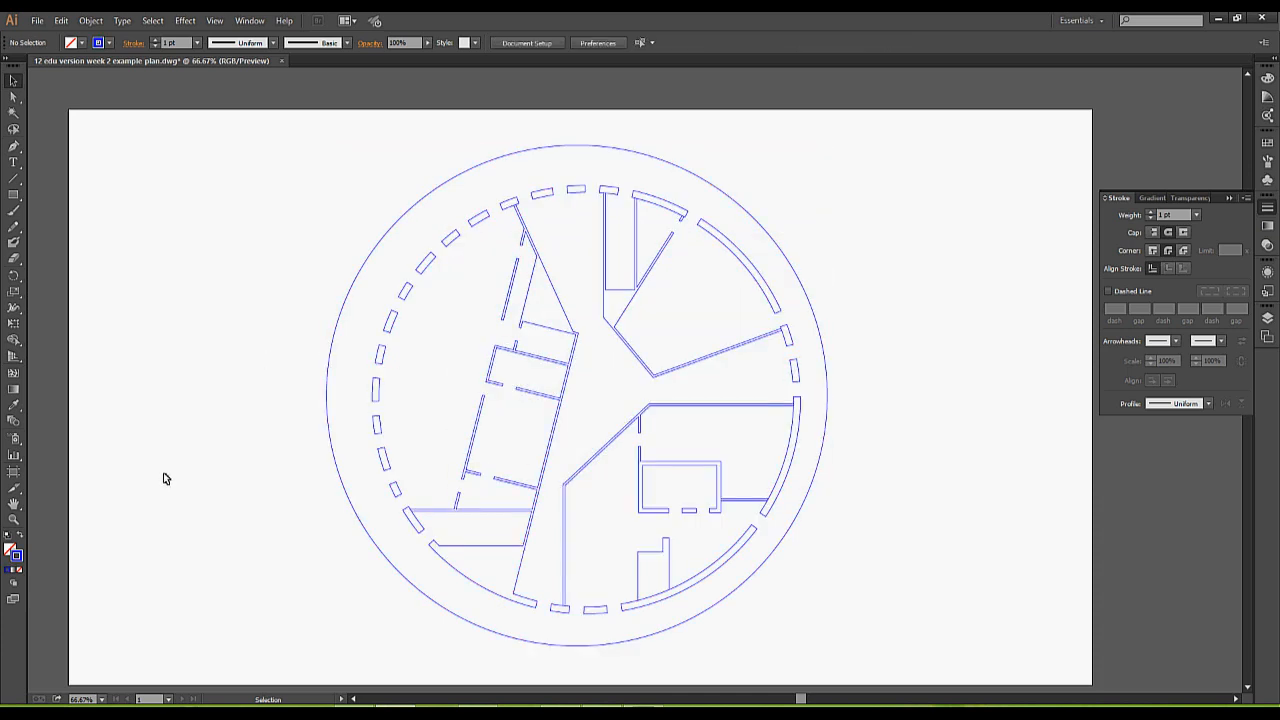
pyautogui.moveTo(183, 464)
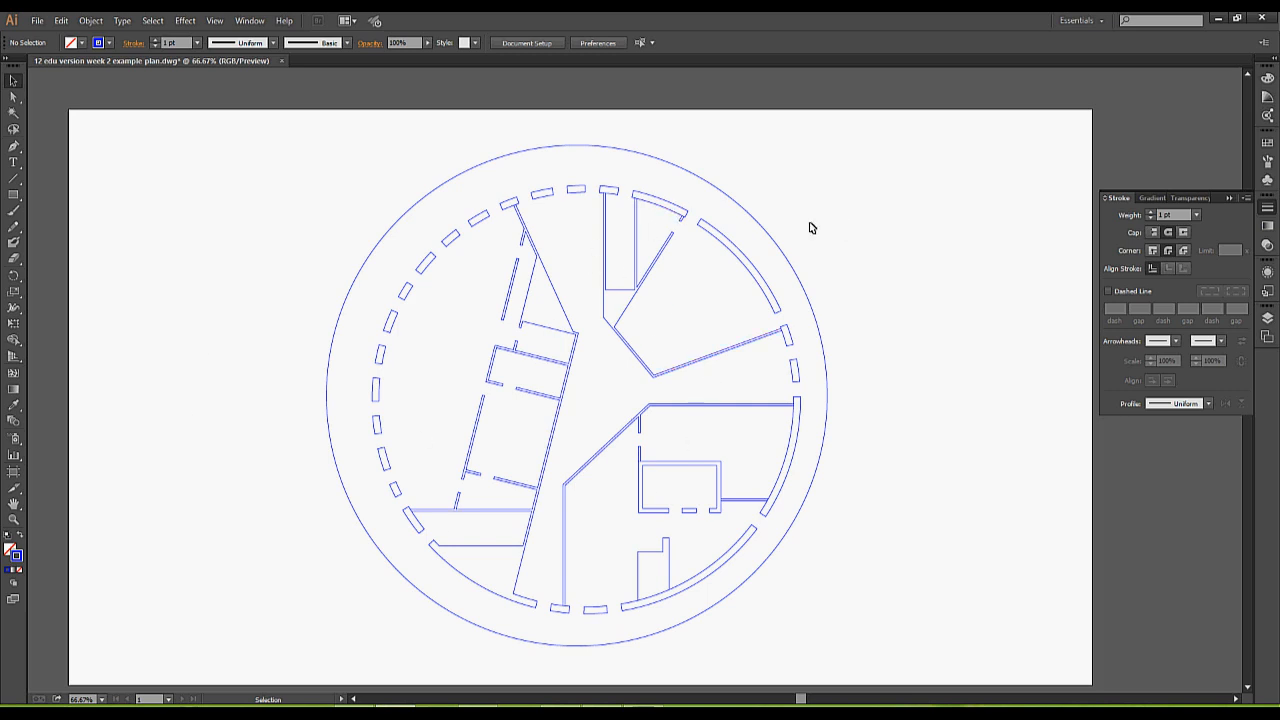
pyautogui.moveTo(762, 206)
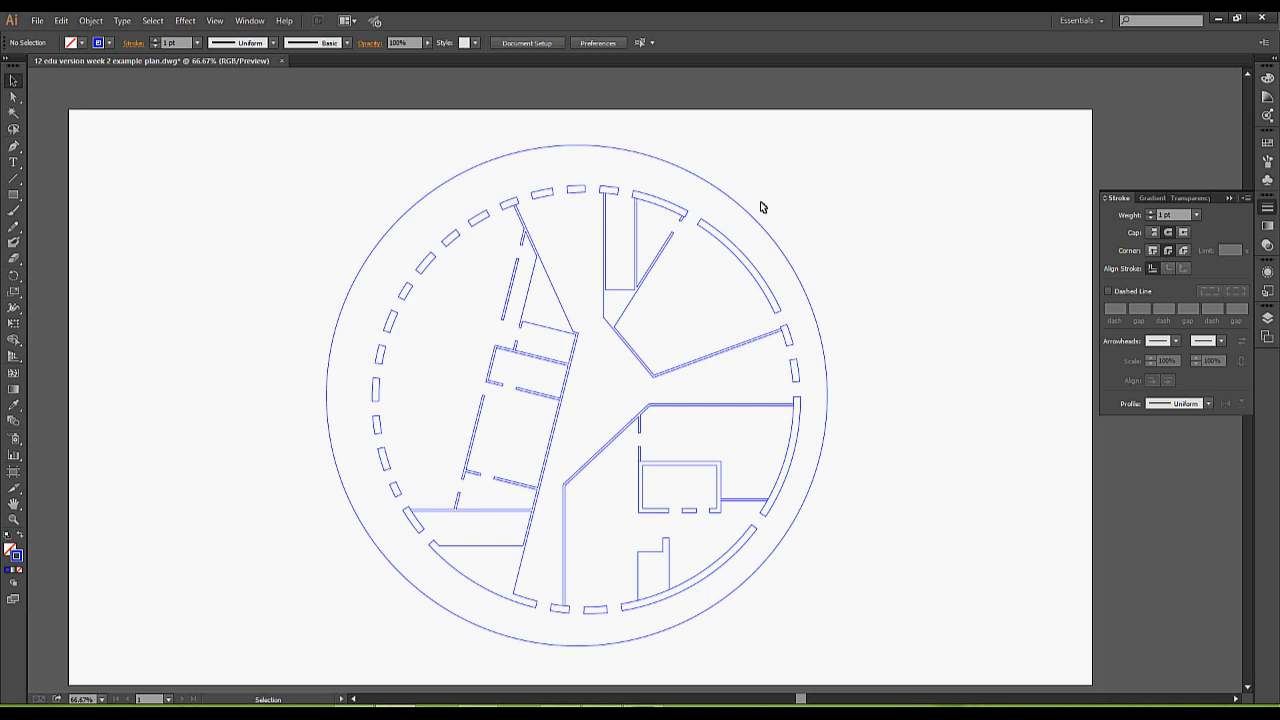
pyautogui.moveTo(710, 249)
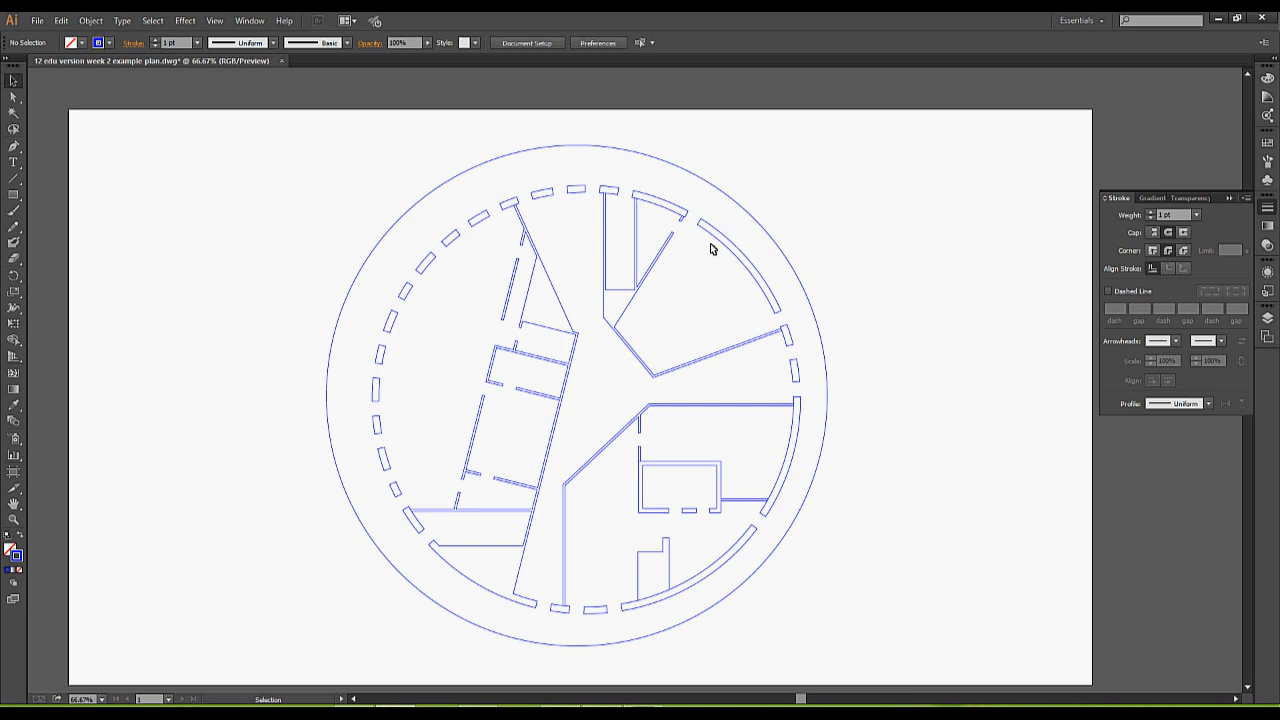
pyautogui.moveTo(700, 263)
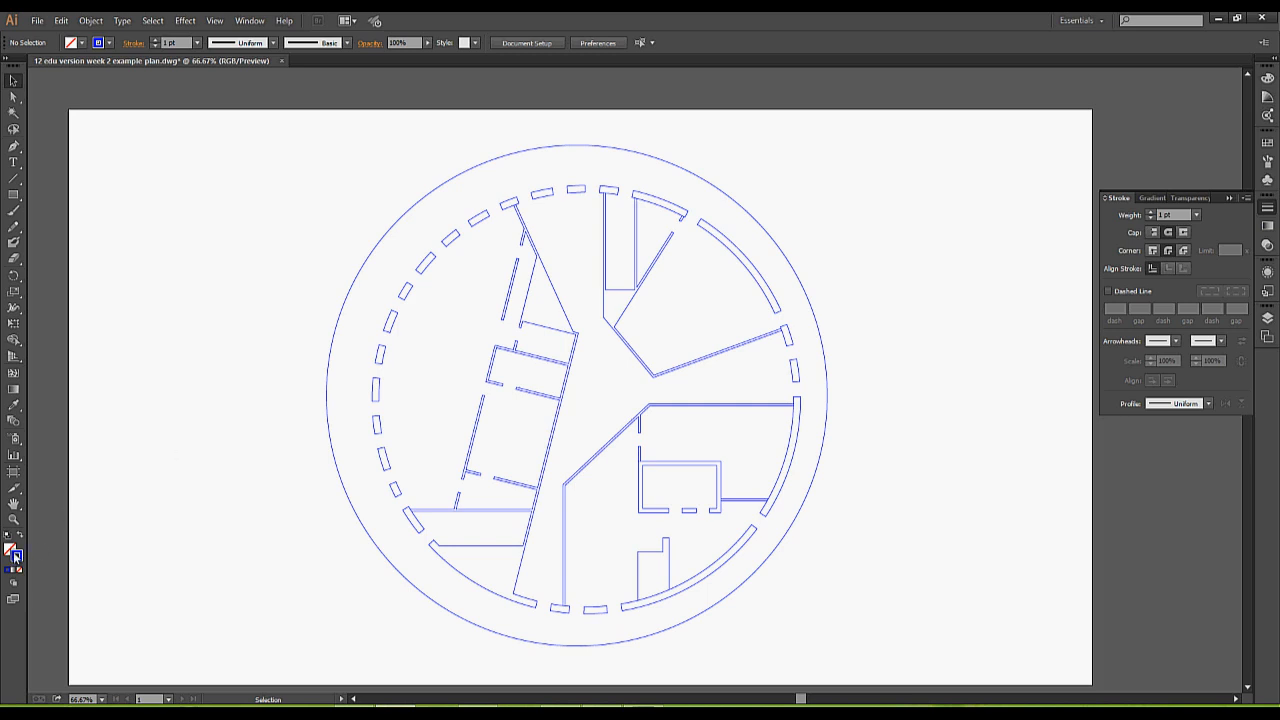
pyautogui.moveTo(14, 554)
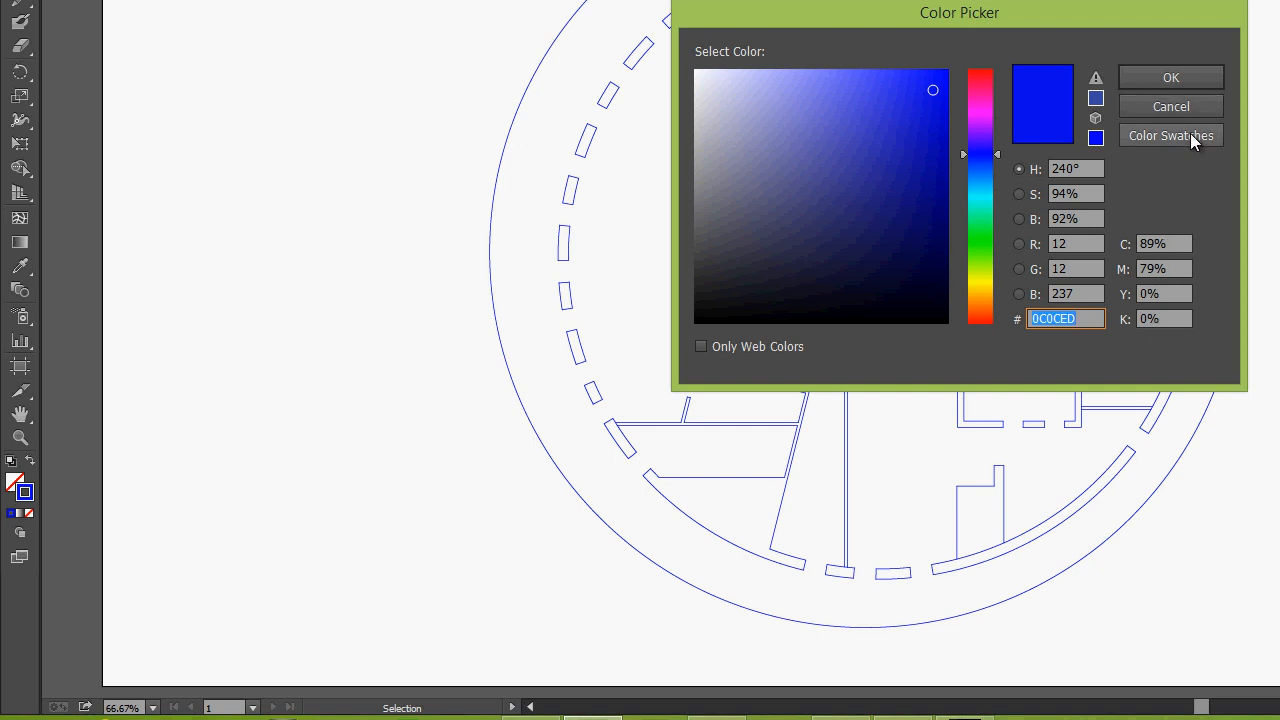
# Step: Choose the black AutoCAD Color 2 swatch from the Color Picker's swatches
pyautogui.click(1170, 135)
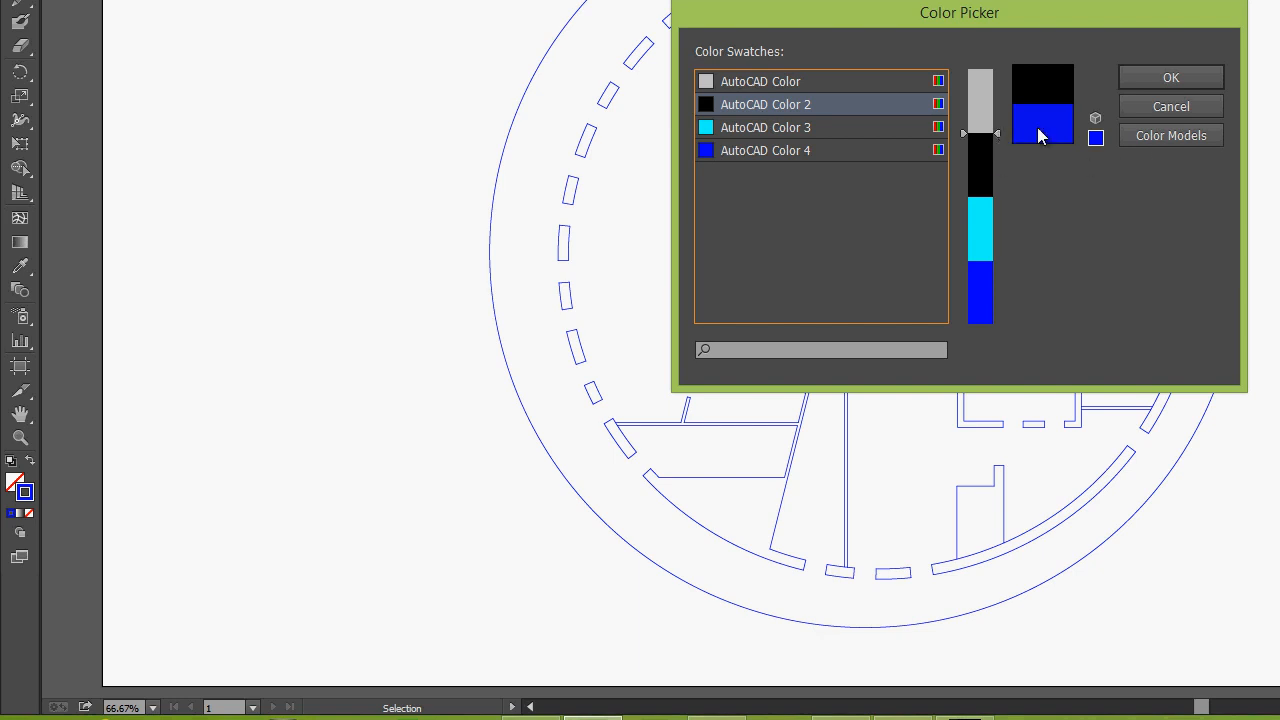
pyautogui.click(1171, 76)
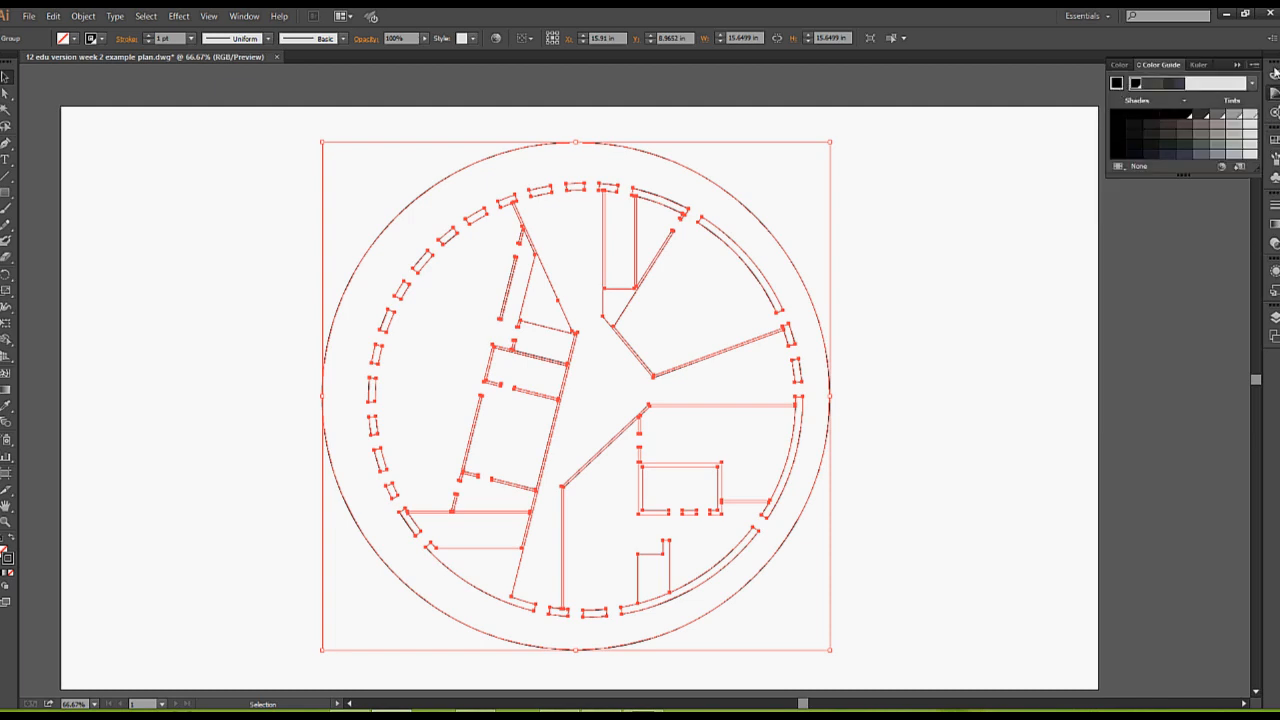
# Step: Show the Color panel and pick blue from its spectrum
pyautogui.click(1112, 64)
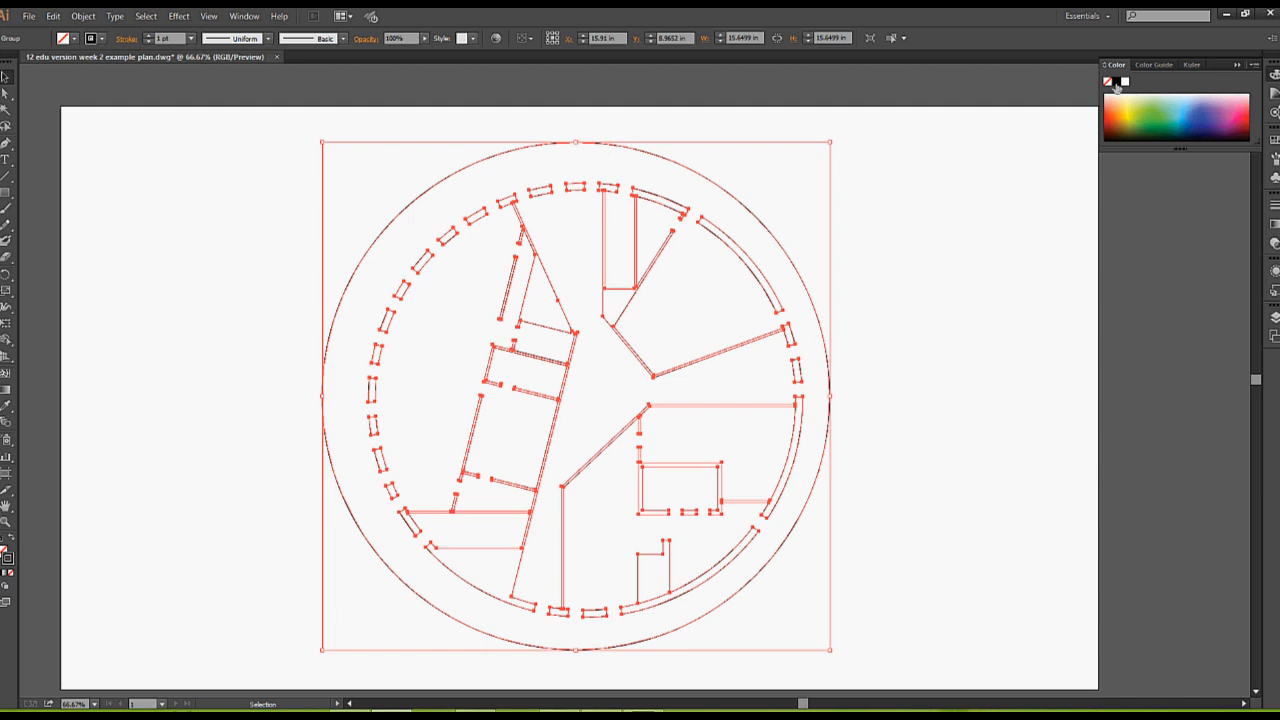
pyautogui.click(1156, 64)
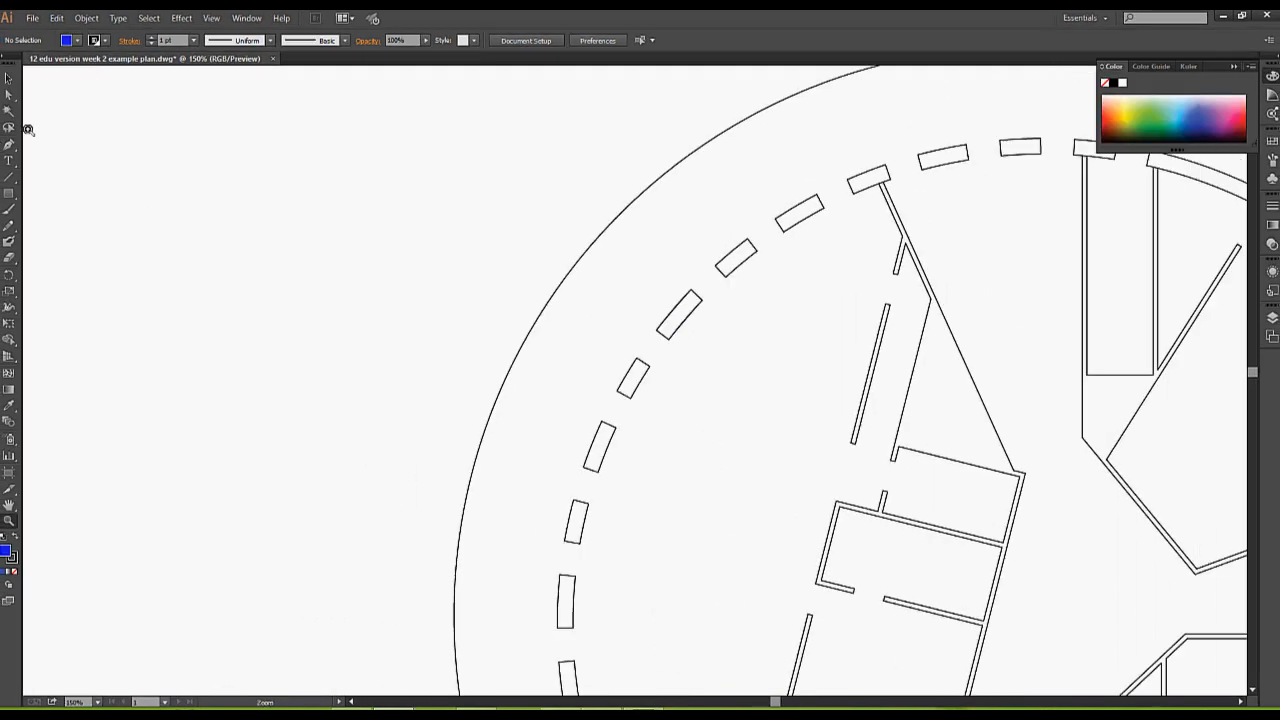
# Step: Draw a rectangle left of the plan and give its outline a 7 pt stroke
pyautogui.moveTo(289, 294); pyautogui.dragTo(390, 372)
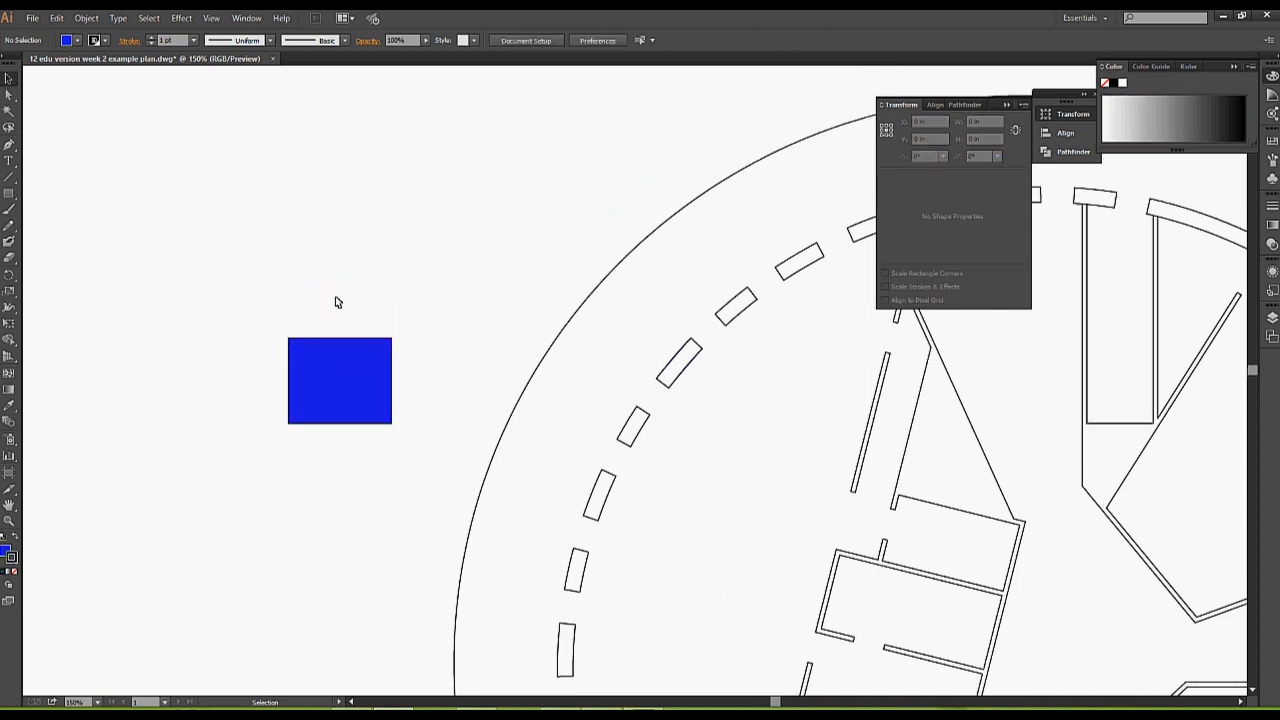
pyautogui.click(339, 380)
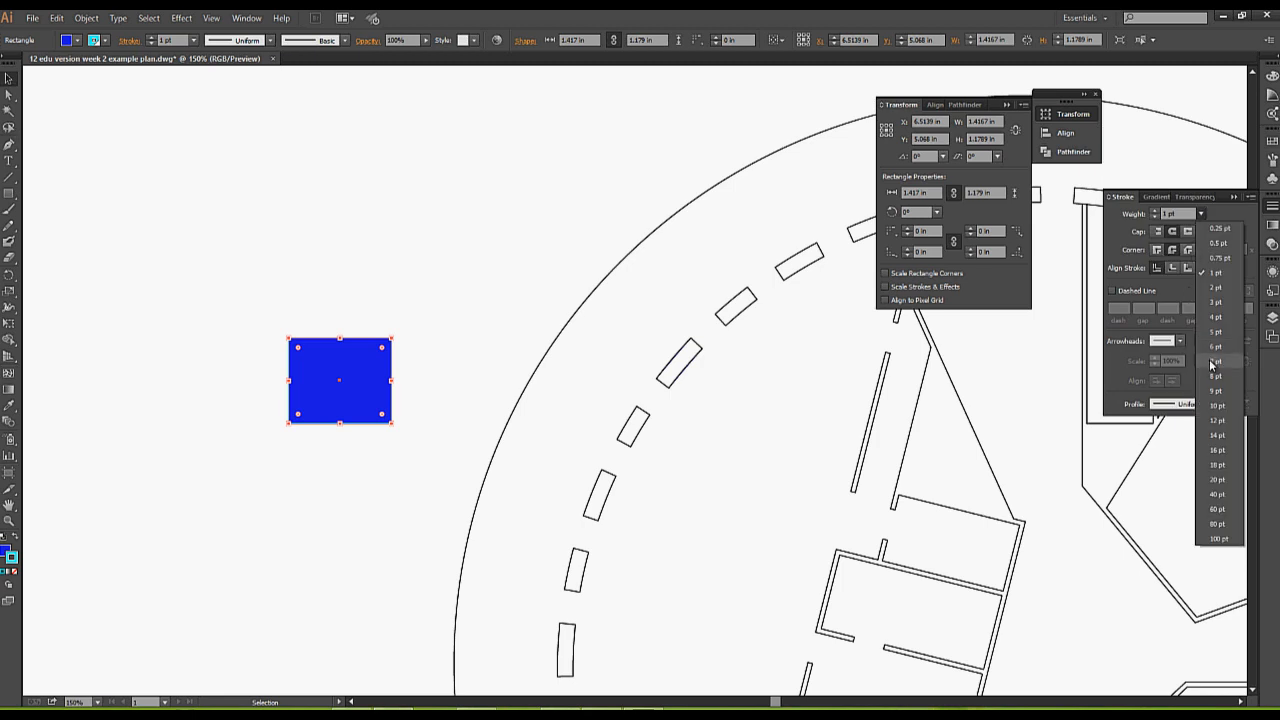
pyautogui.click(1214, 362)
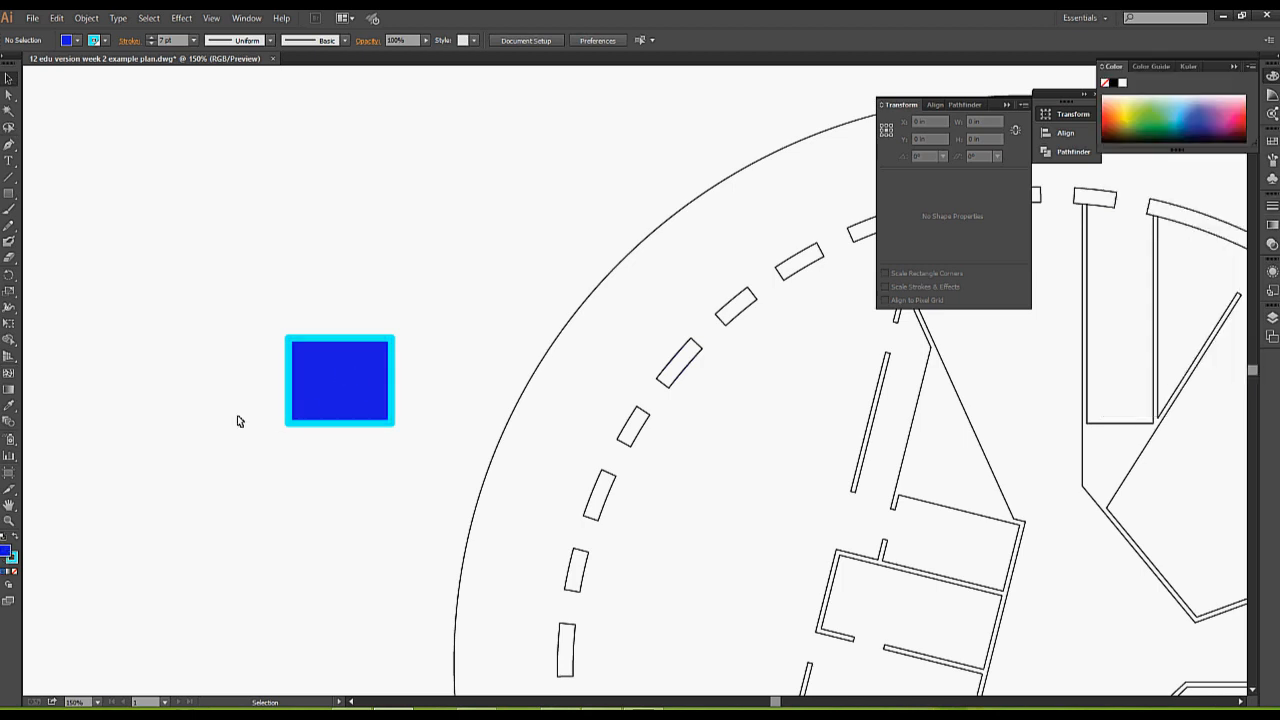
pyautogui.moveTo(1268, 93)
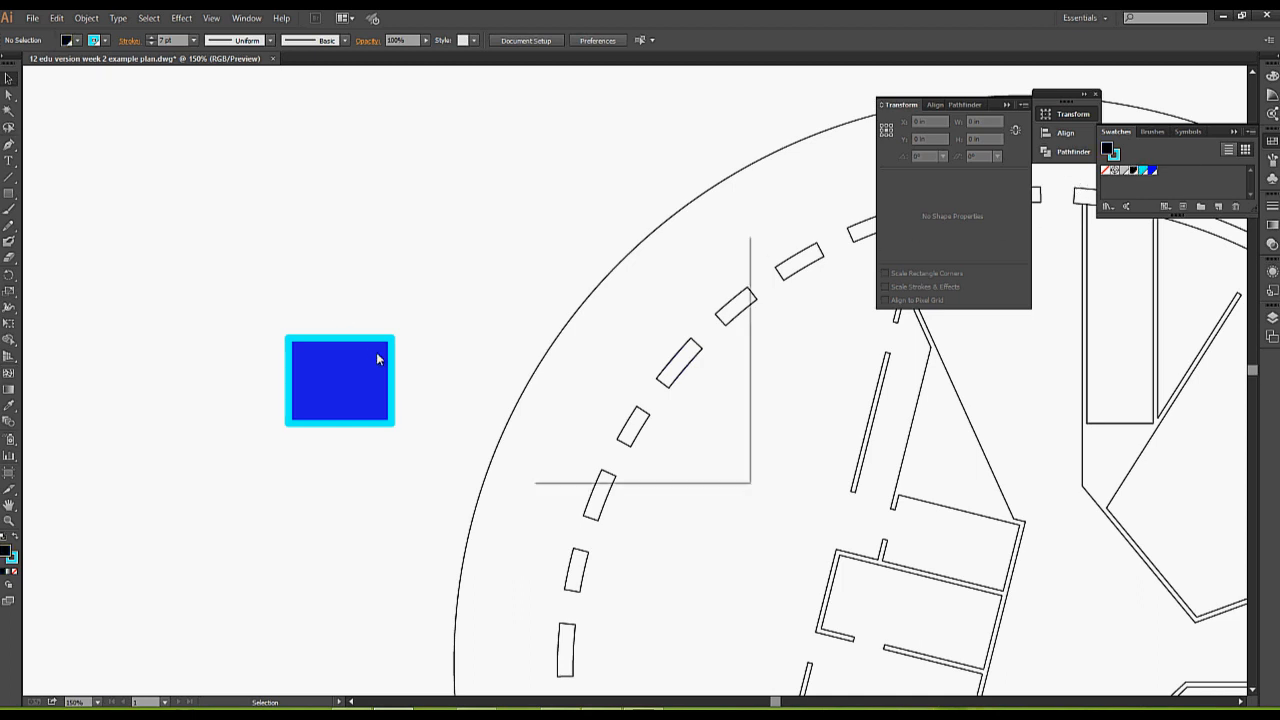
pyautogui.moveTo(366, 342)
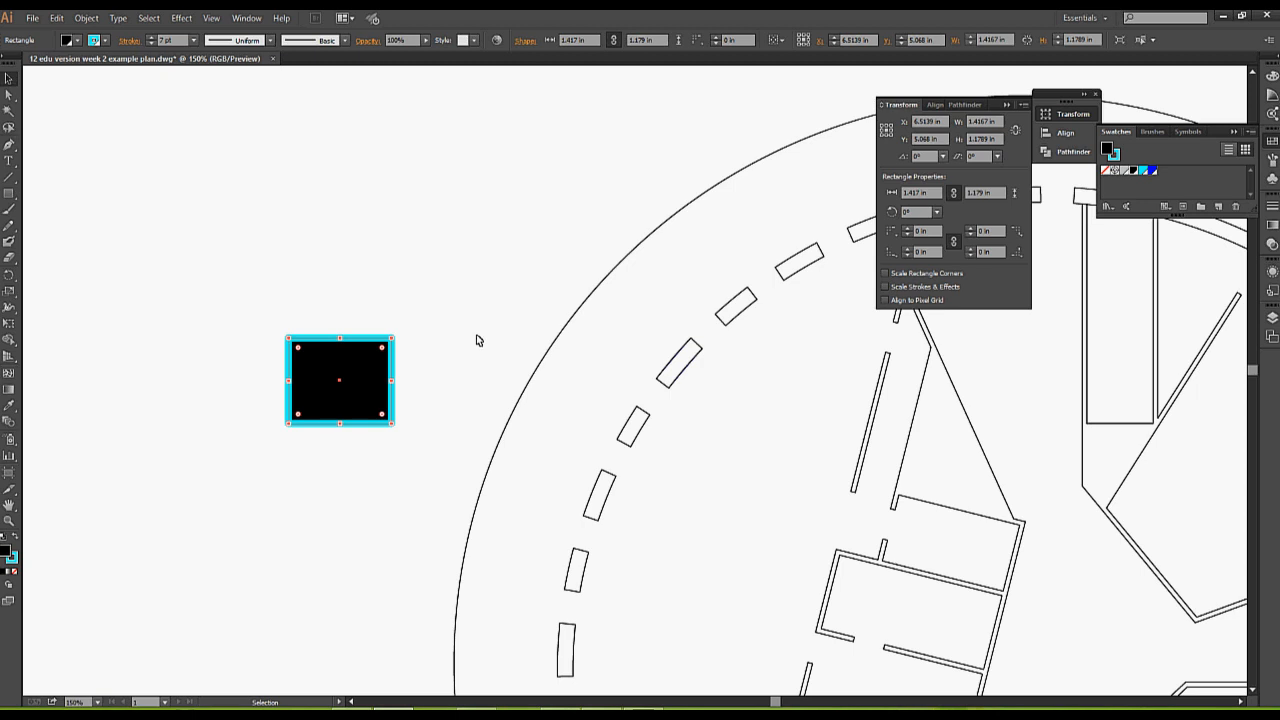
pyautogui.moveTo(176, 494)
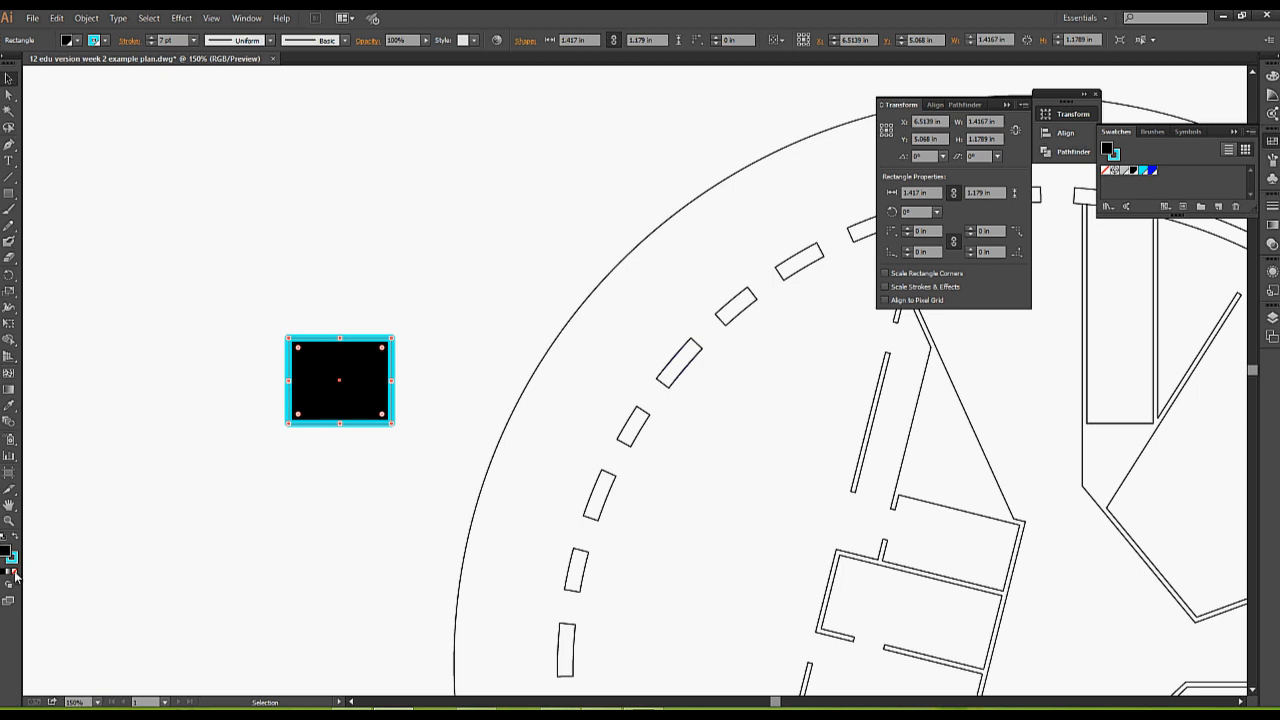
pyautogui.moveTo(114, 575)
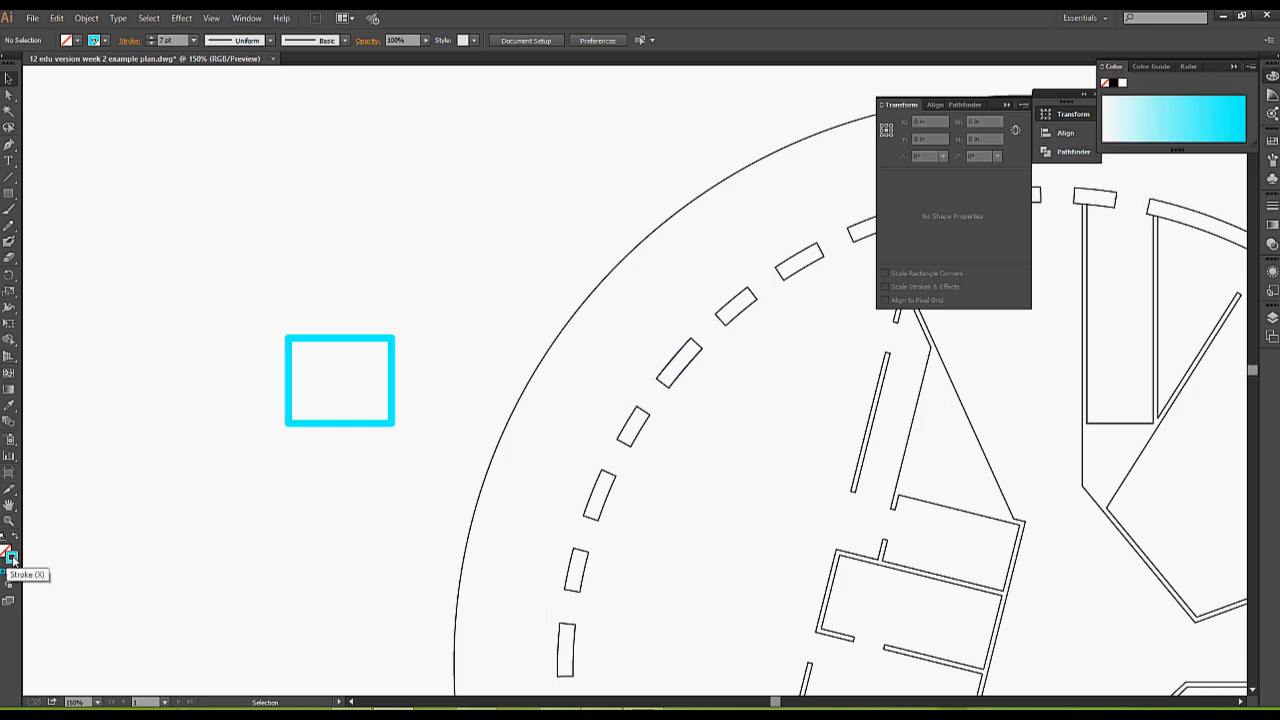
# Step: Bring the rectangle's stroke swatch forward for editing
pyautogui.click(339, 378)
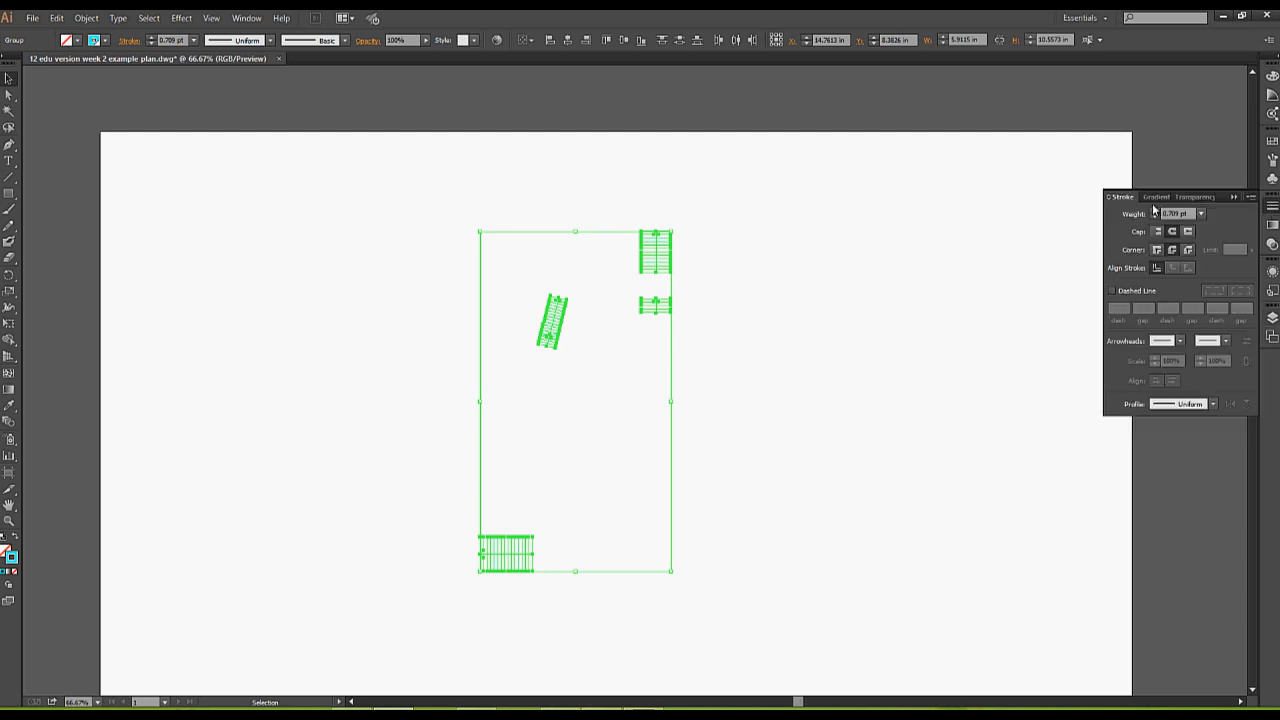
# Step: Set the stairs group's stroke weight to 0.75 pt
pyautogui.click(1215, 214)
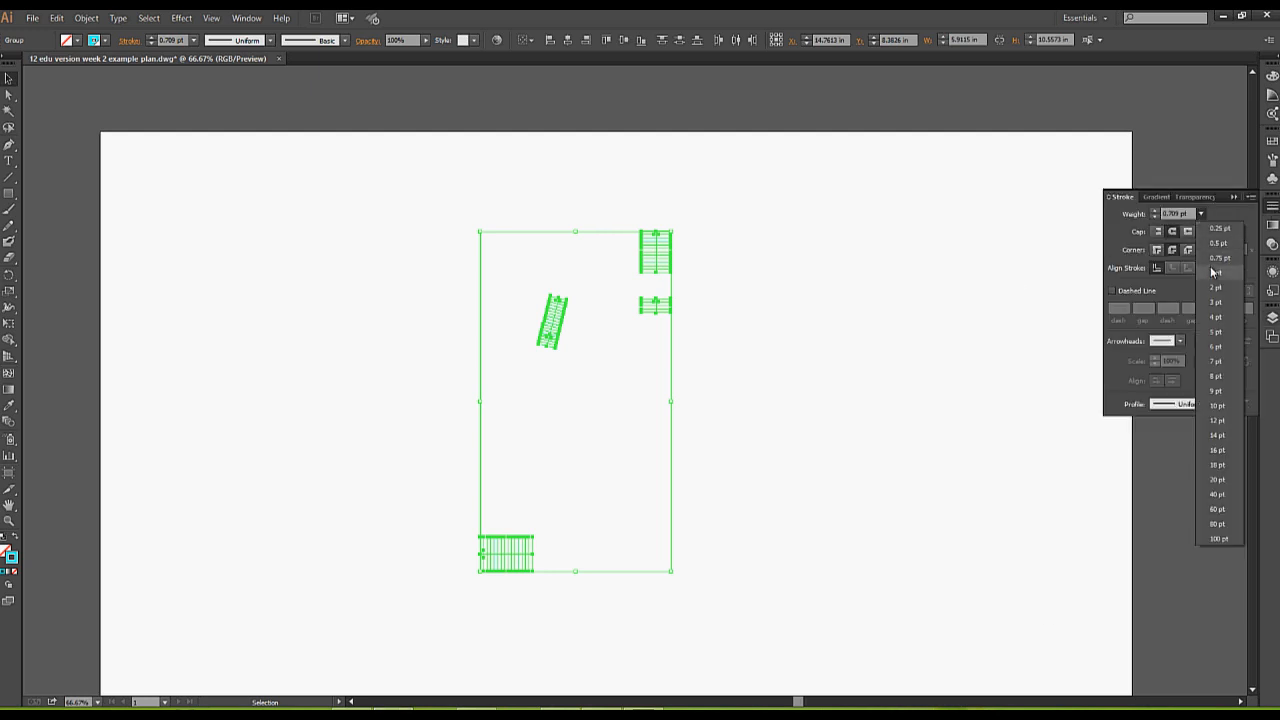
pyautogui.click(1217, 262)
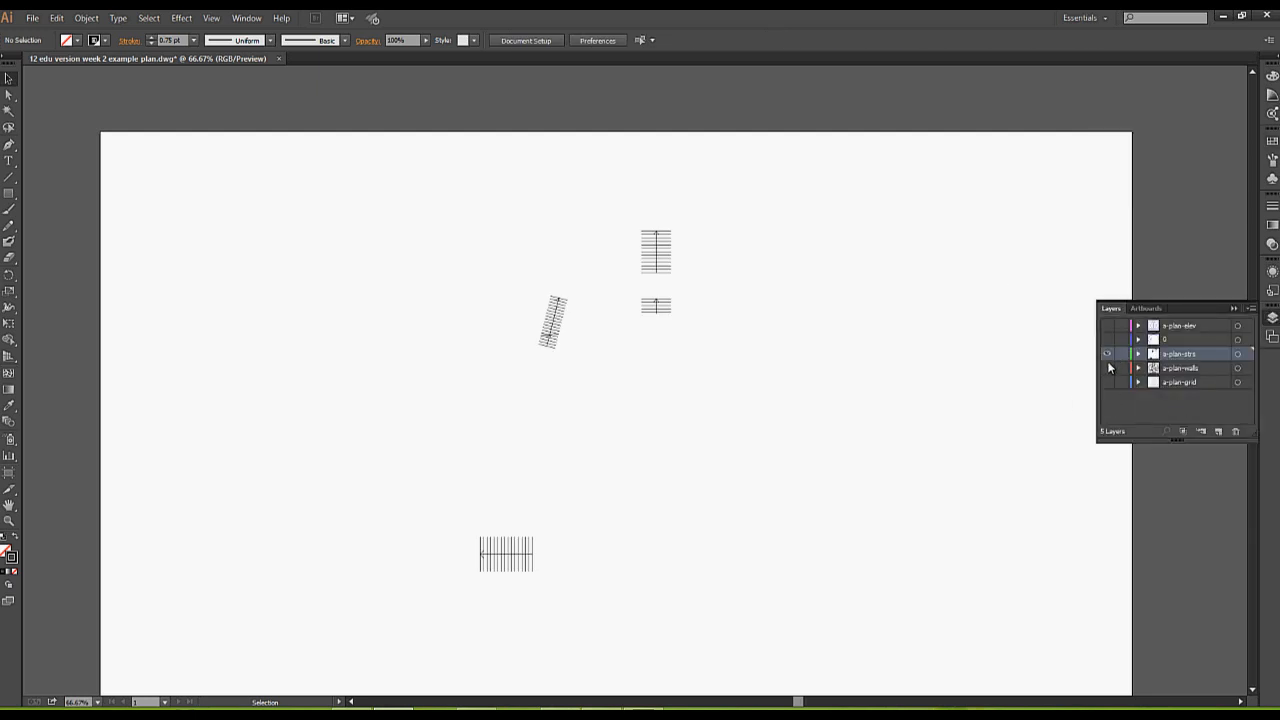
# Step: Turn the walls layer back on and thin the stairs' stroke to 0.5 pt
pyautogui.click(1108, 368)
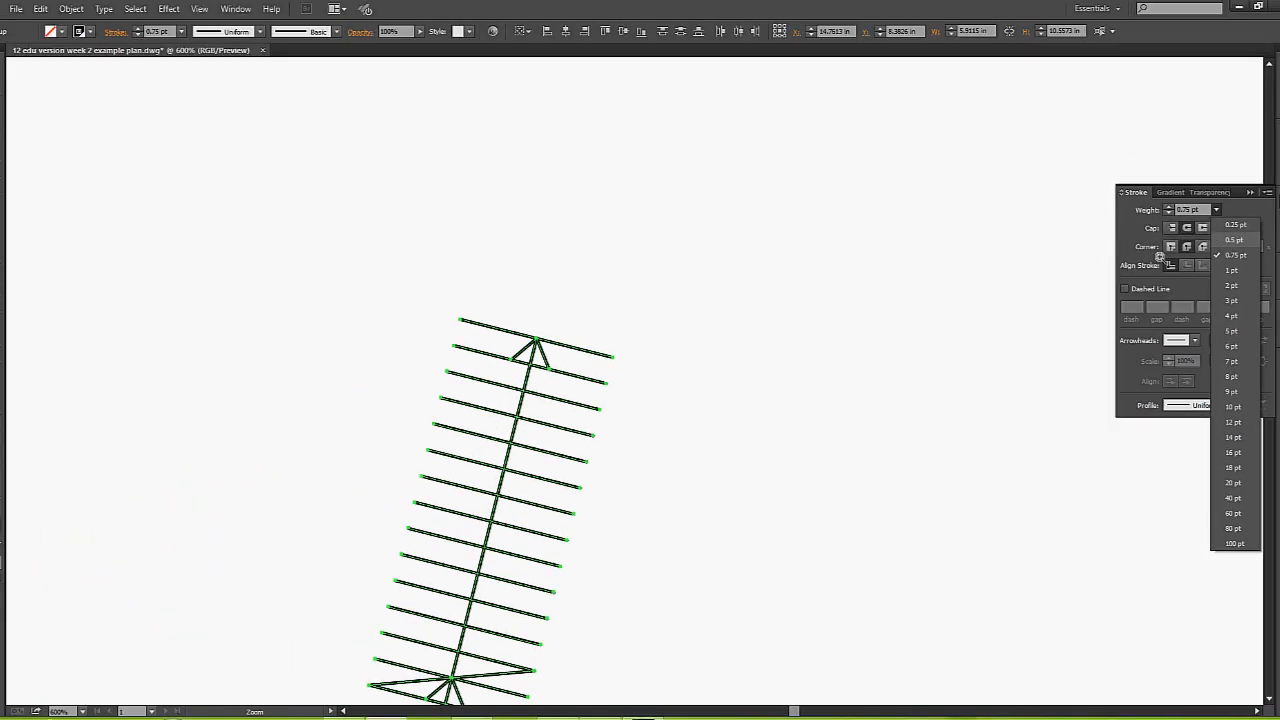
pyautogui.click(1231, 240)
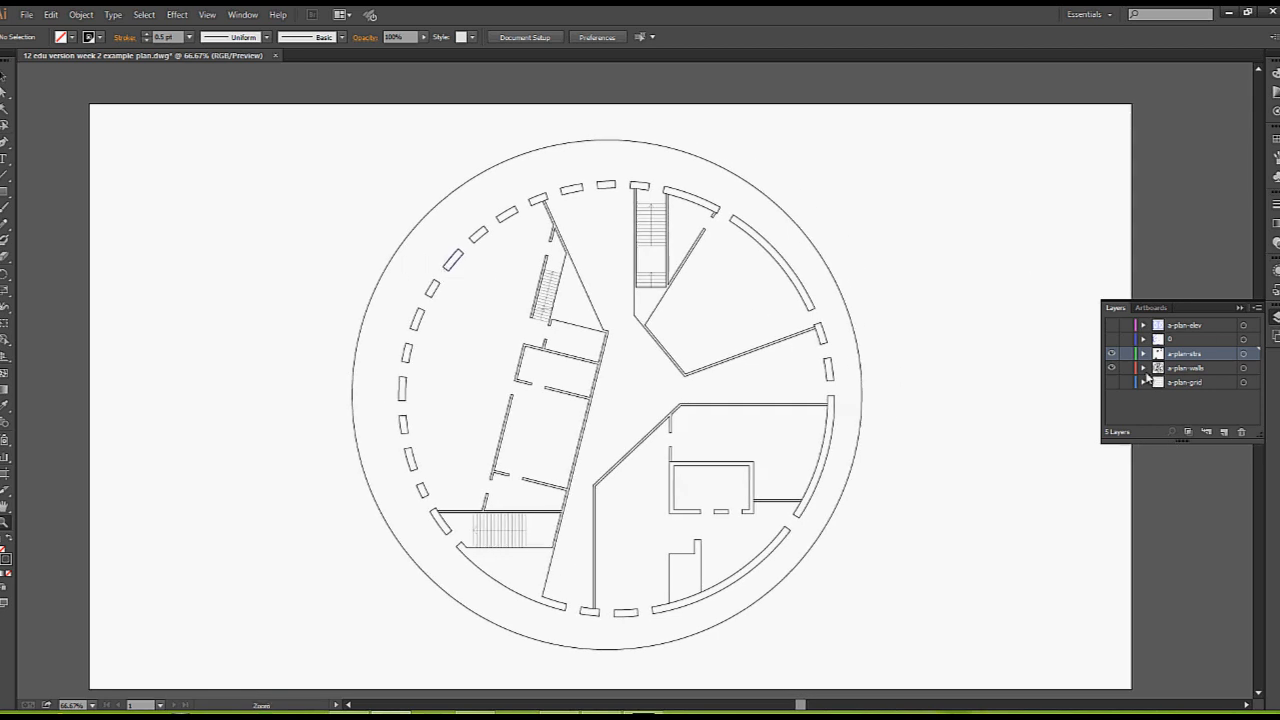
pyautogui.moveTo(5, 82)
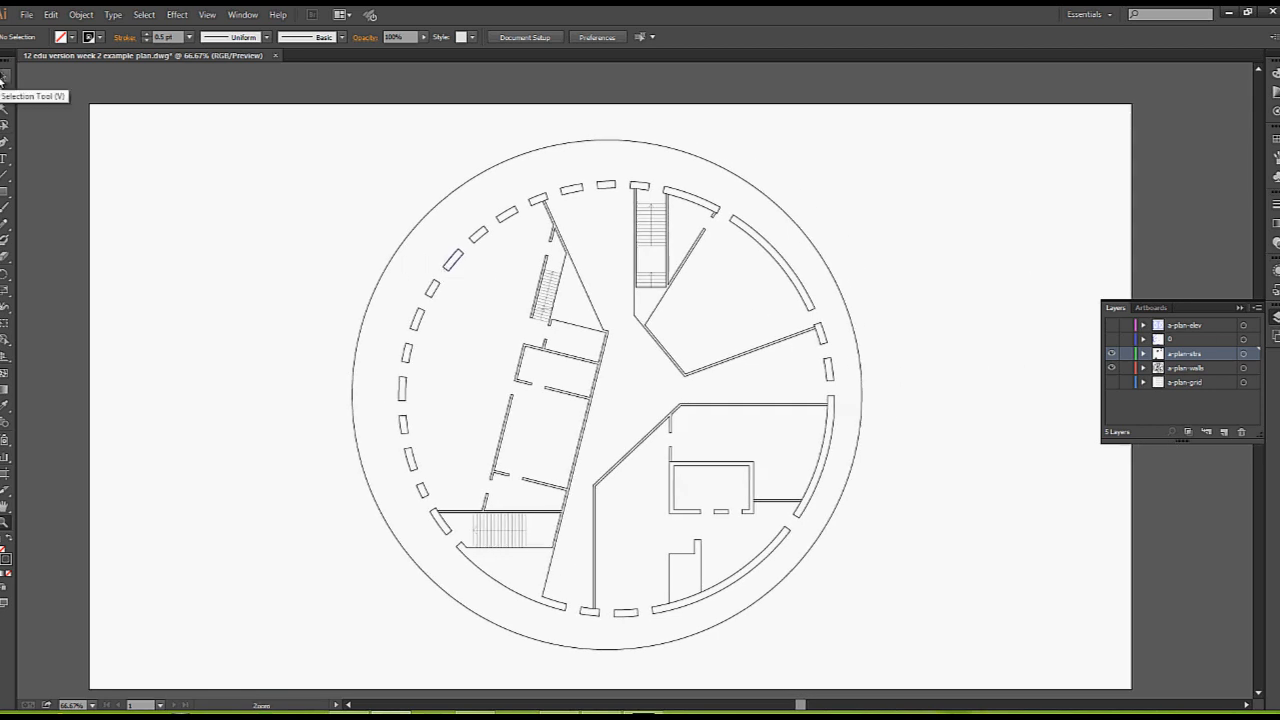